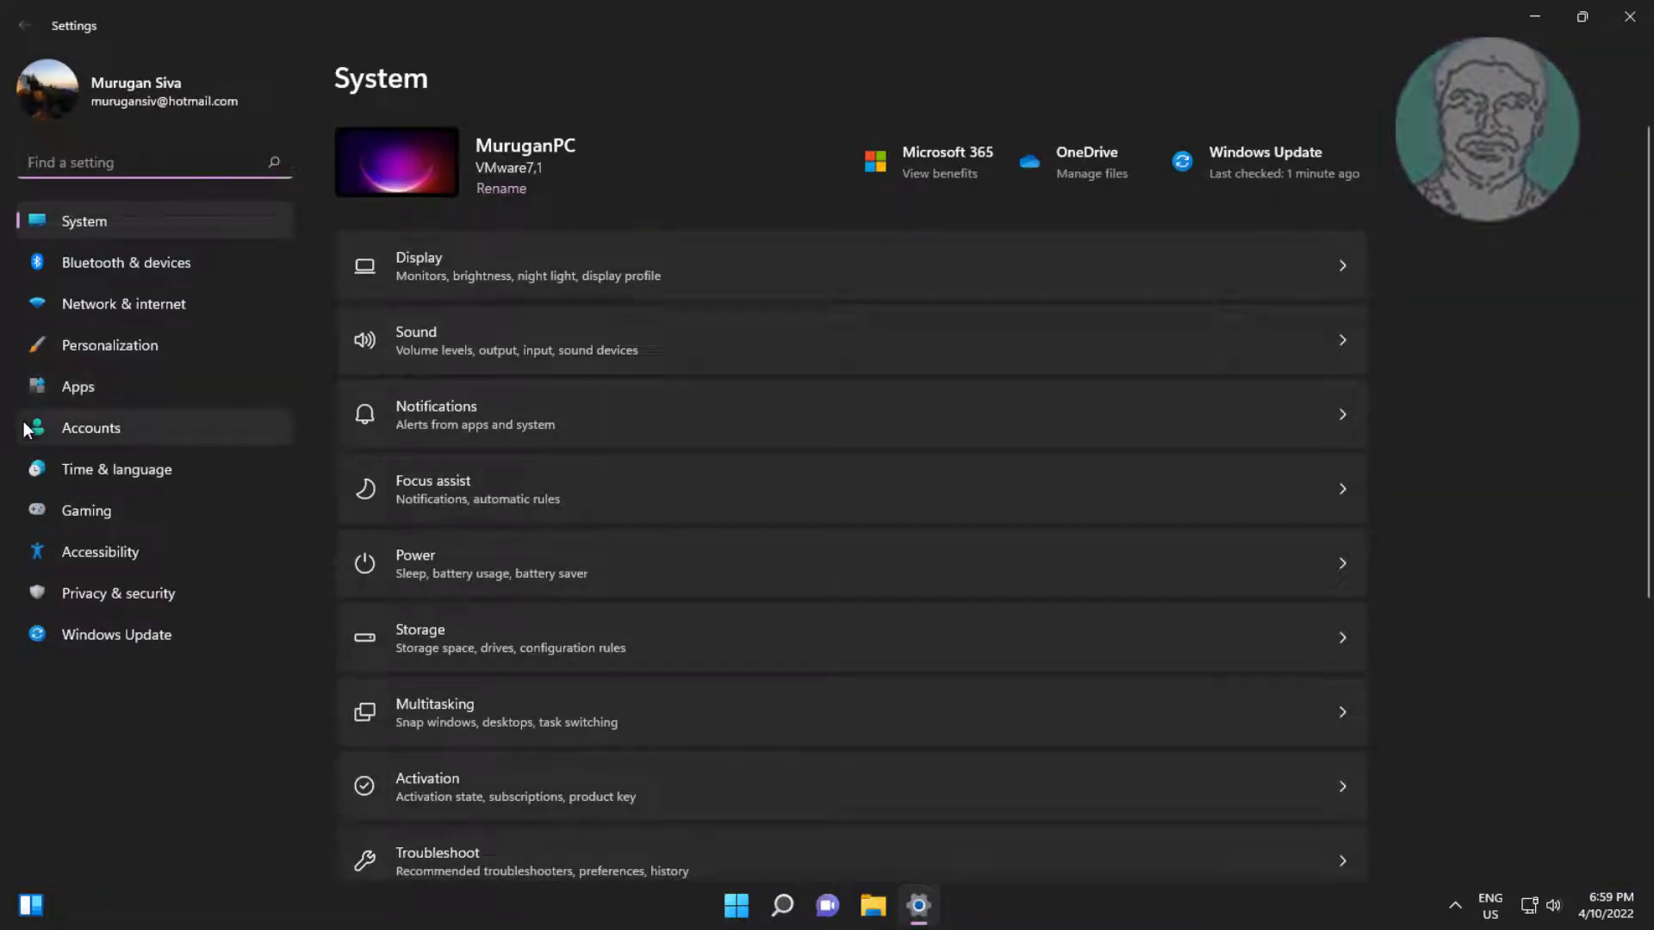
Go to System › Troubleshoot › Other troubleshooters and scroll to Camera
{"action": "scroll", "scroll_direction": "down", "scroll_amount": 3}
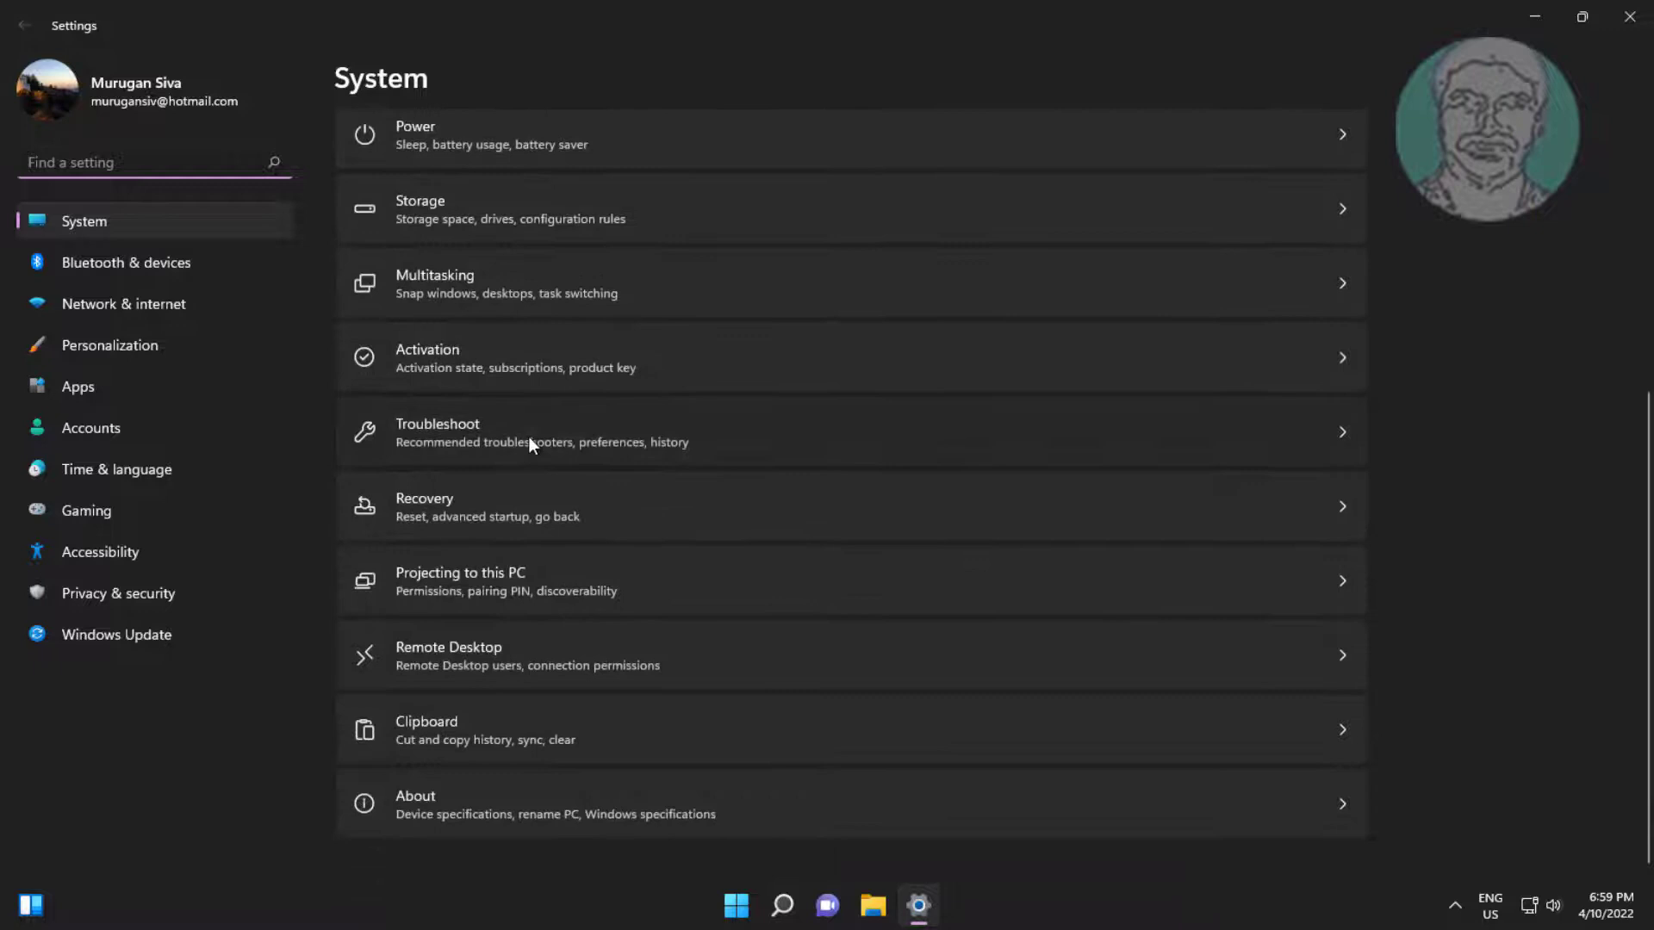
{"action": "left_click", "coordinate": [531, 432]}
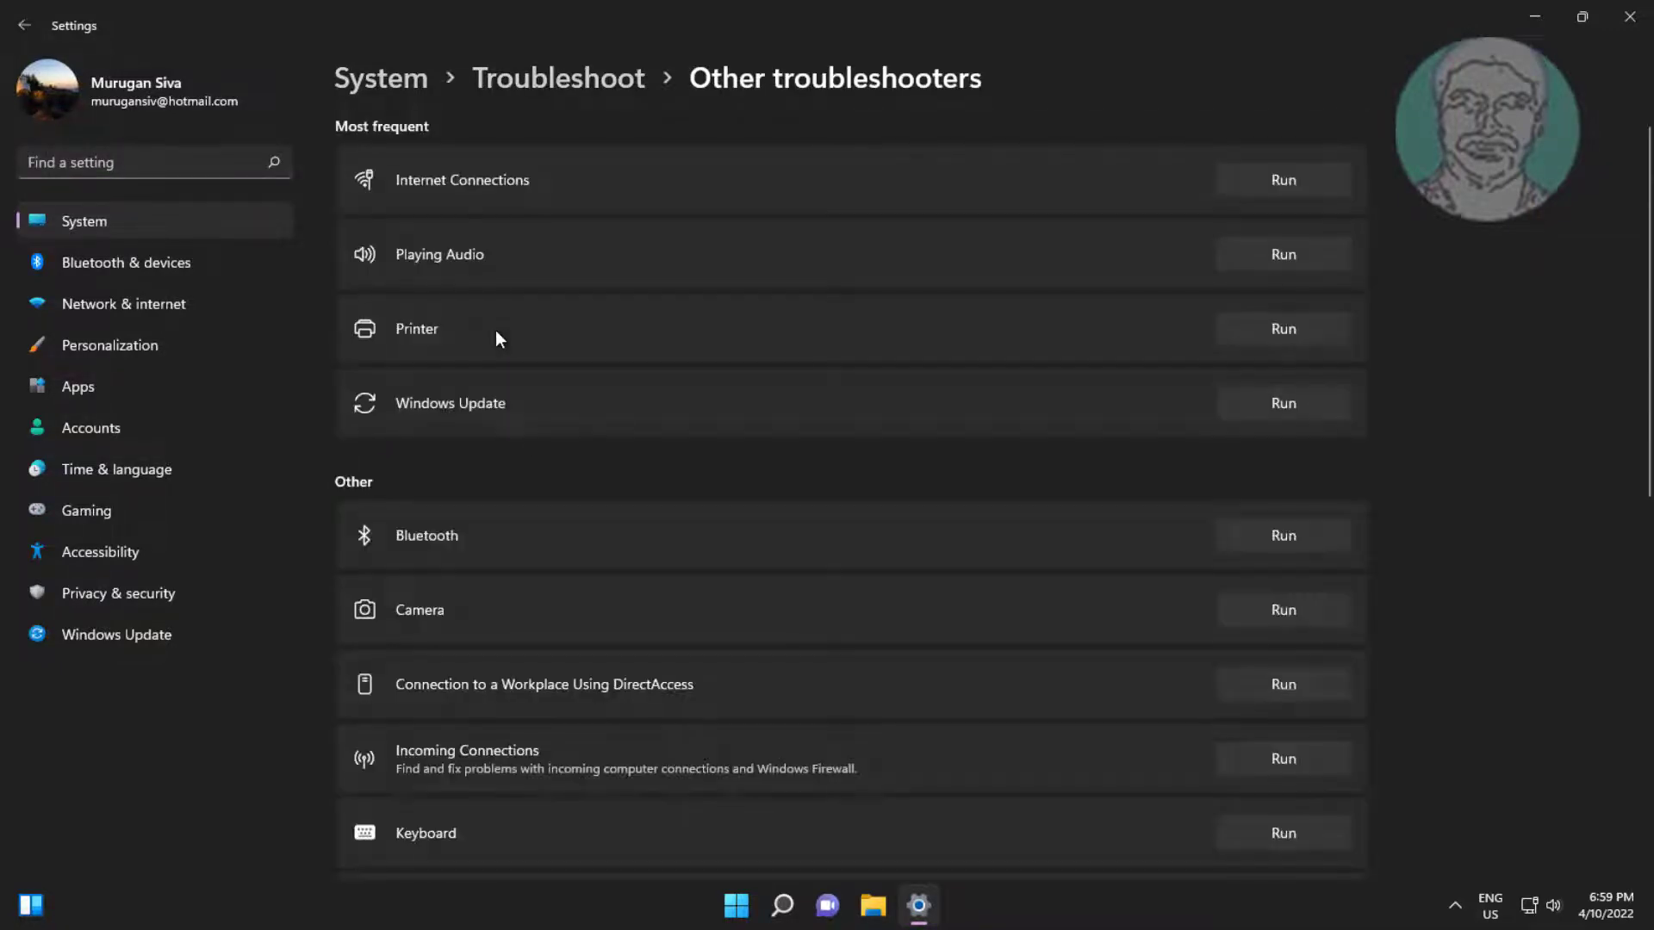
{"action": "mouse_move", "coordinate": [537, 423]}
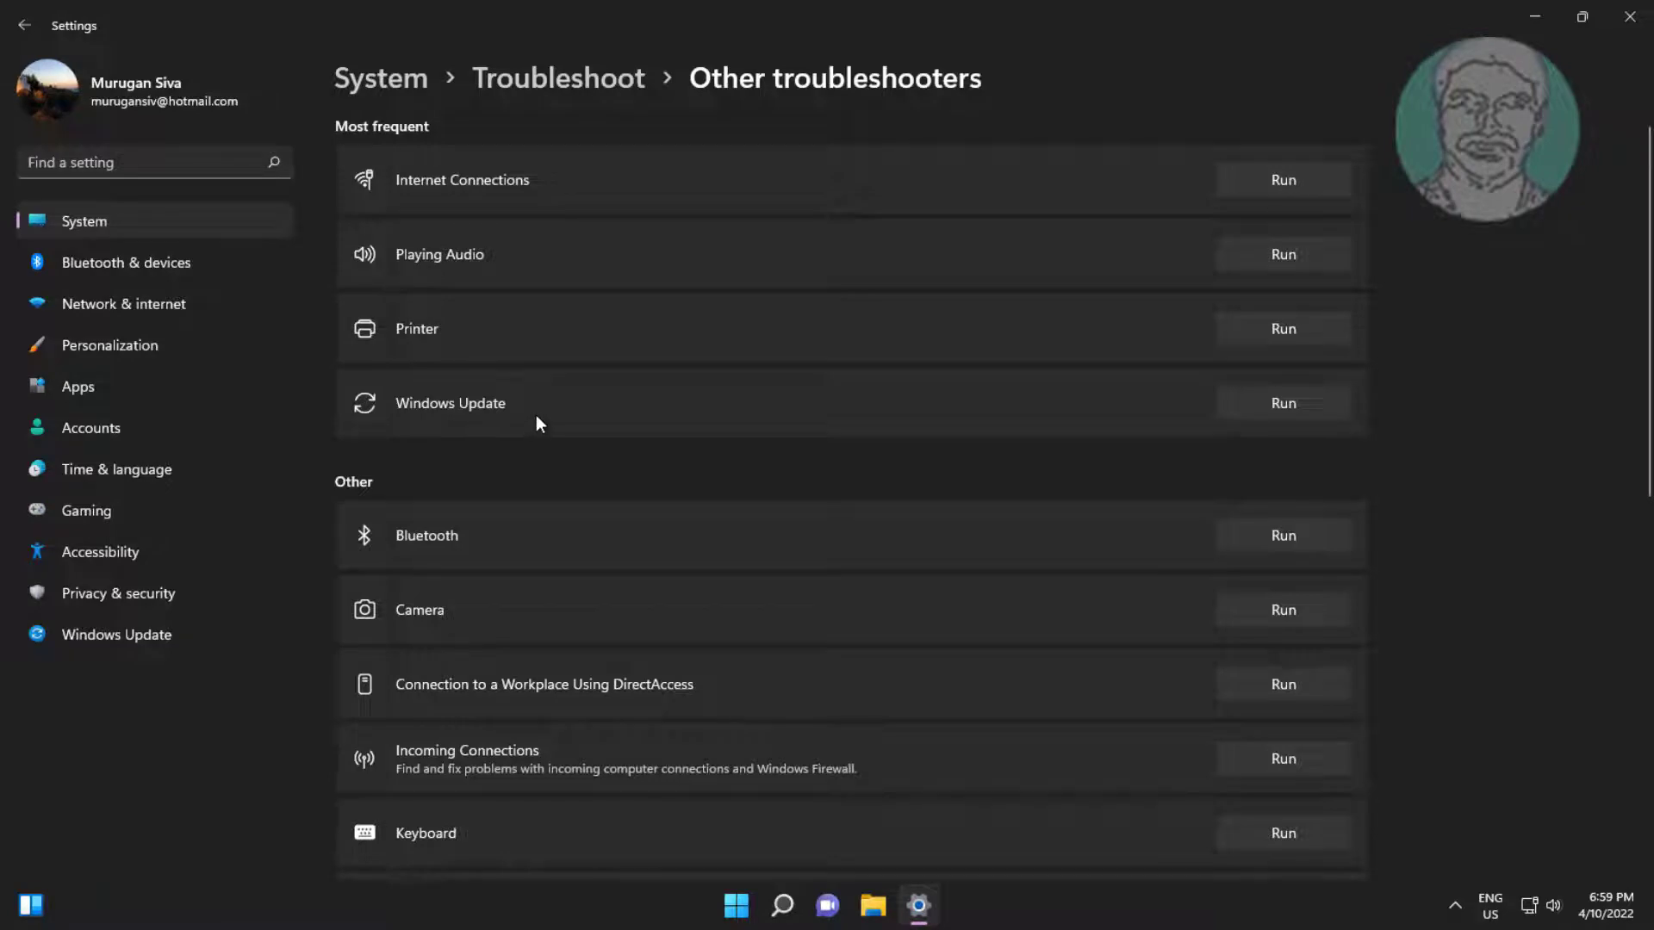
{"action": "scroll", "scroll_direction": "down", "scroll_amount": 3}
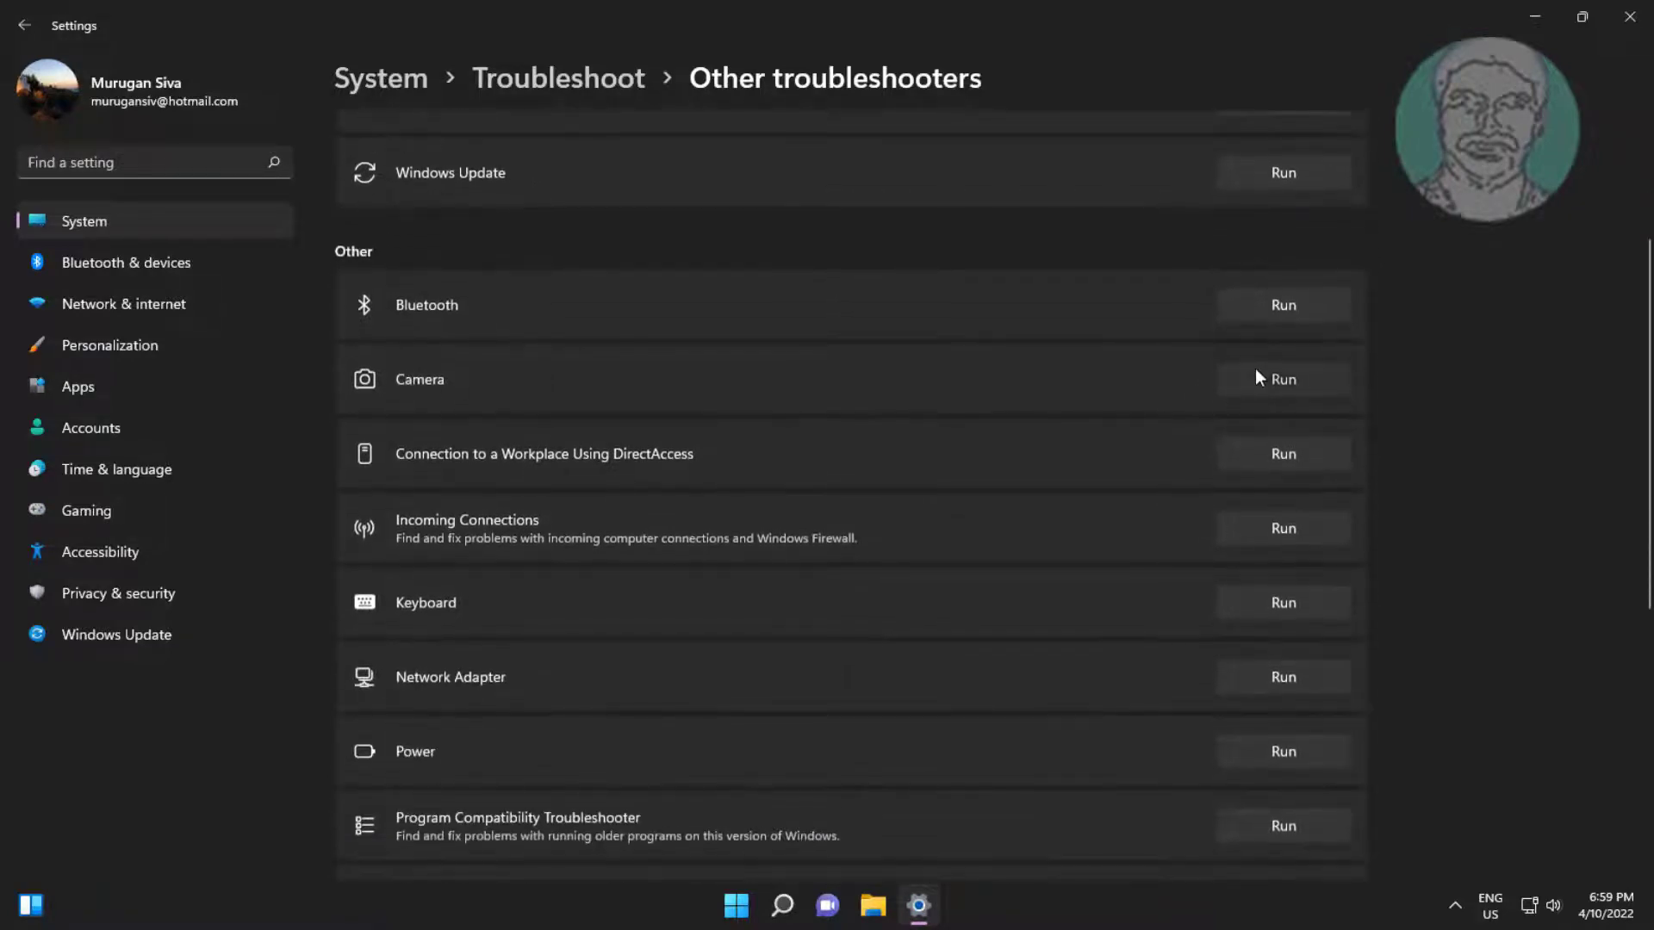
Run the Camera troubleshooter, accept the service reset and fix, then close Get Help
{"action": "left_click", "coordinate": [1283, 379]}
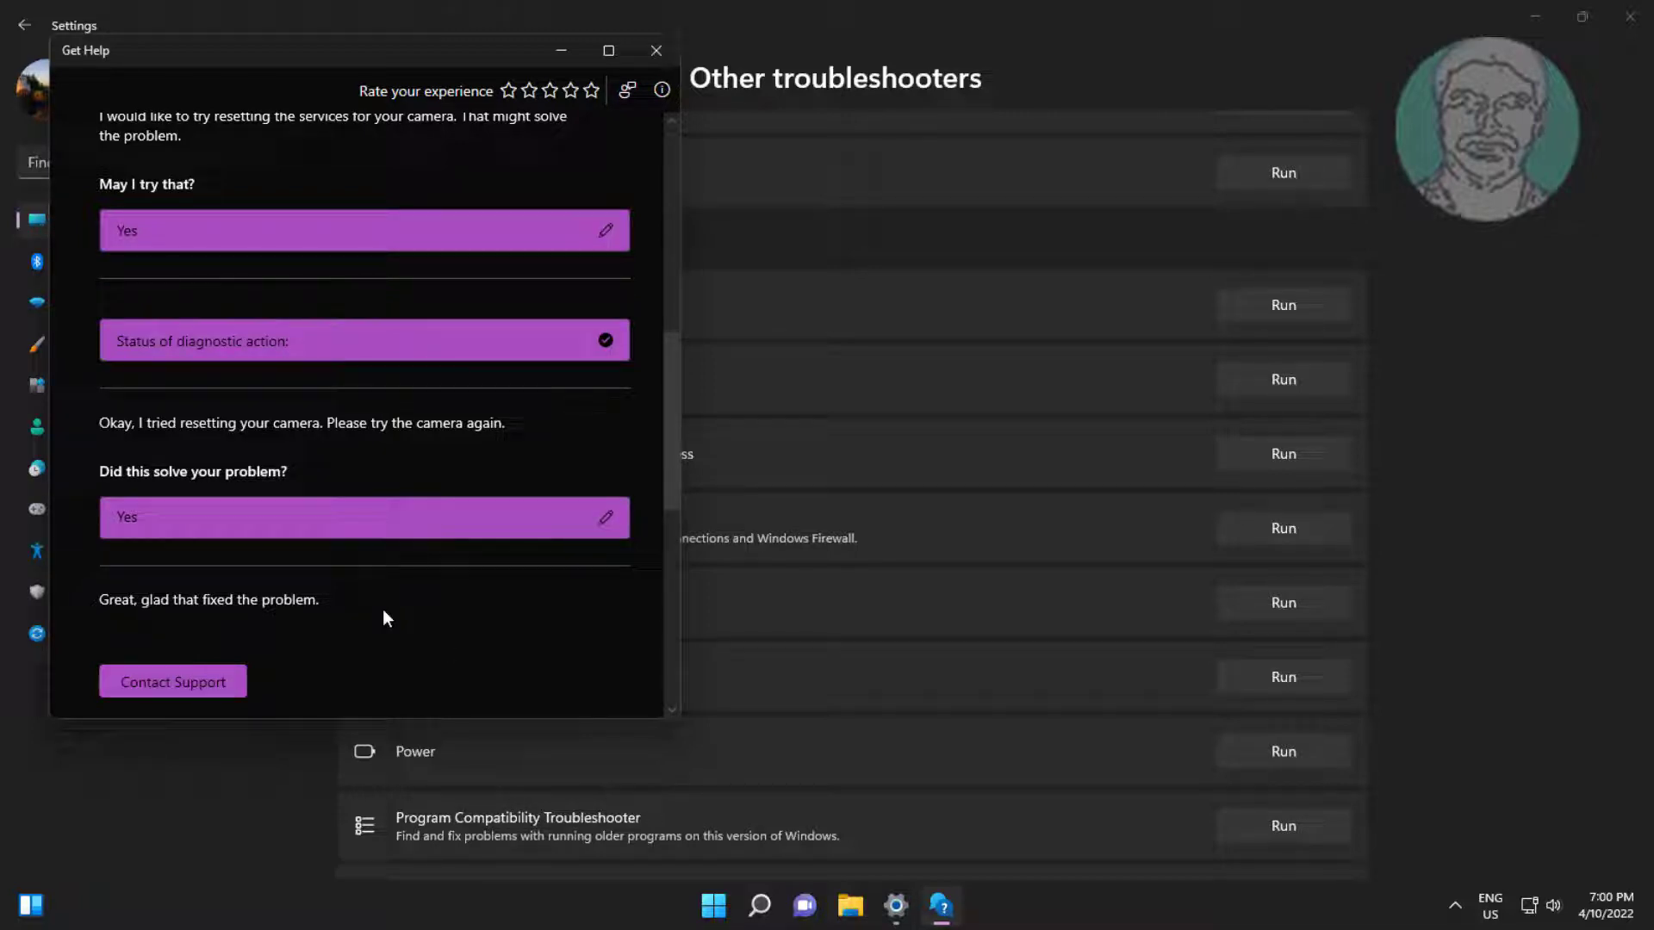
{"action": "left_click", "coordinate": [656, 75]}
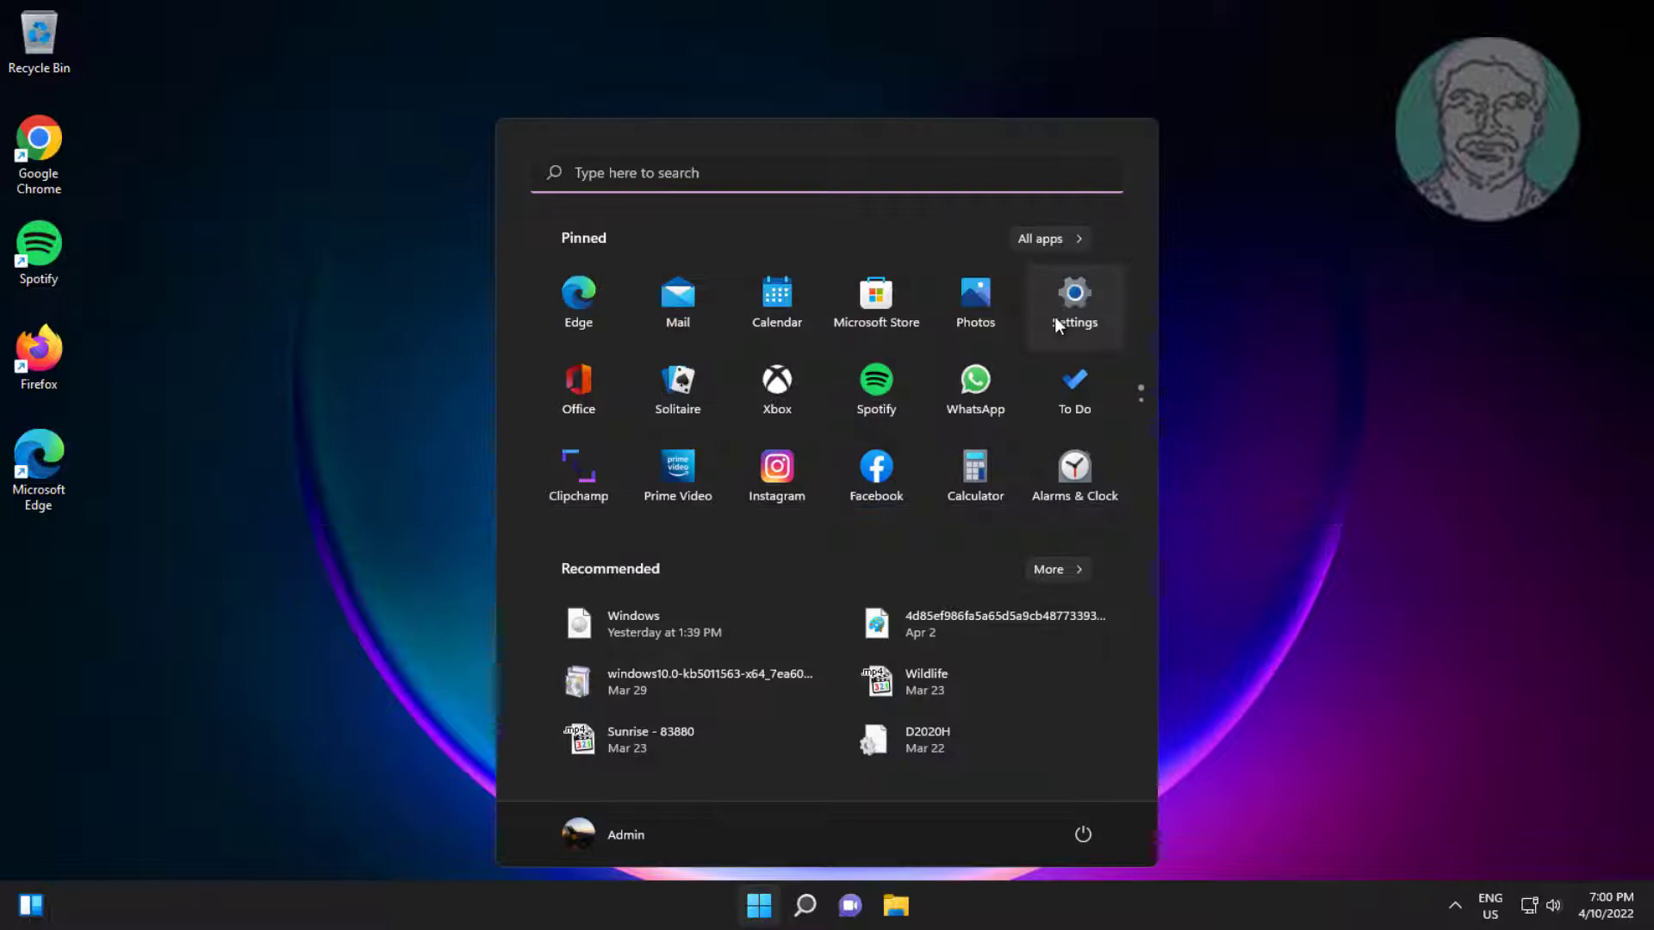
On the Camera privacy page, turn on camera access for the device, apps and desktop apps
{"action": "left_click", "coordinate": [1074, 294]}
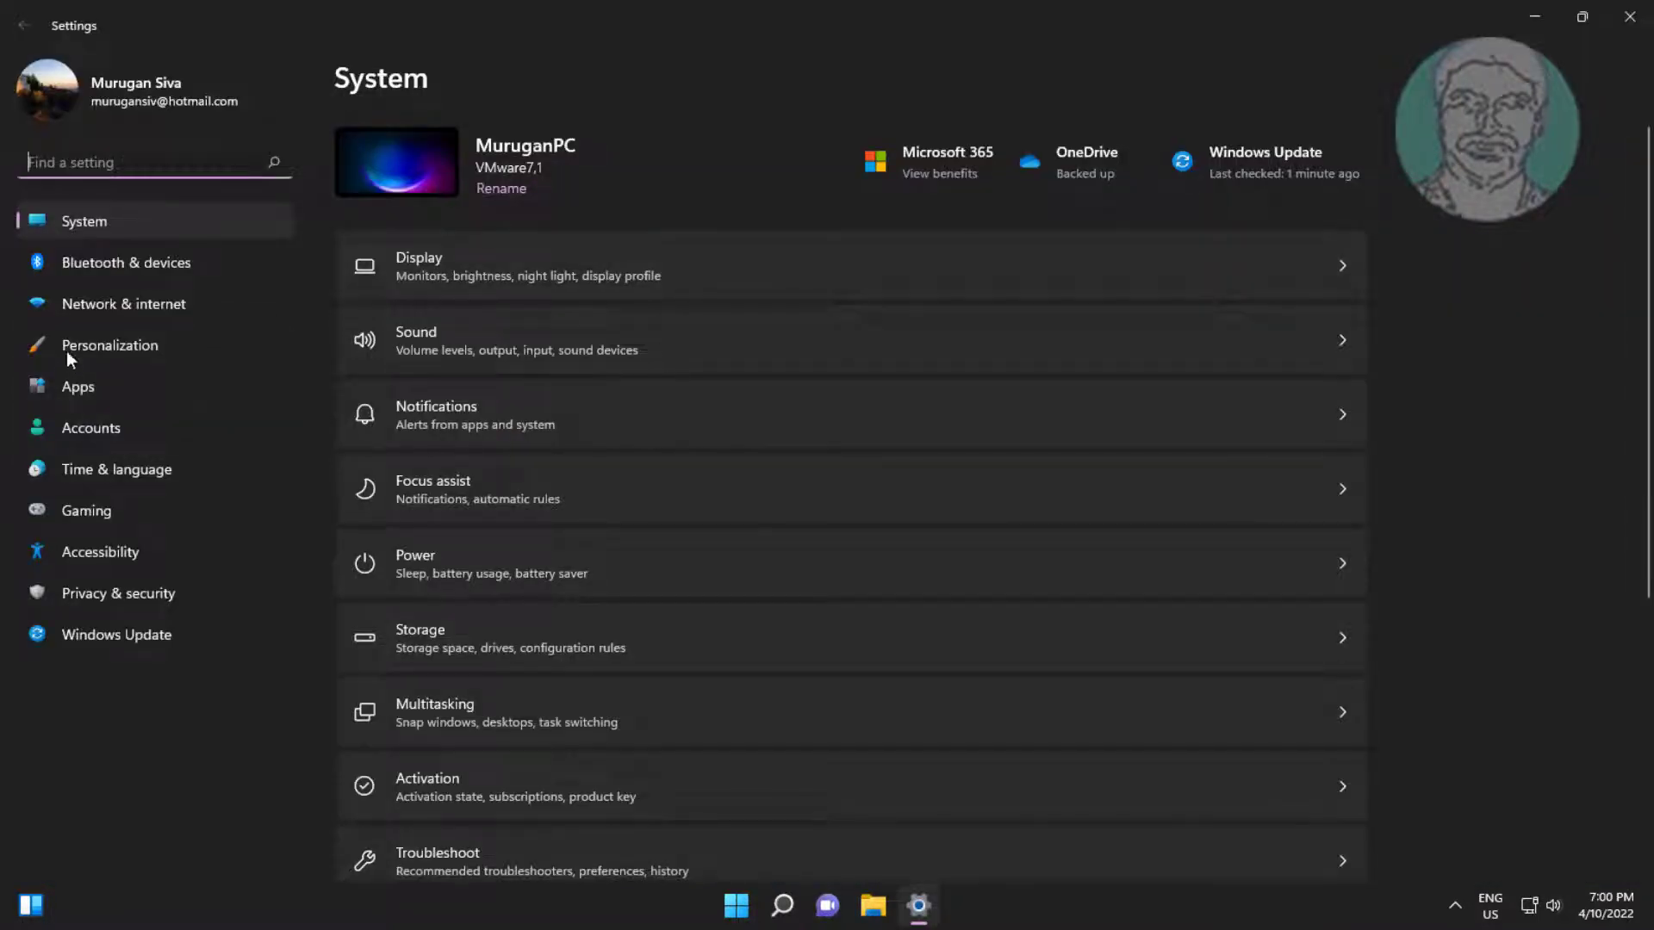
{"action": "left_click", "coordinate": [119, 593]}
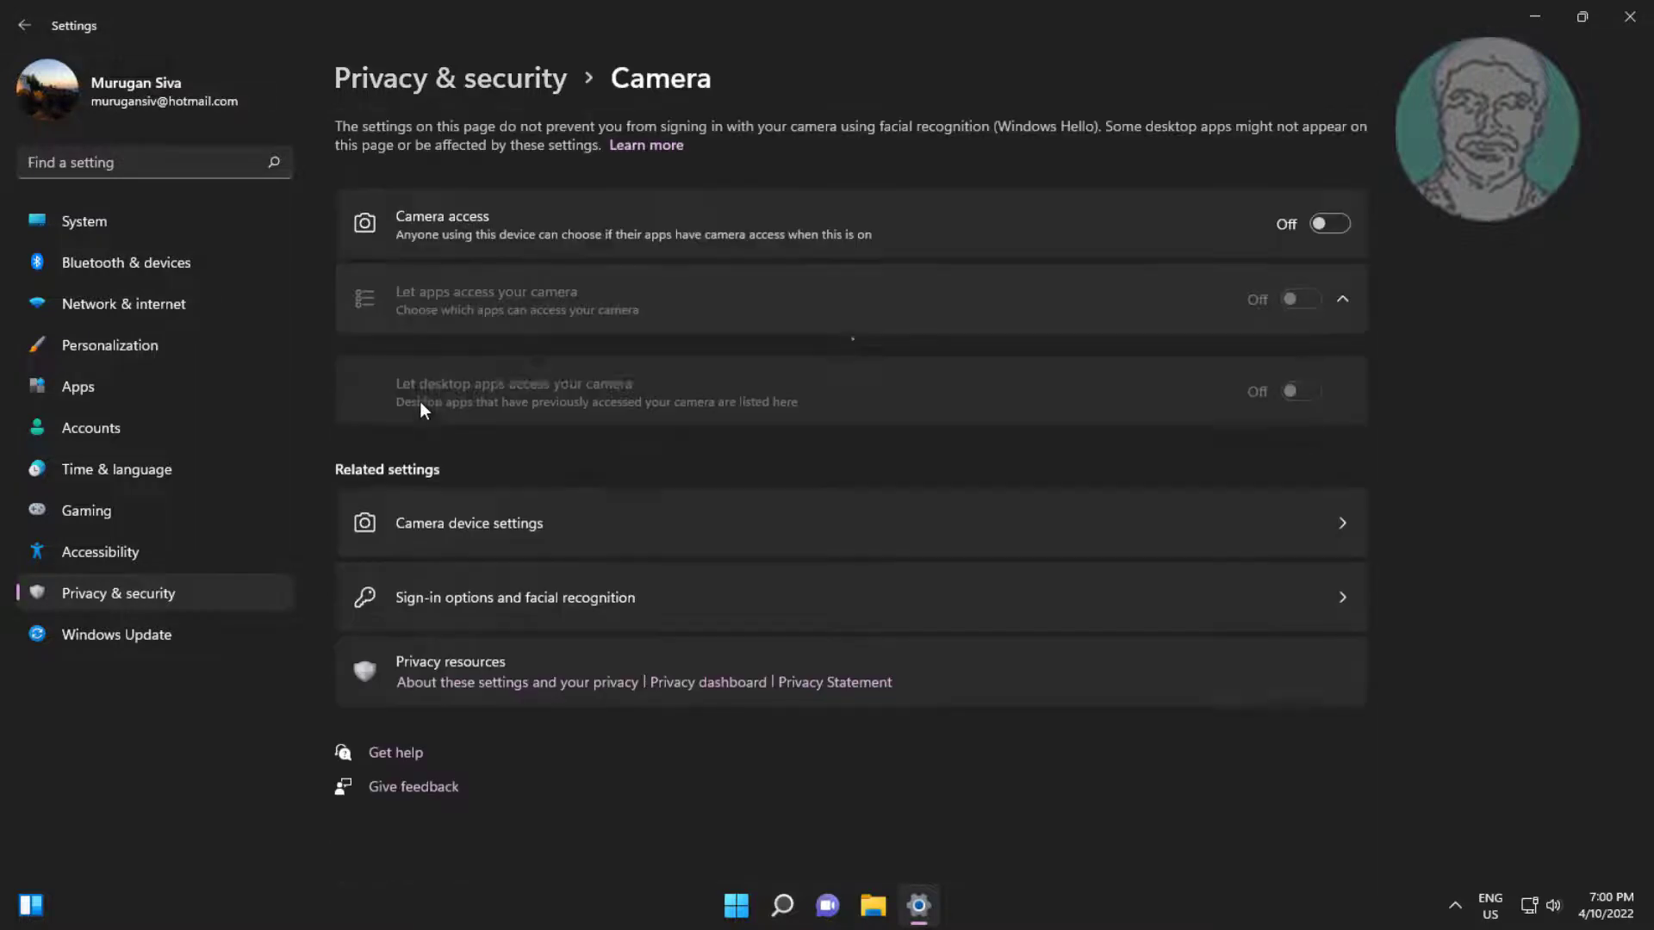
{"action": "left_click", "coordinate": [1342, 299]}
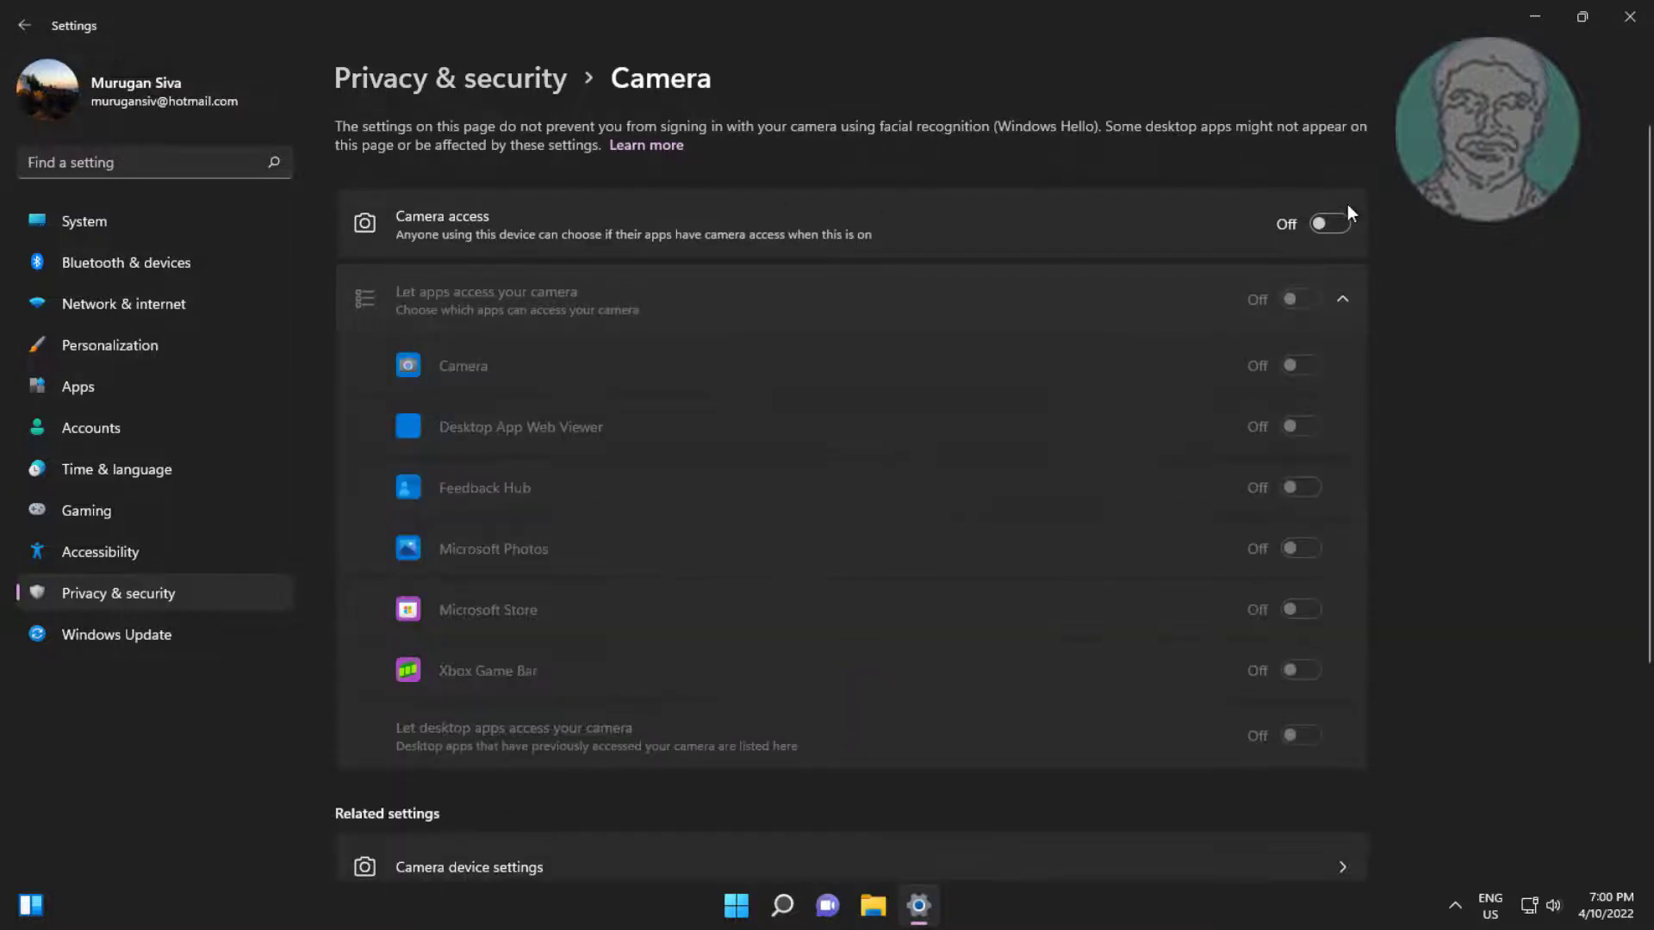
{"action": "left_click", "coordinate": [1327, 224]}
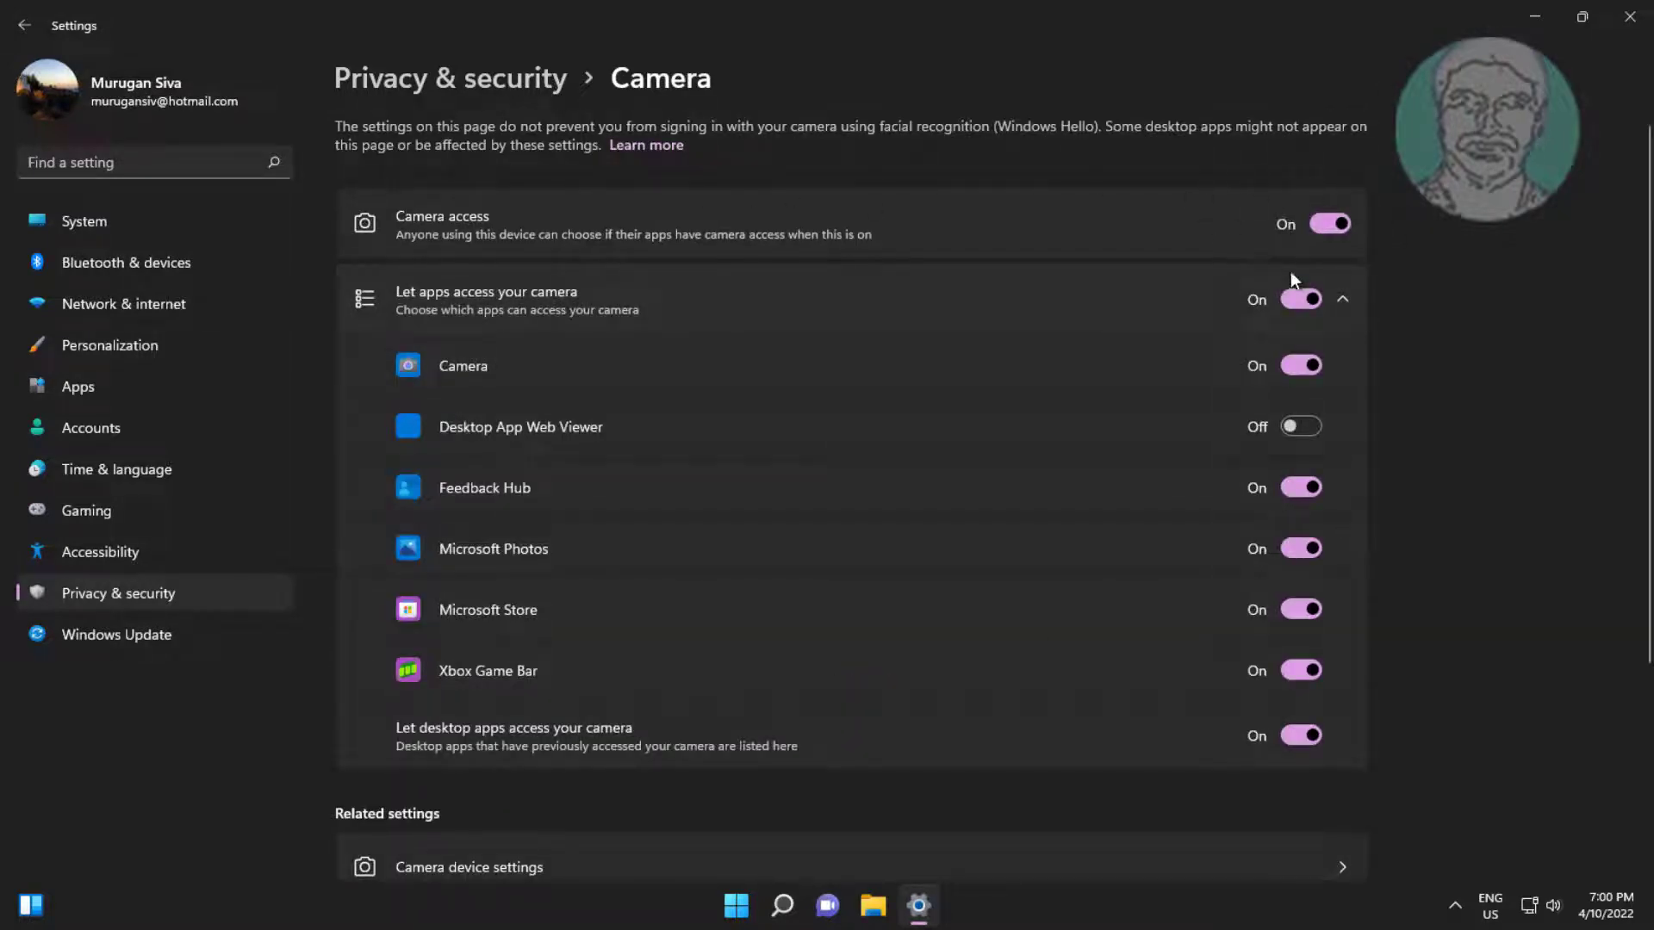
{"action": "mouse_move", "coordinate": [679, 349]}
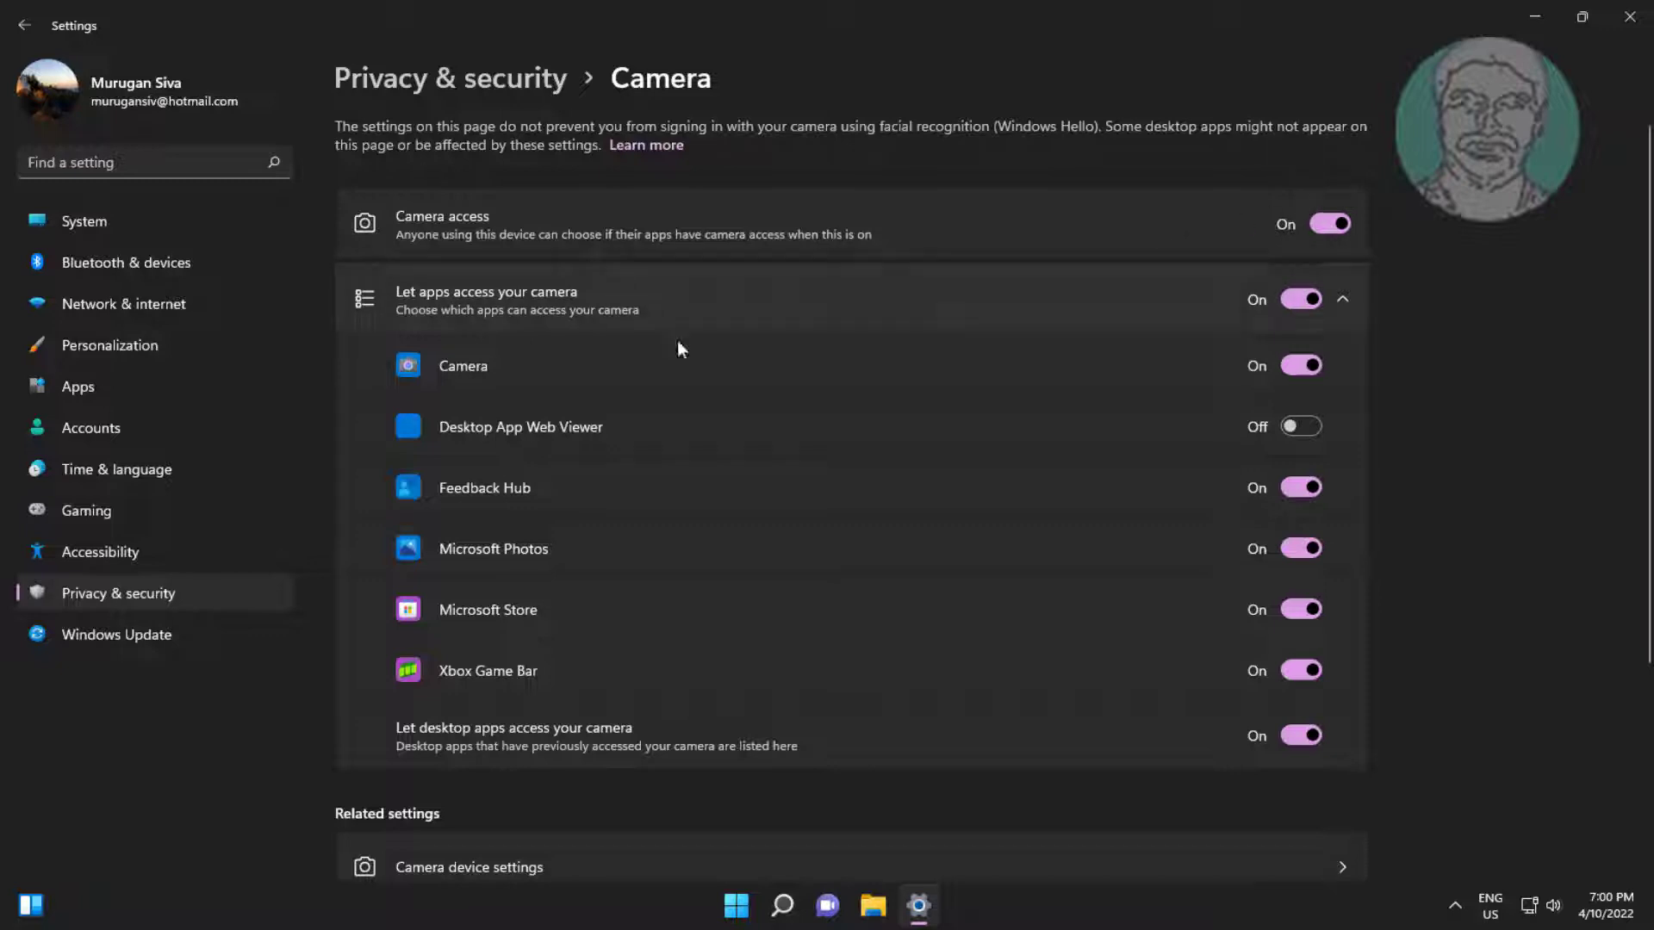
{"action": "mouse_move", "coordinate": [1592, 62]}
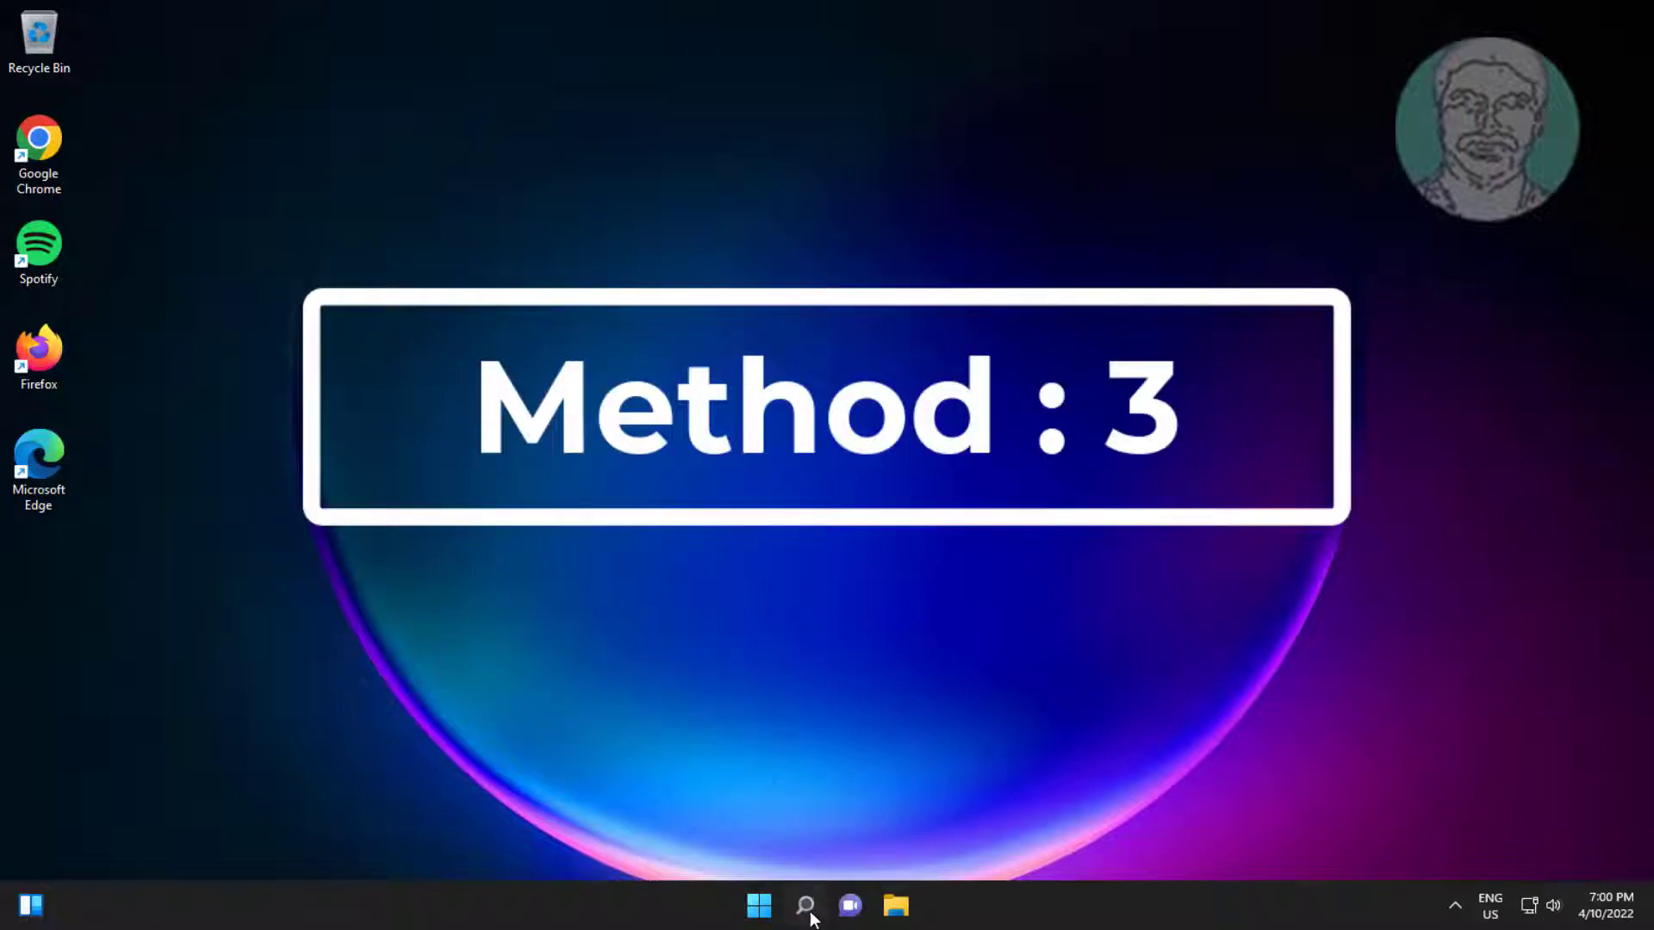
Search Windows for 'device manager' to bring up Device Manager
{"action": "left_click", "coordinate": [806, 904]}
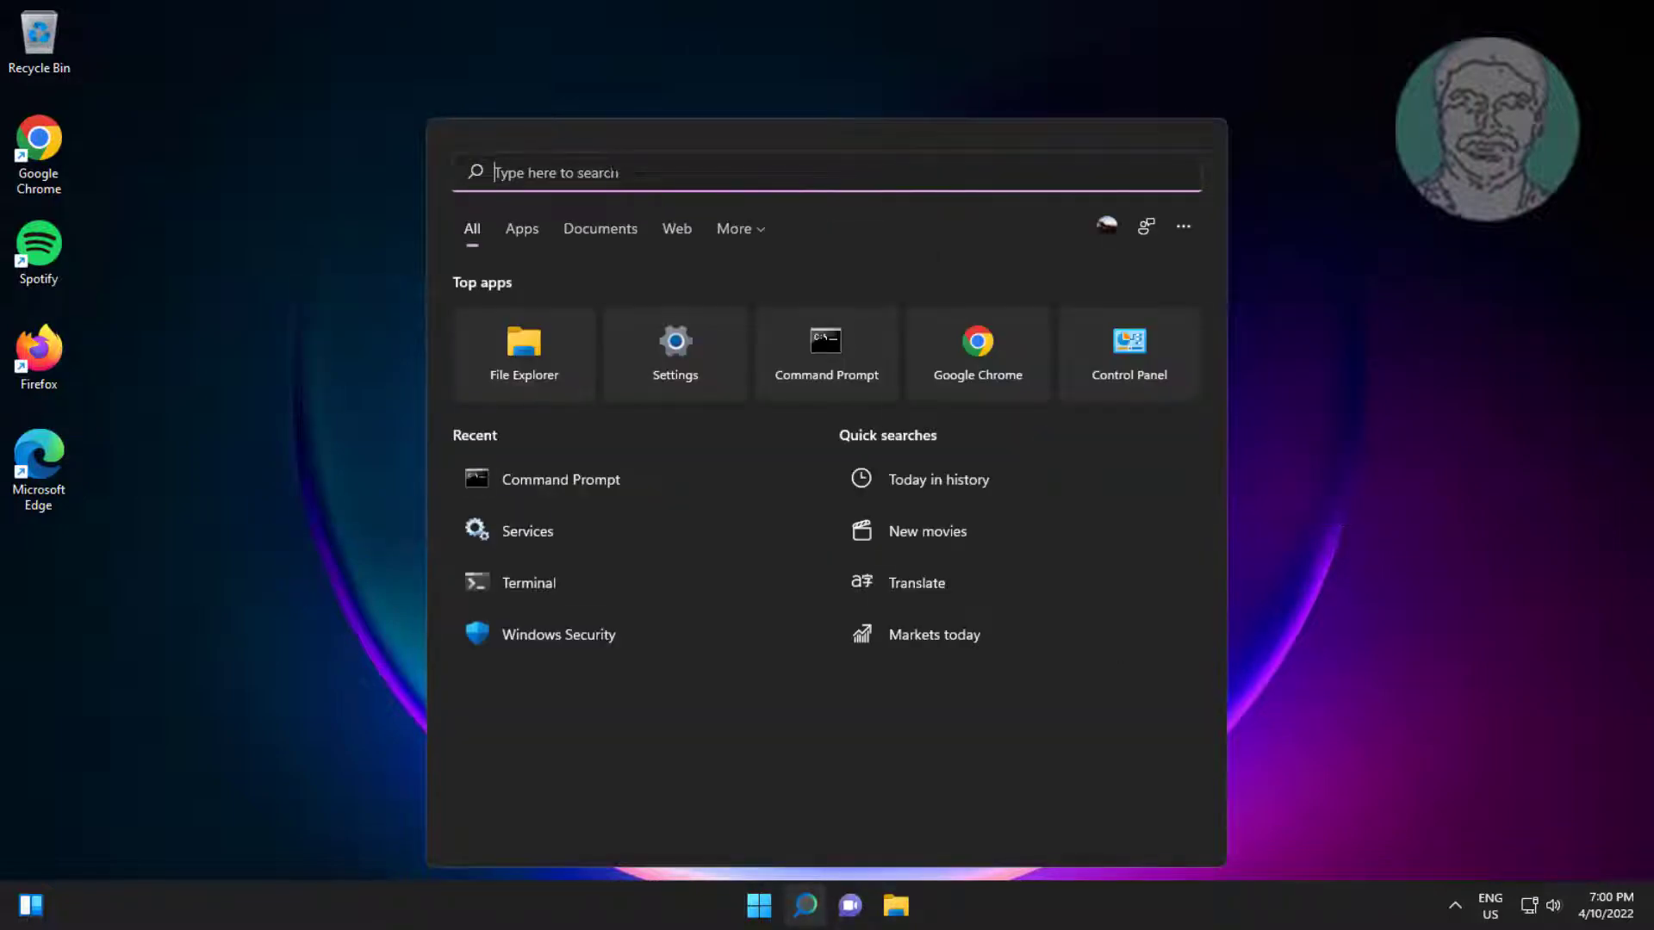
{"action": "type", "text": "device manager"}
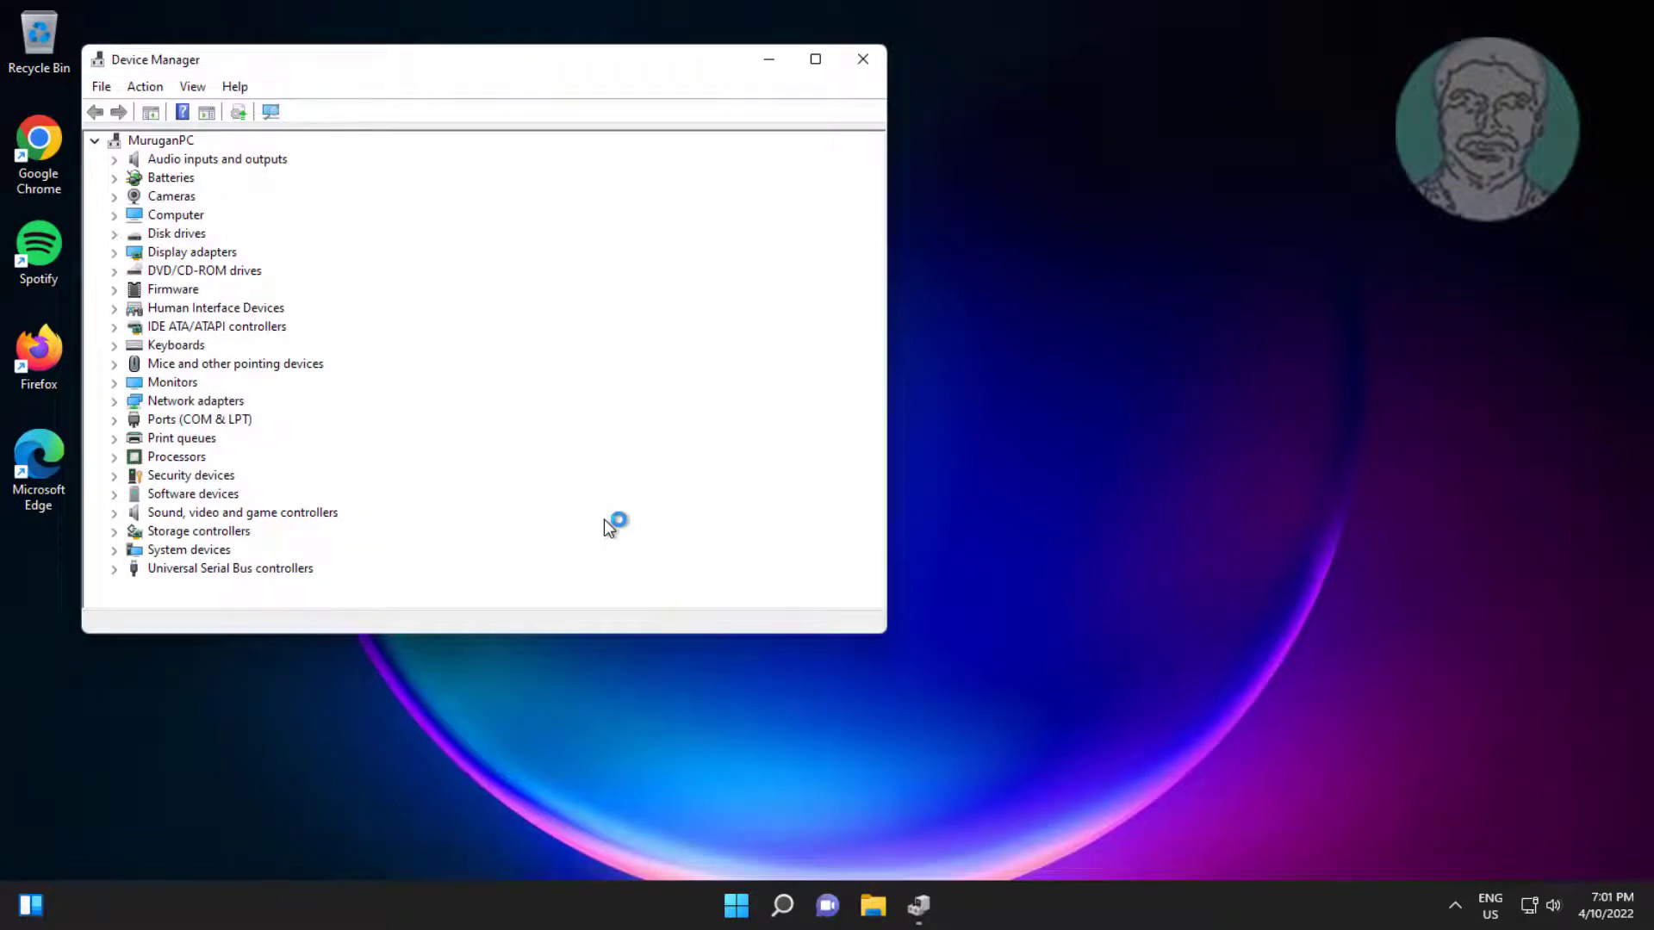
{"action": "mouse_move", "coordinate": [172, 341]}
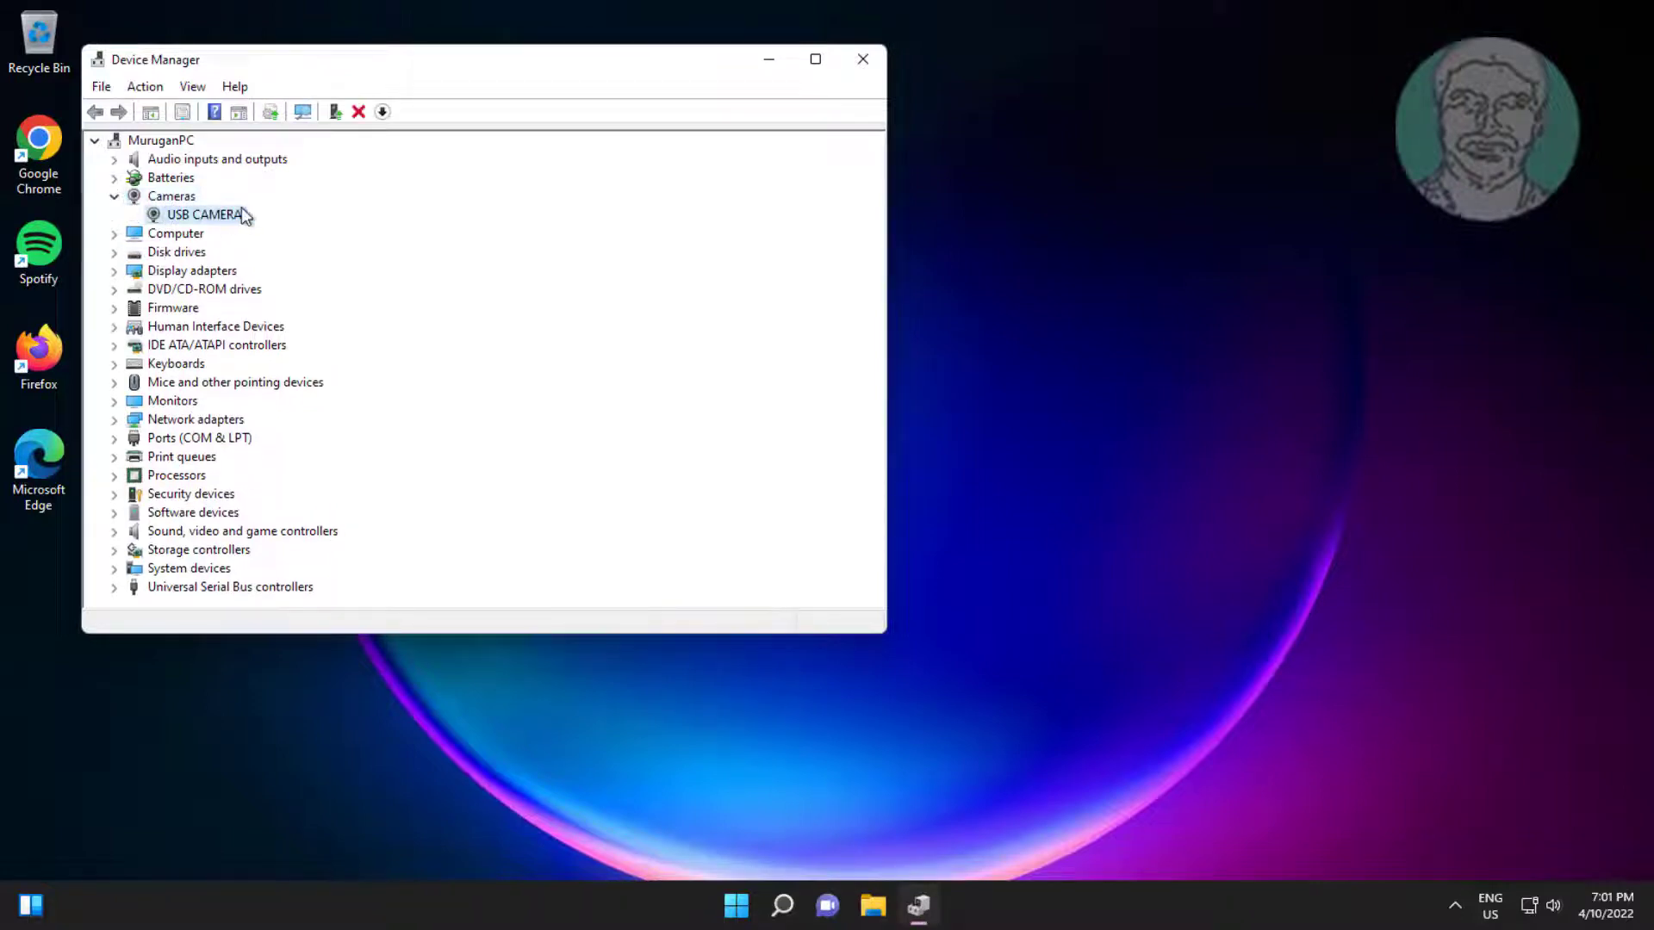
Update the USB CAMERA driver via Windows Update and check for updates
{"action": "right_click", "coordinate": [198, 215]}
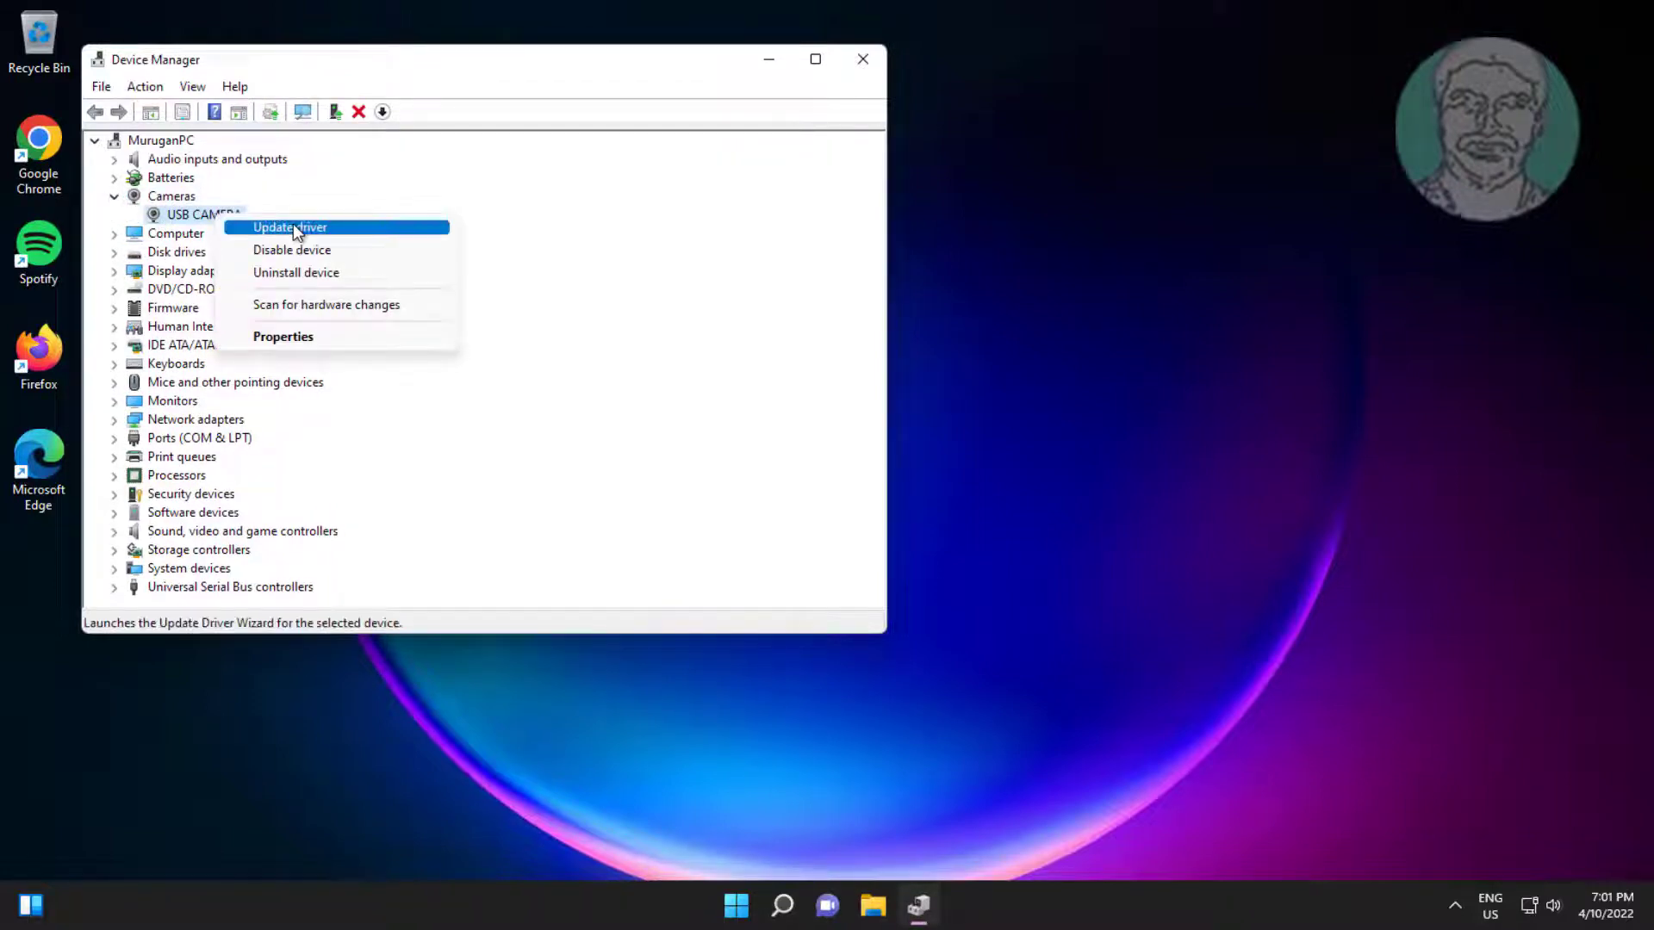
{"action": "left_click", "coordinate": [290, 227]}
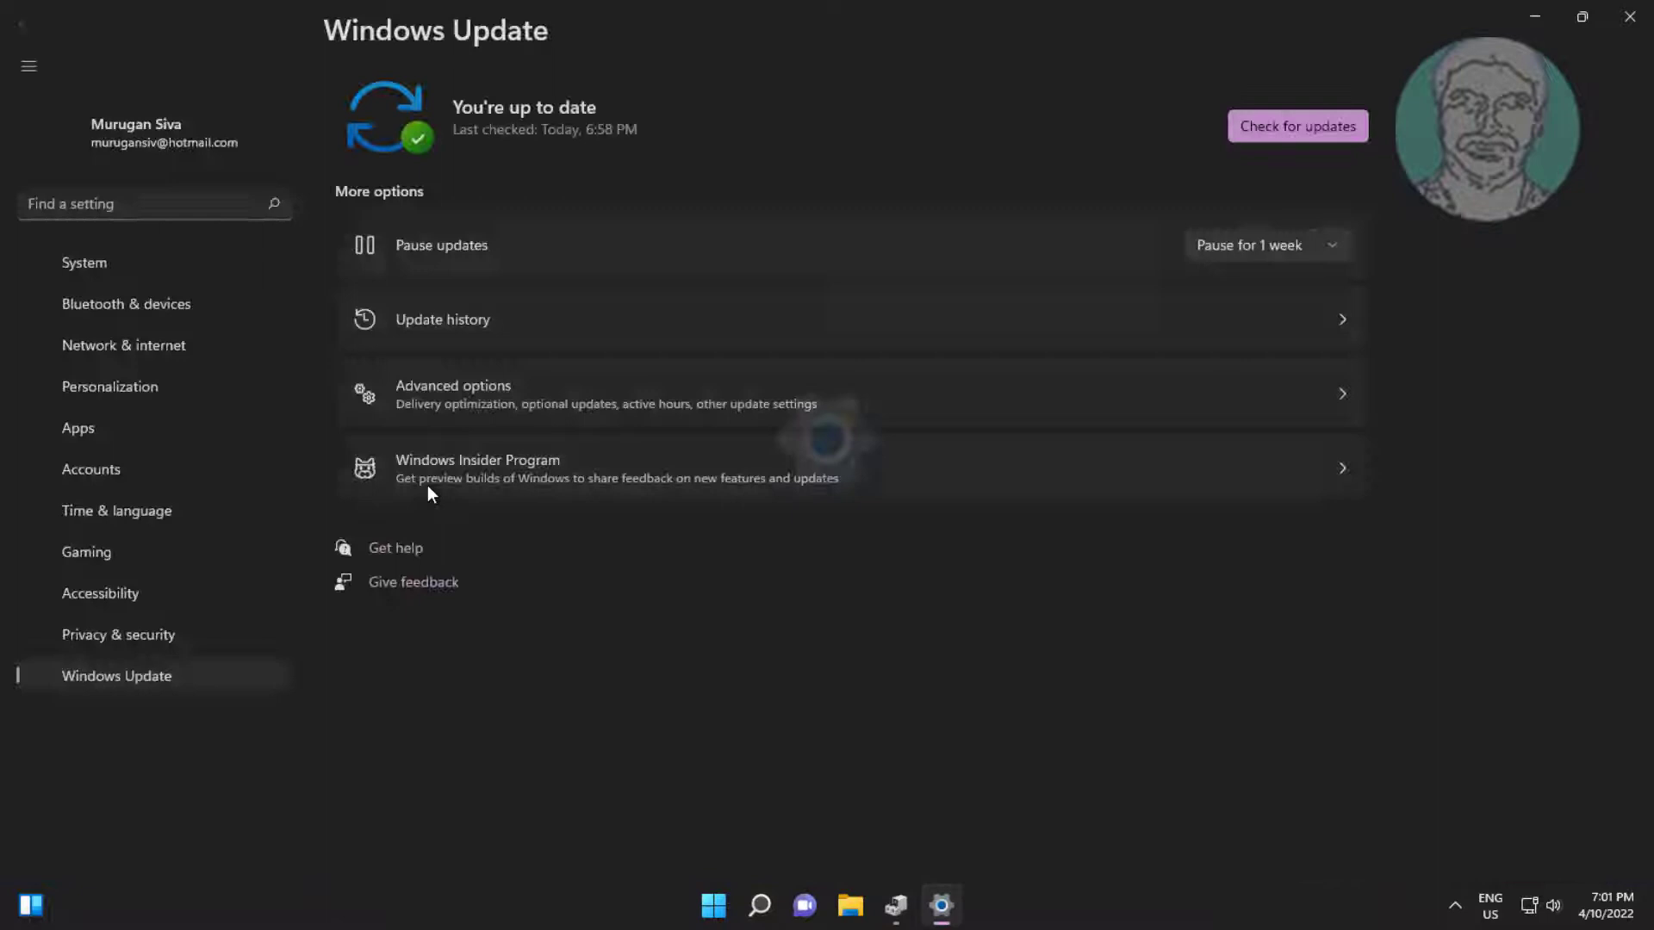
{"action": "left_click", "coordinate": [1297, 126]}
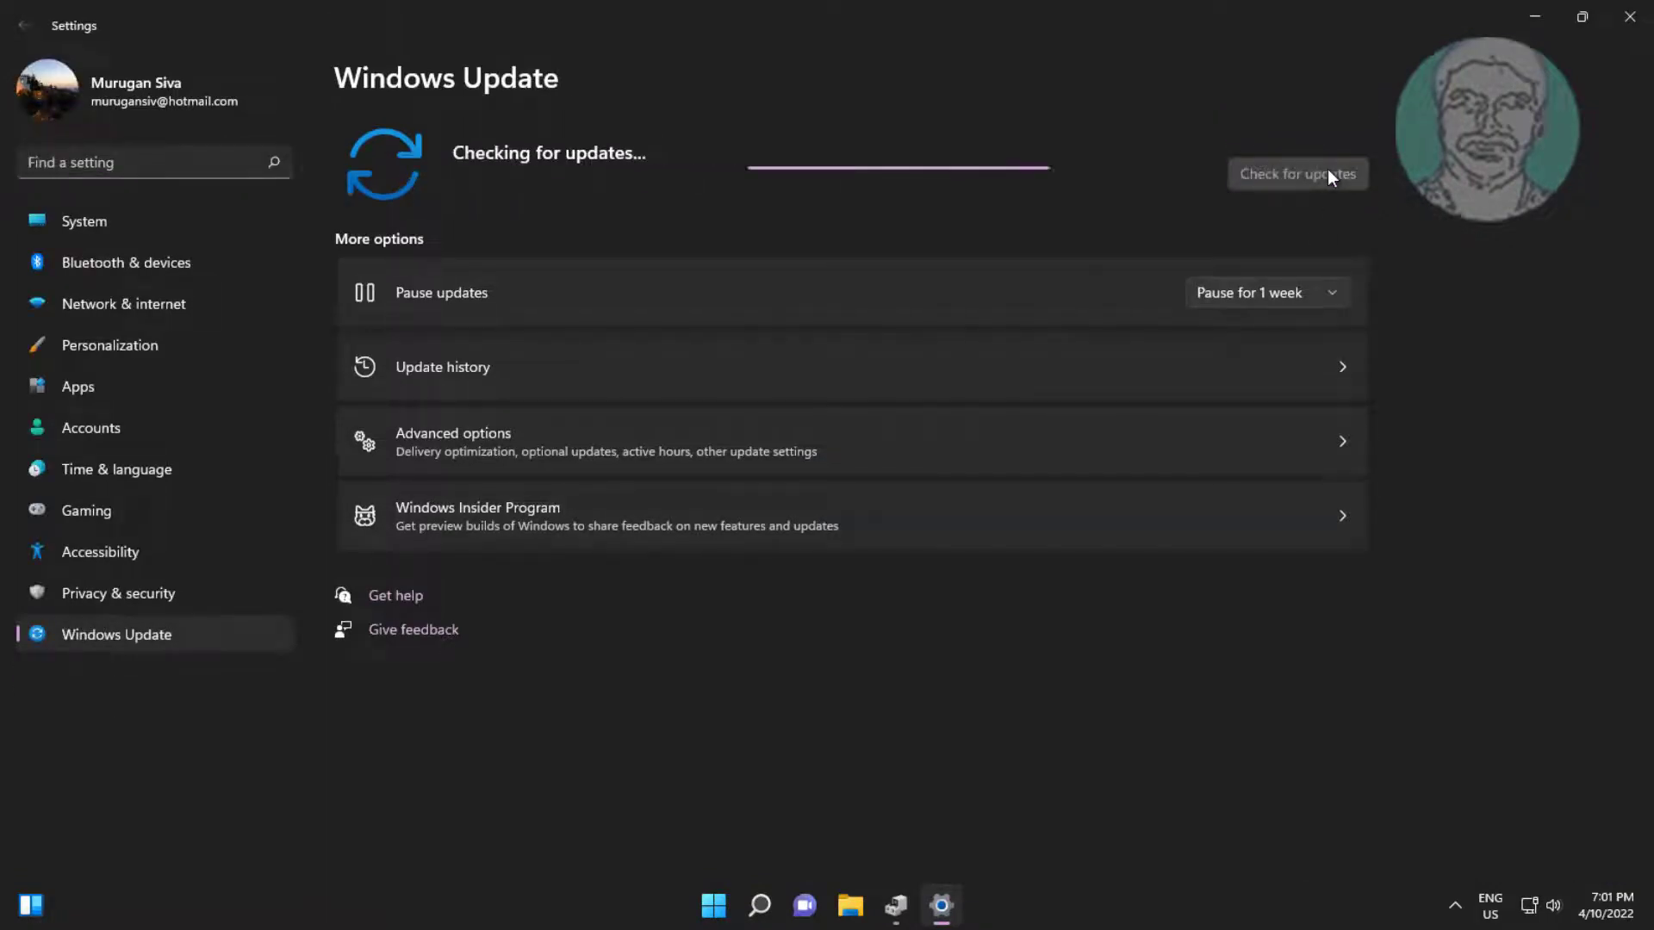
{"action": "mouse_move", "coordinate": [1393, 265]}
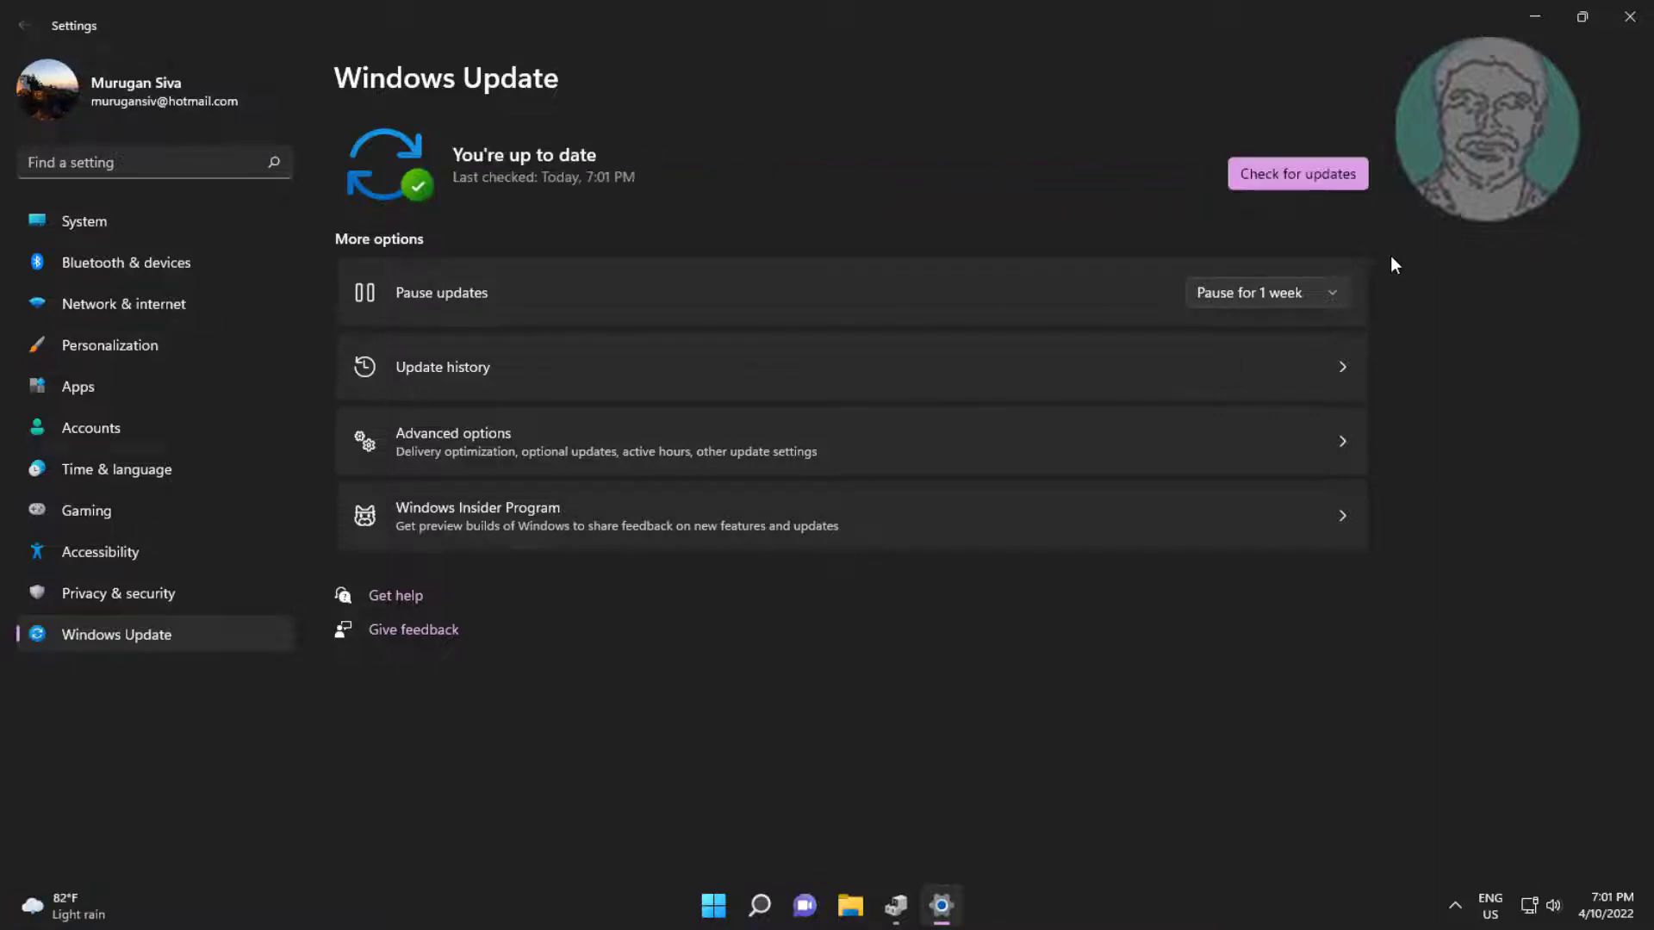
{"action": "mouse_move", "coordinate": [1162, 383]}
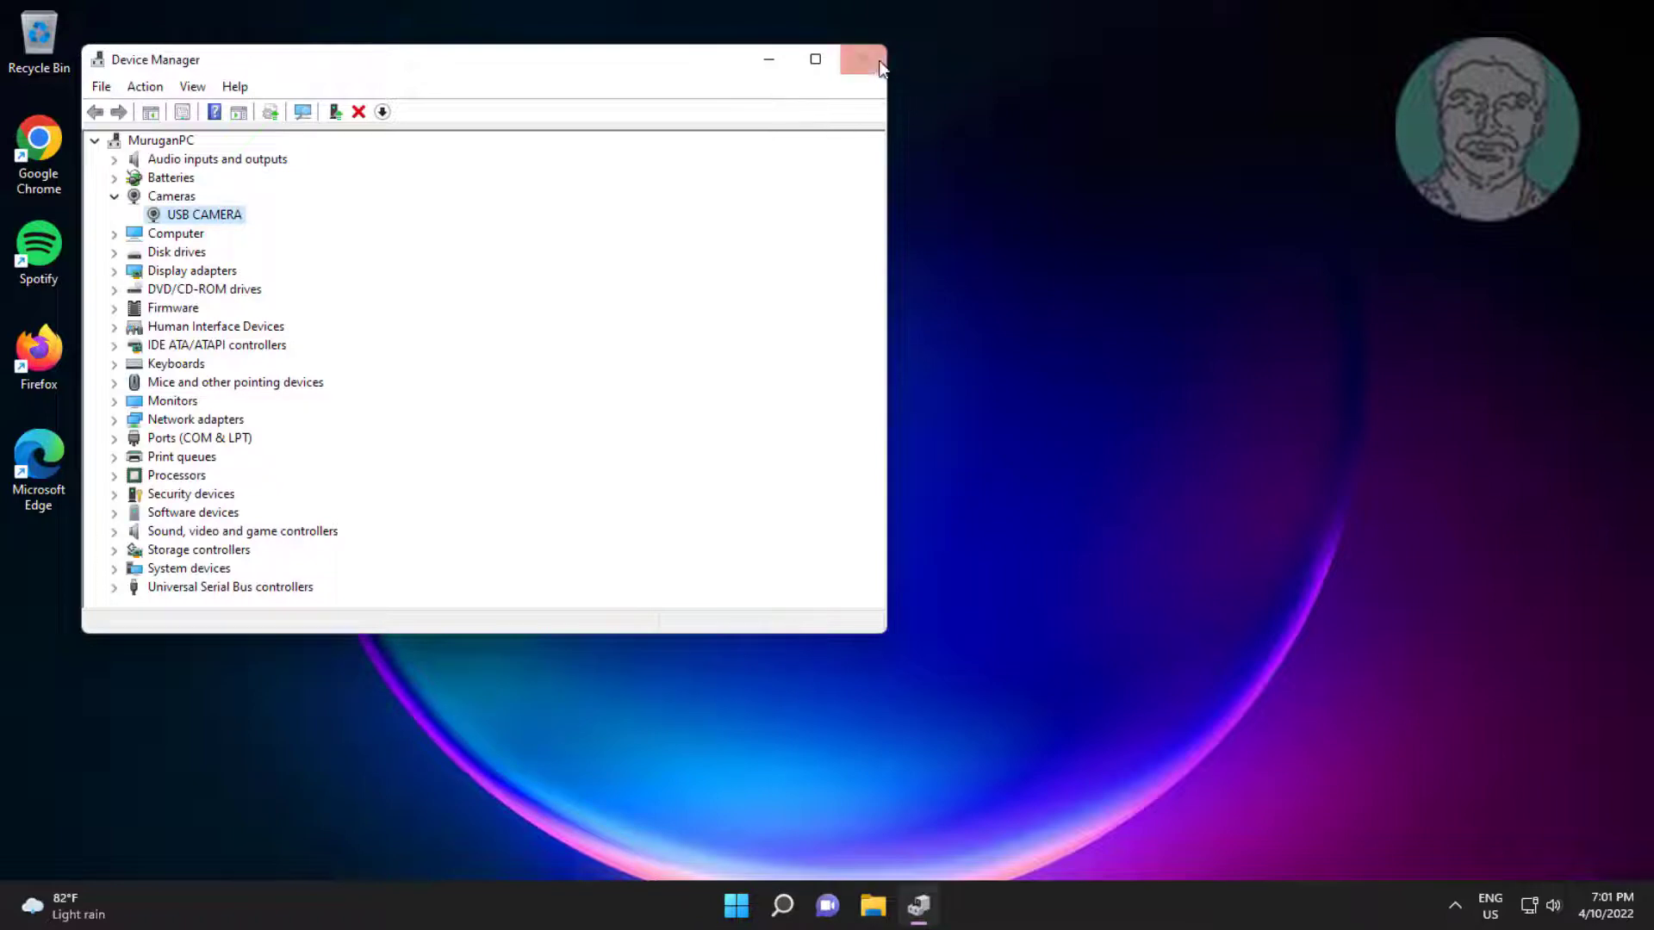
Reopen Device Manager from search and expand Cameras to show the USB CAMERA
{"action": "left_click", "coordinate": [863, 59]}
{"action": "type", "text": "d"}
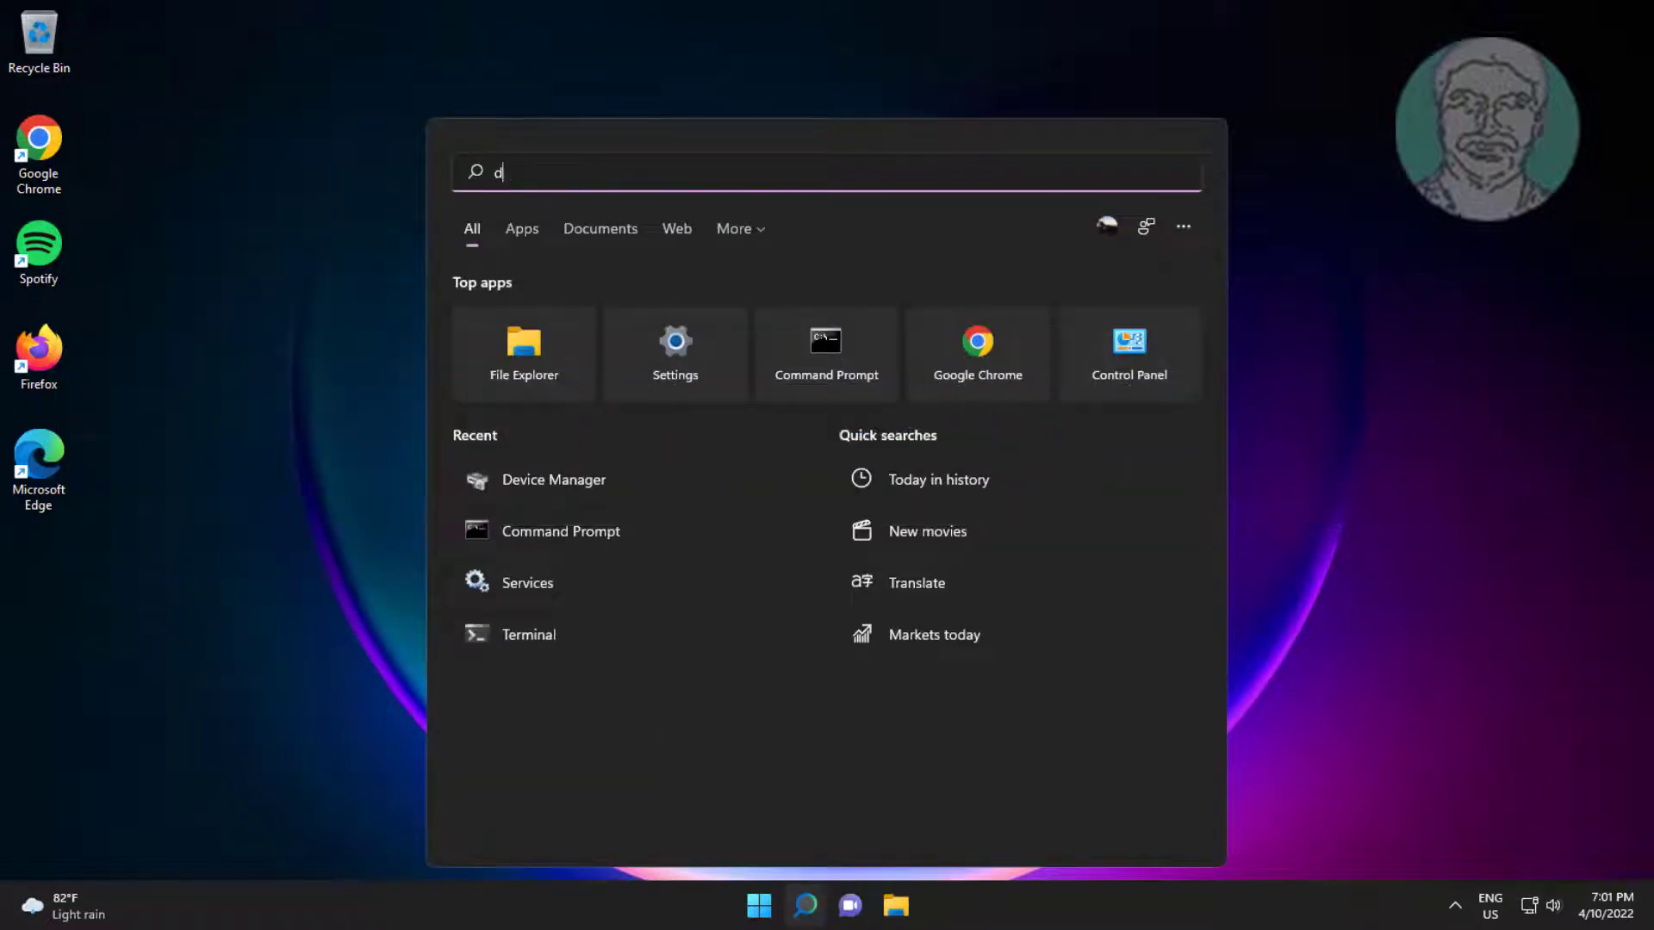
{"action": "type", "text": "evice Manager"}
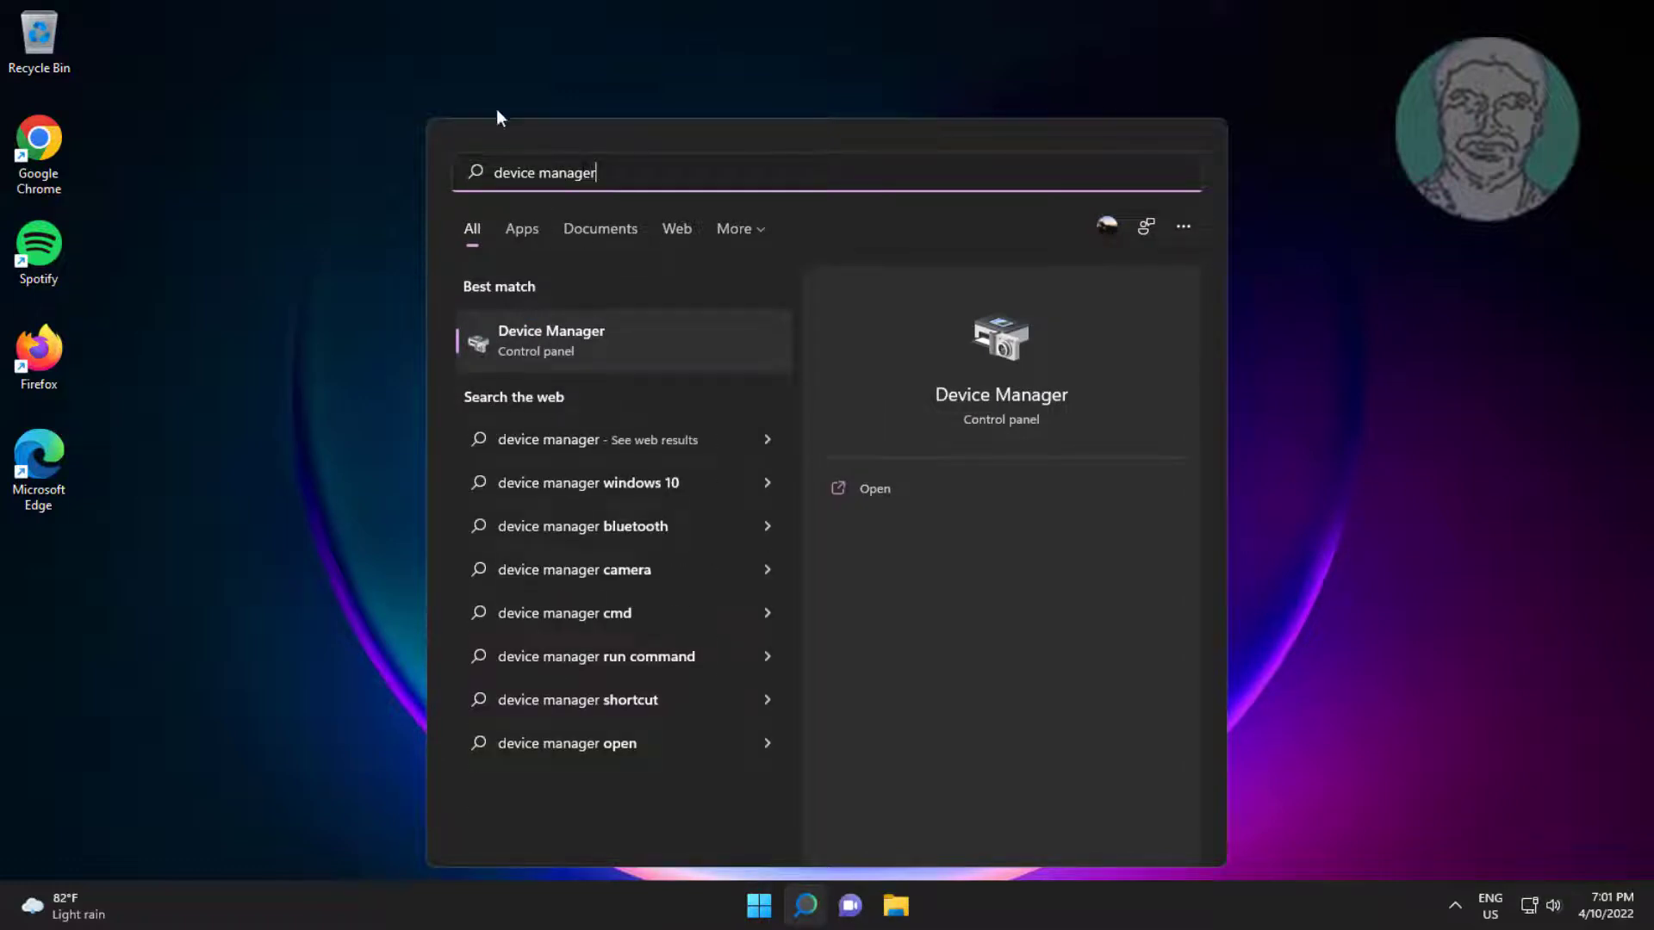
{"action": "left_click", "coordinate": [550, 340]}
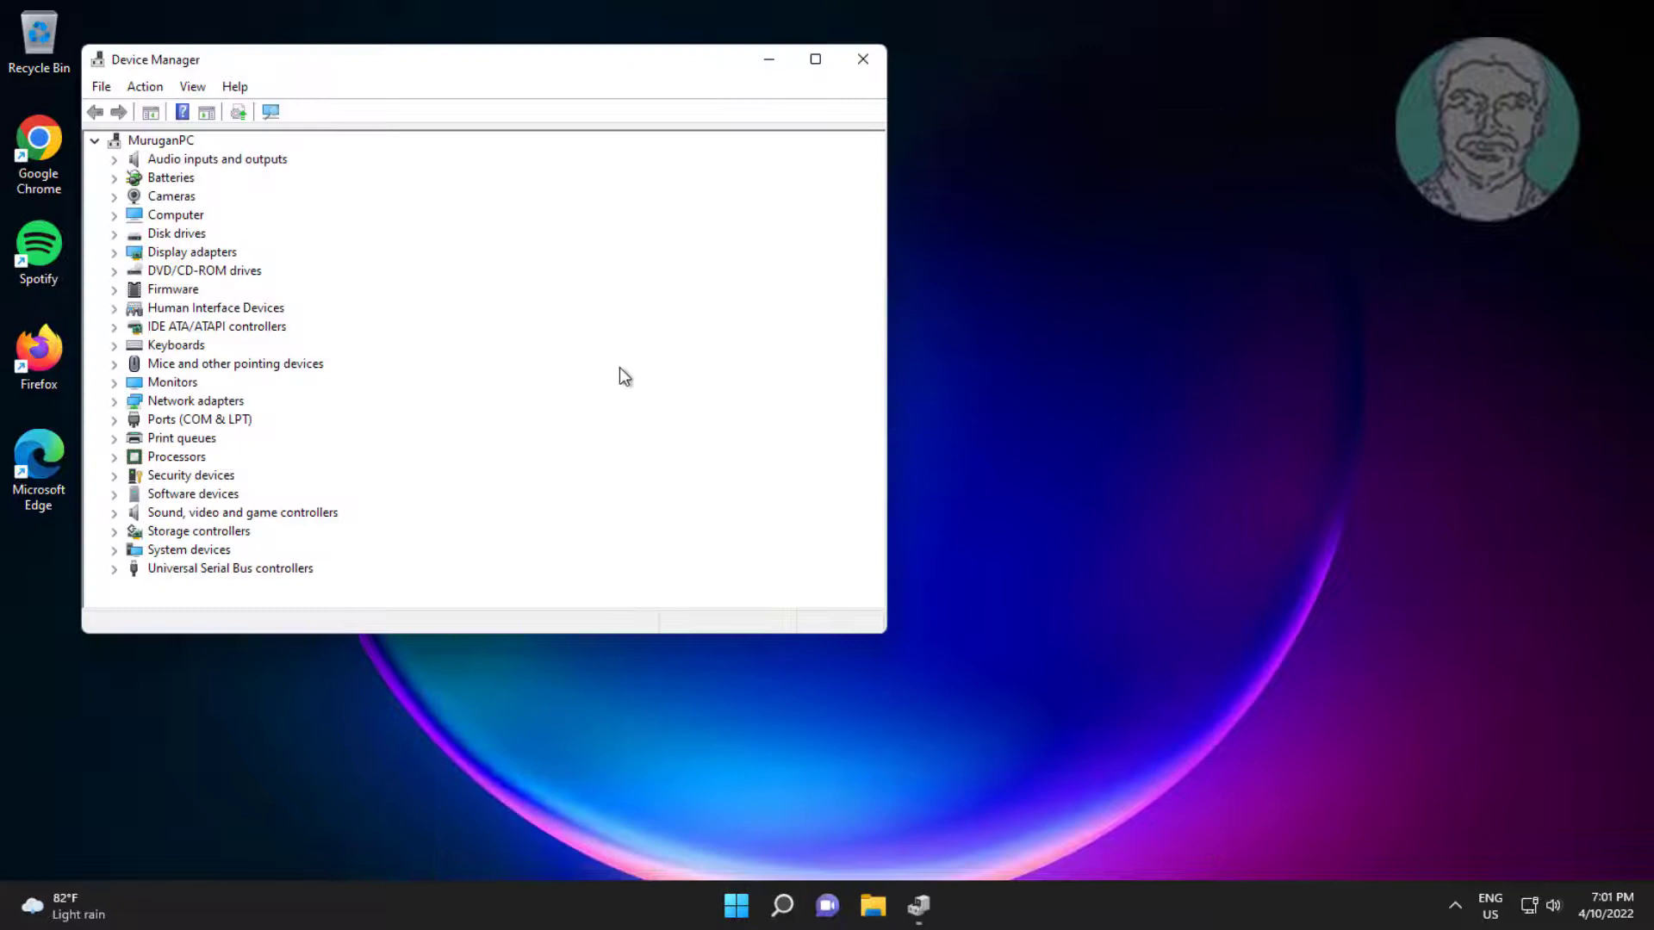
{"action": "left_click", "coordinate": [172, 196]}
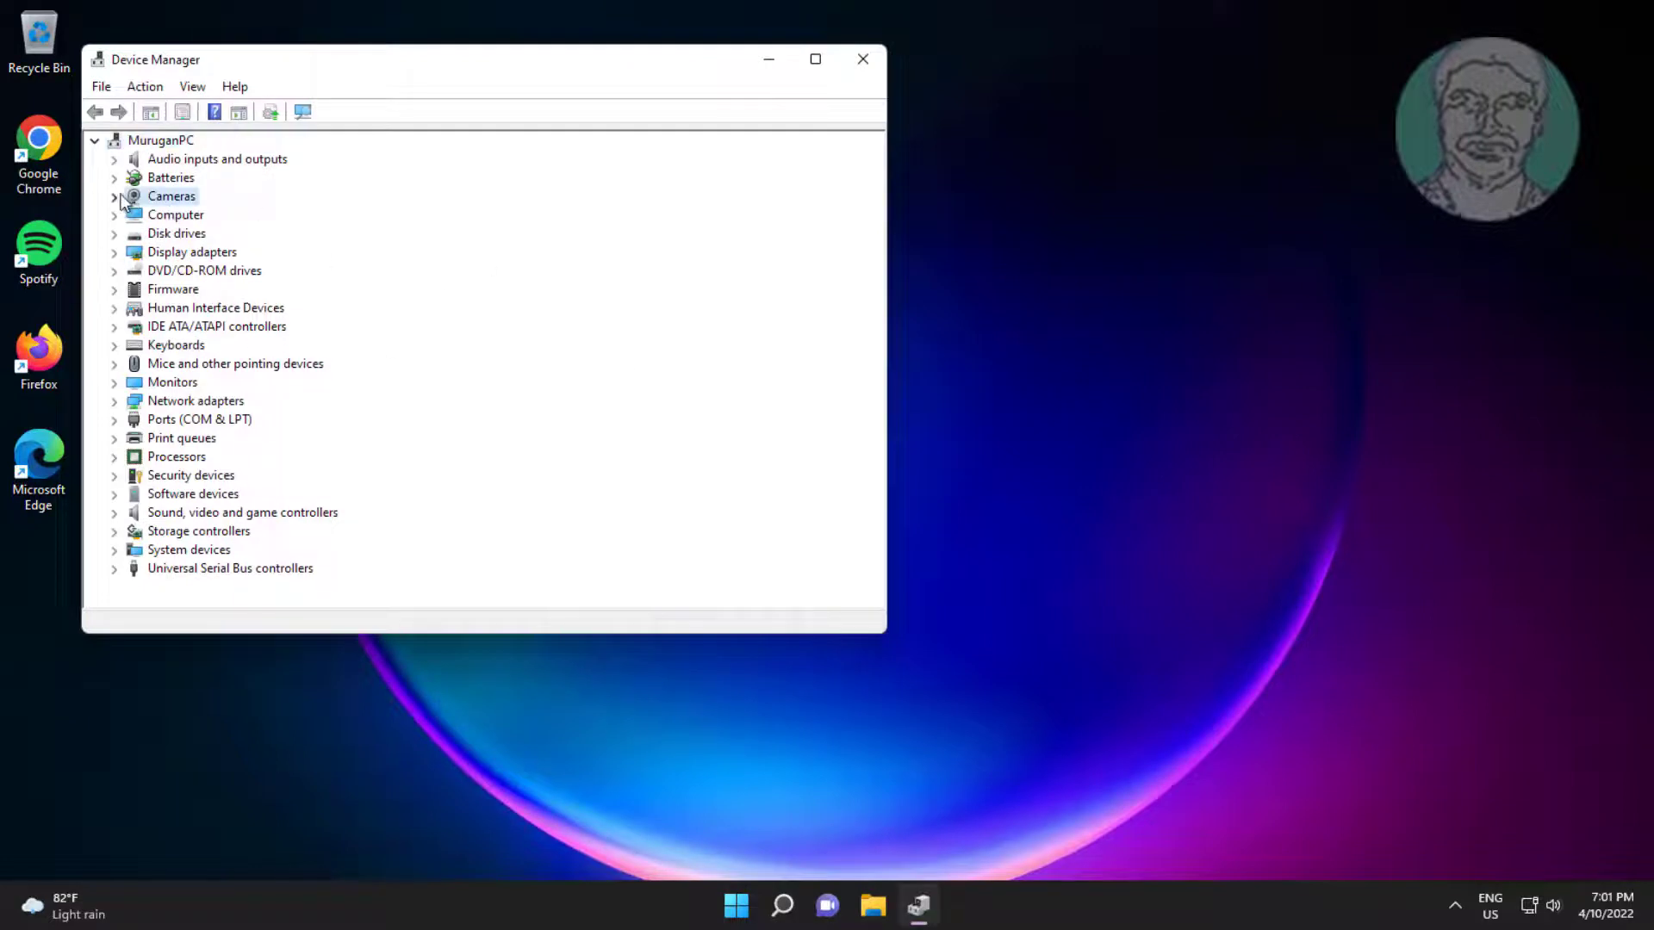
{"action": "left_click", "coordinate": [114, 196]}
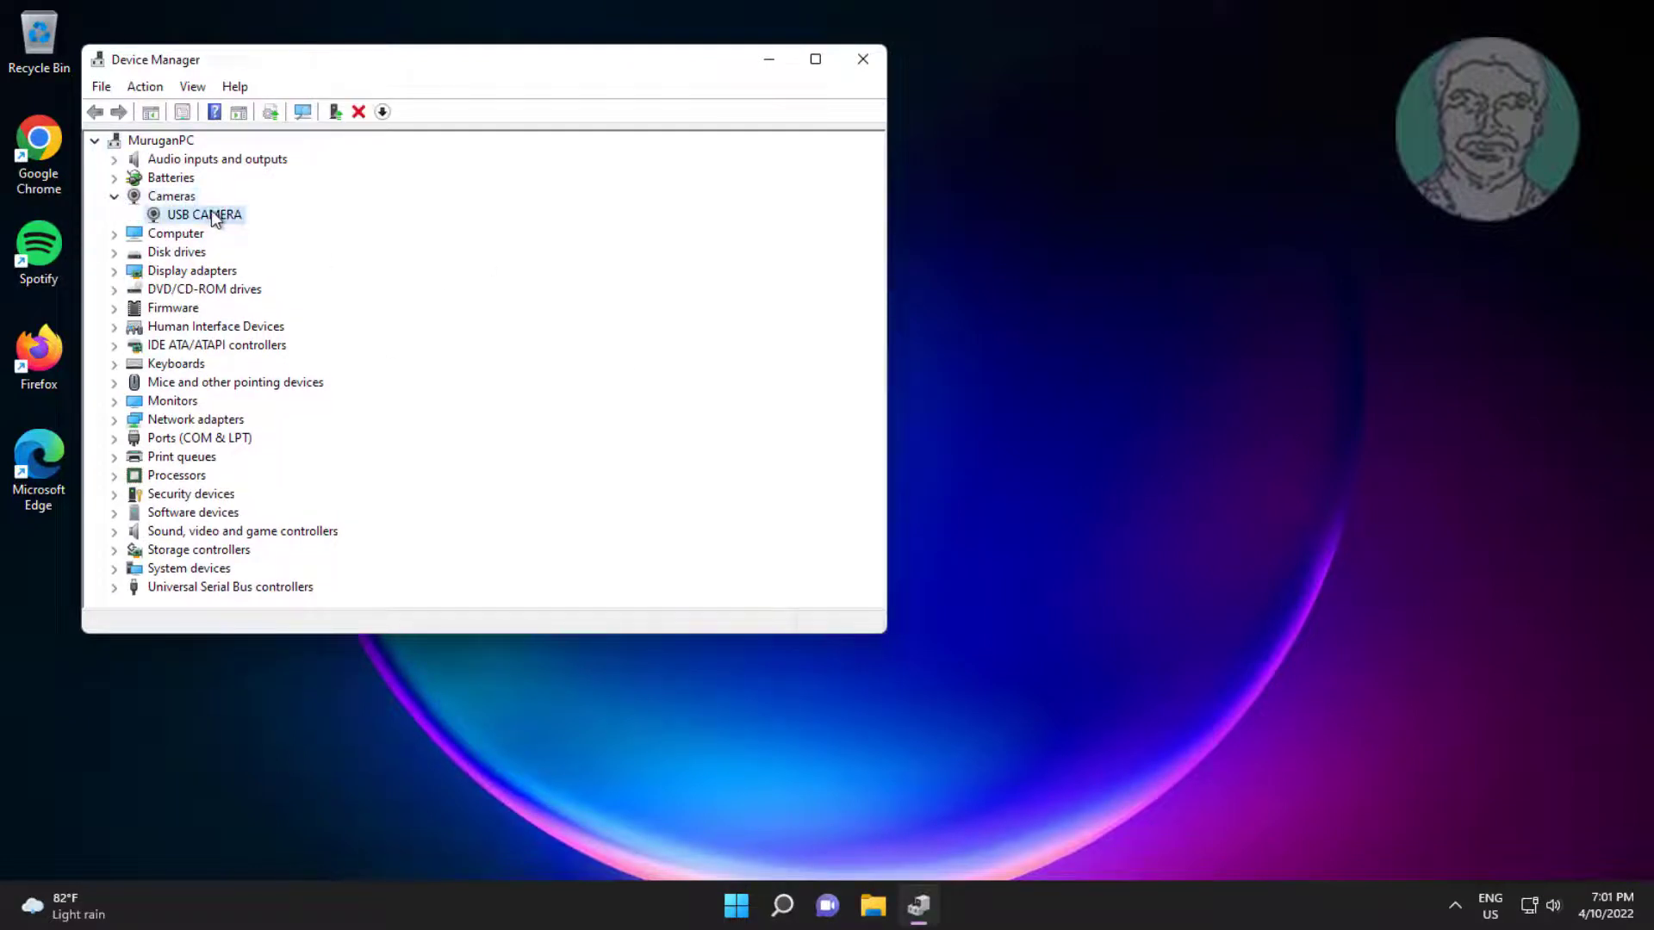
Install the USB Video Device driver for the USB CAMERA and close Device Manager
{"action": "right_click", "coordinate": [205, 215]}
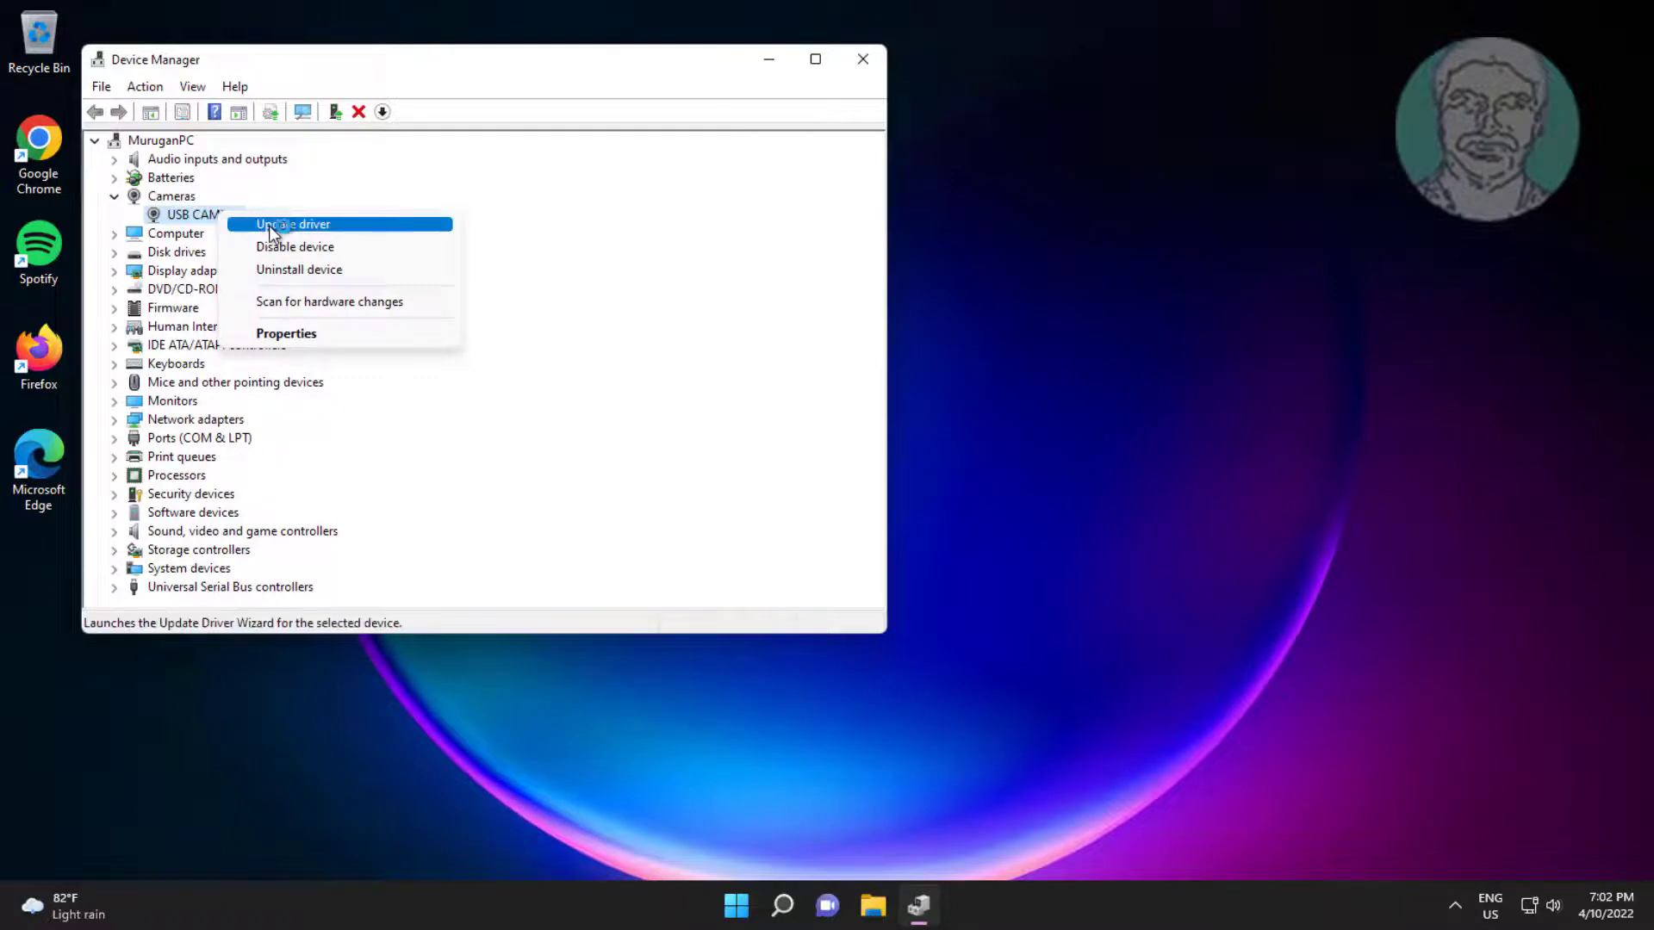
{"action": "left_click", "coordinate": [296, 224]}
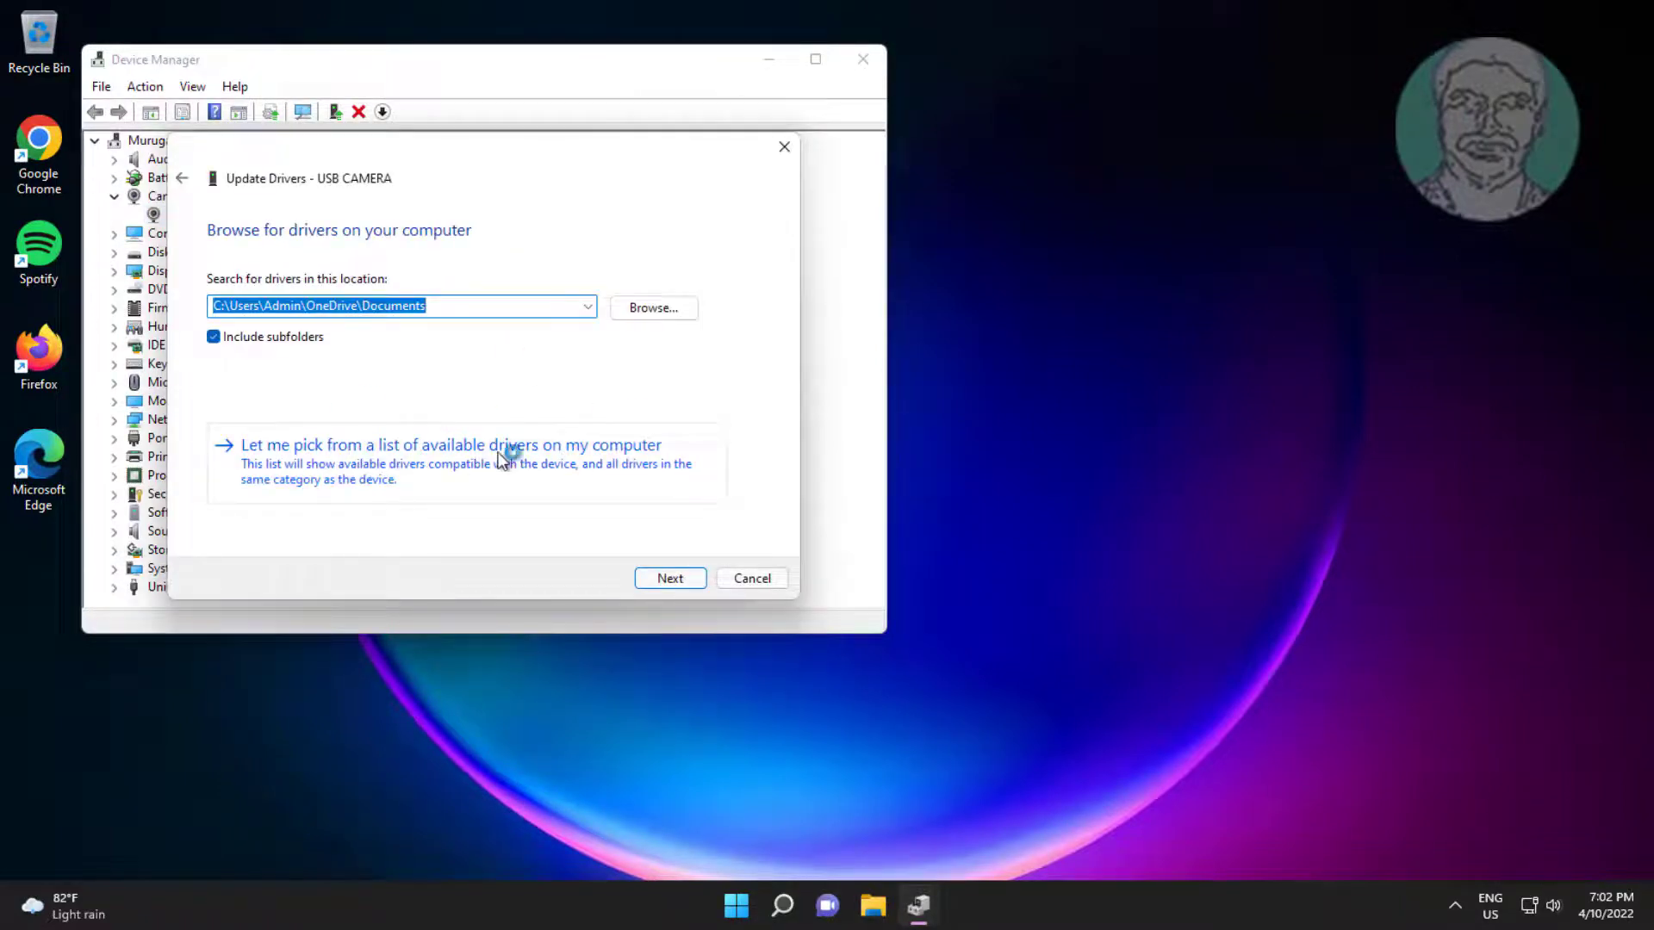
{"action": "left_click", "coordinate": [451, 446]}
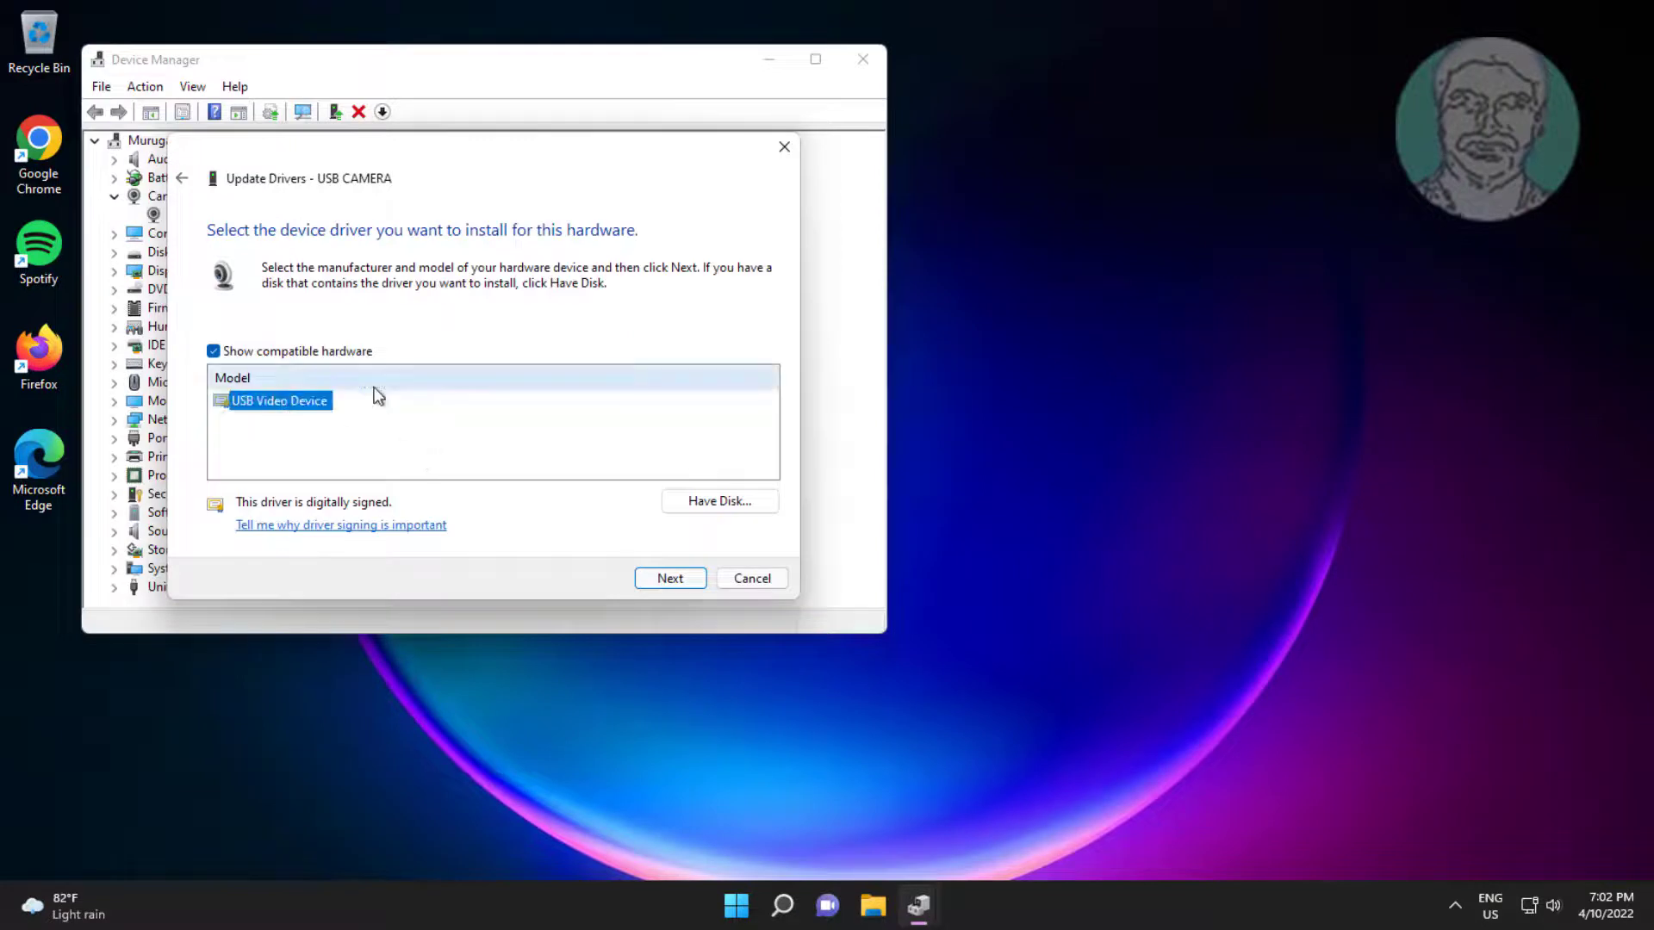
{"action": "left_click", "coordinate": [670, 578]}
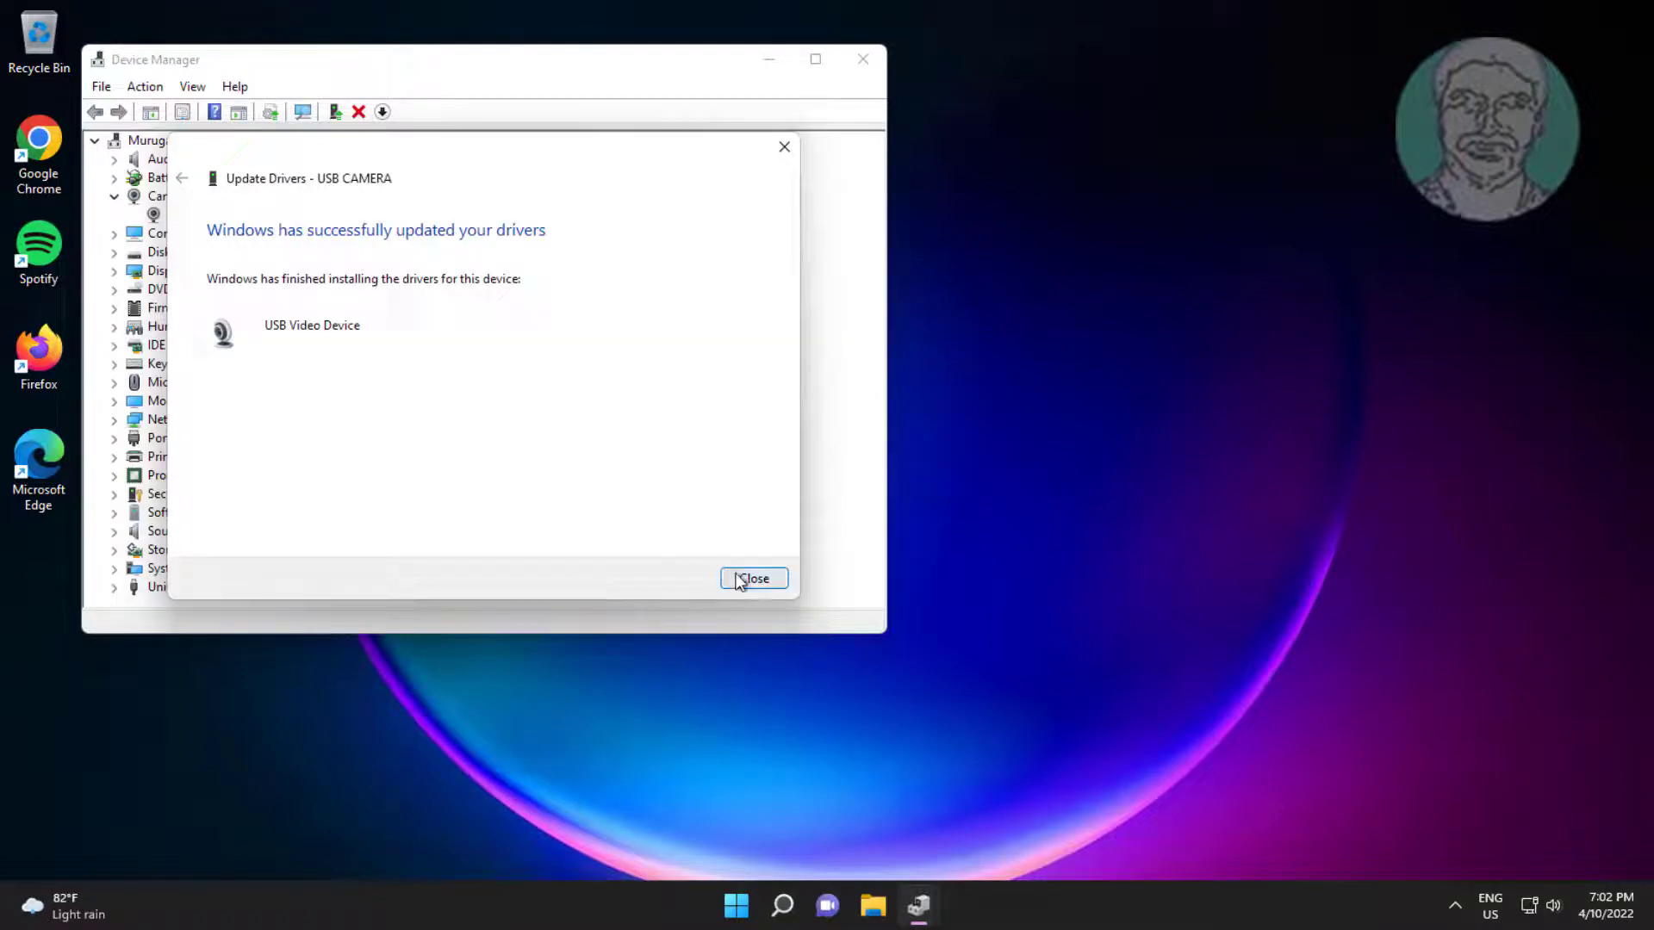
{"action": "left_click", "coordinate": [754, 578]}
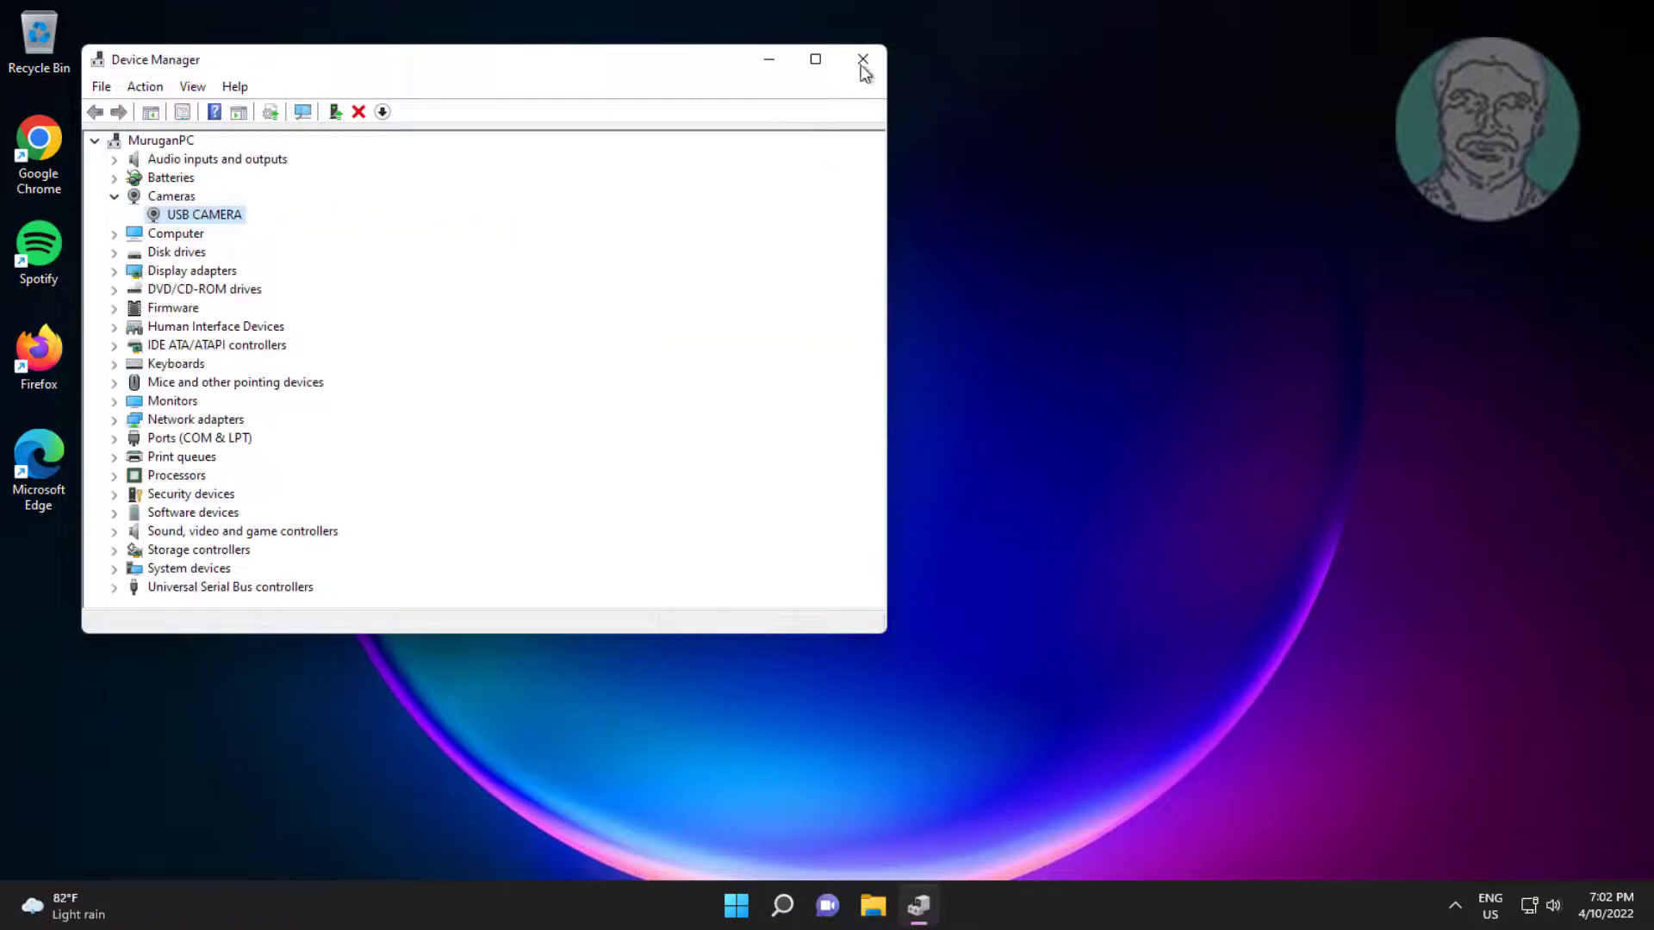
{"action": "left_click", "coordinate": [862, 59]}
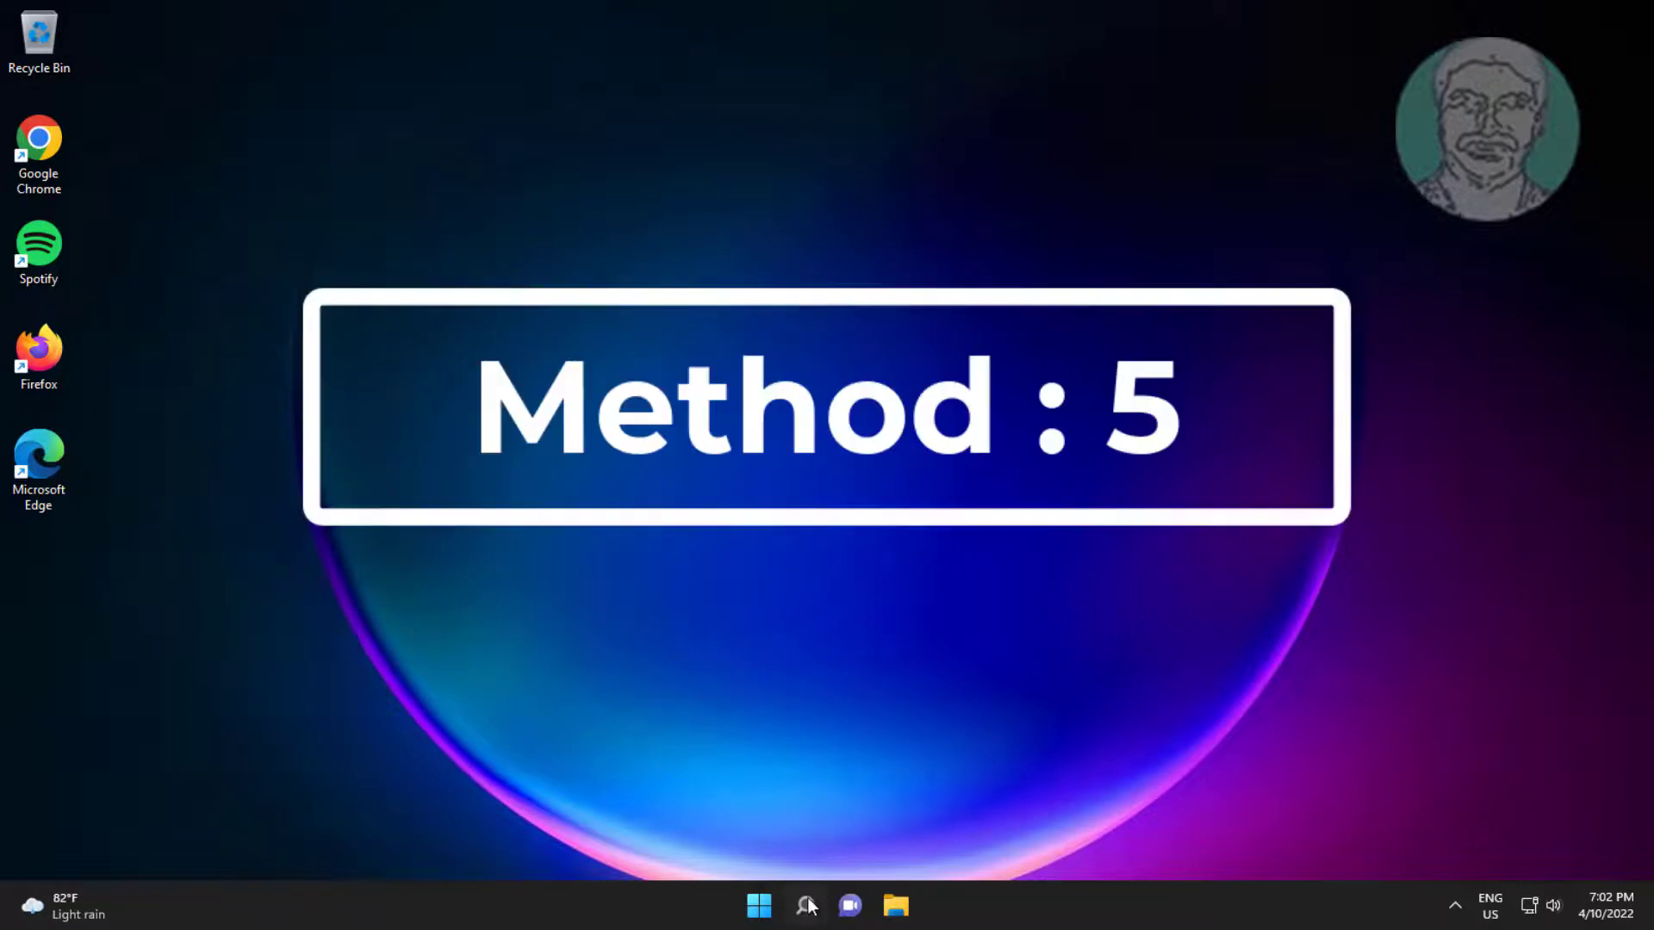
Open Device Manager via a 'dev' search and uninstall the USB CAMERA device
{"action": "left_click", "coordinate": [801, 903]}
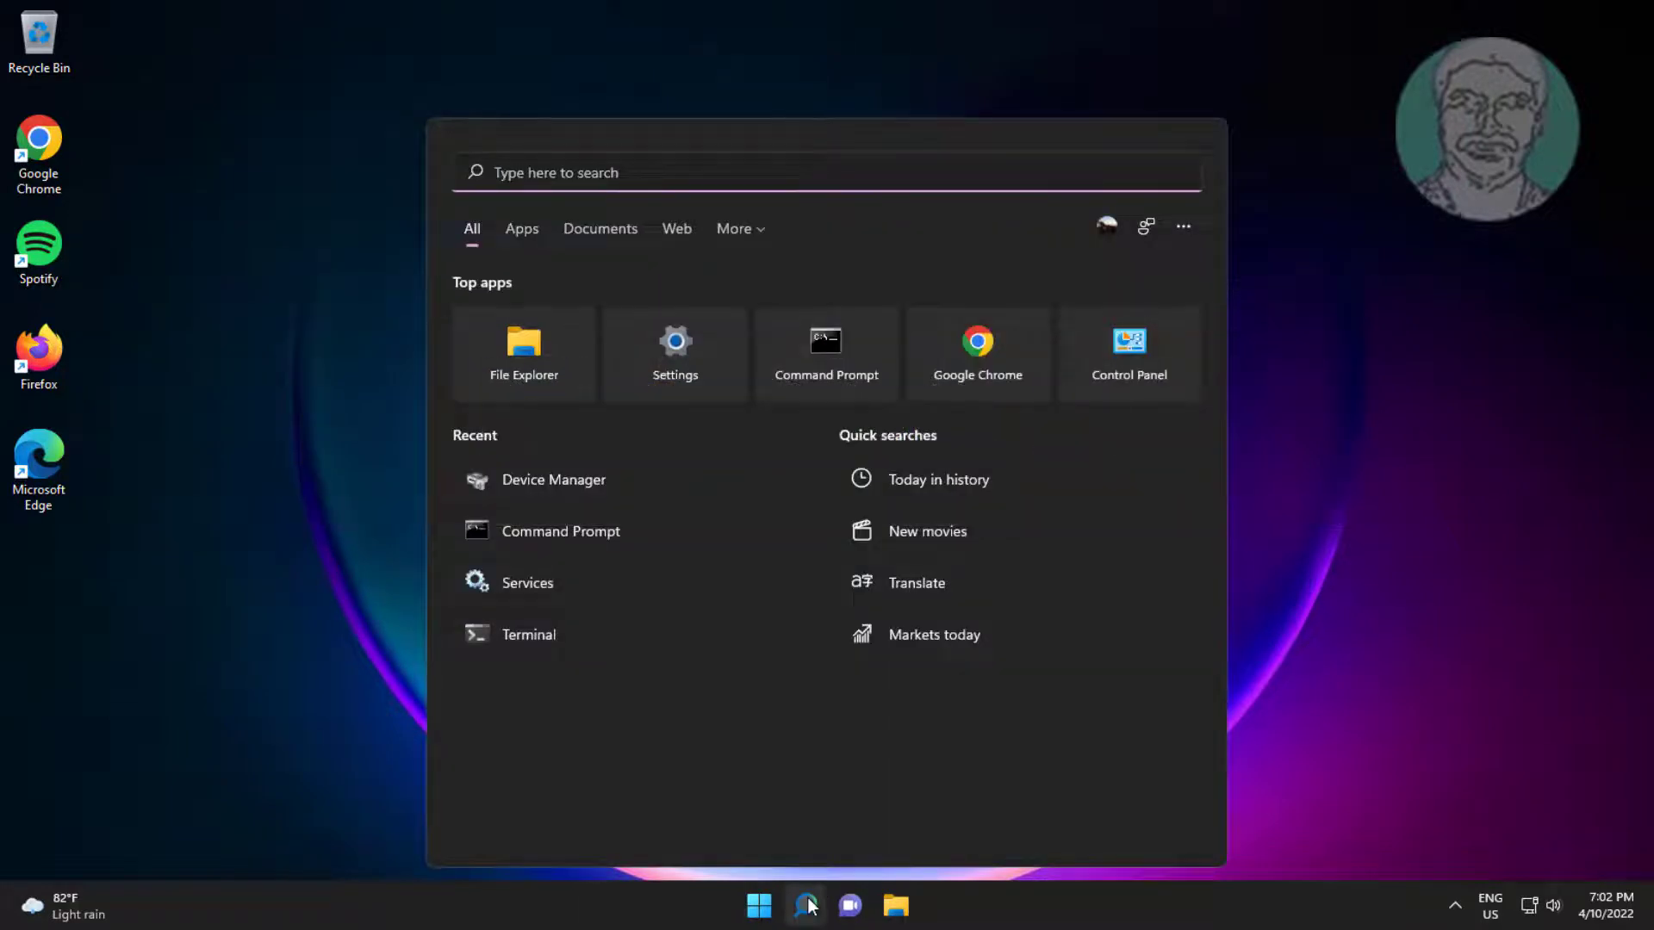
{"action": "type", "text": "dev"}
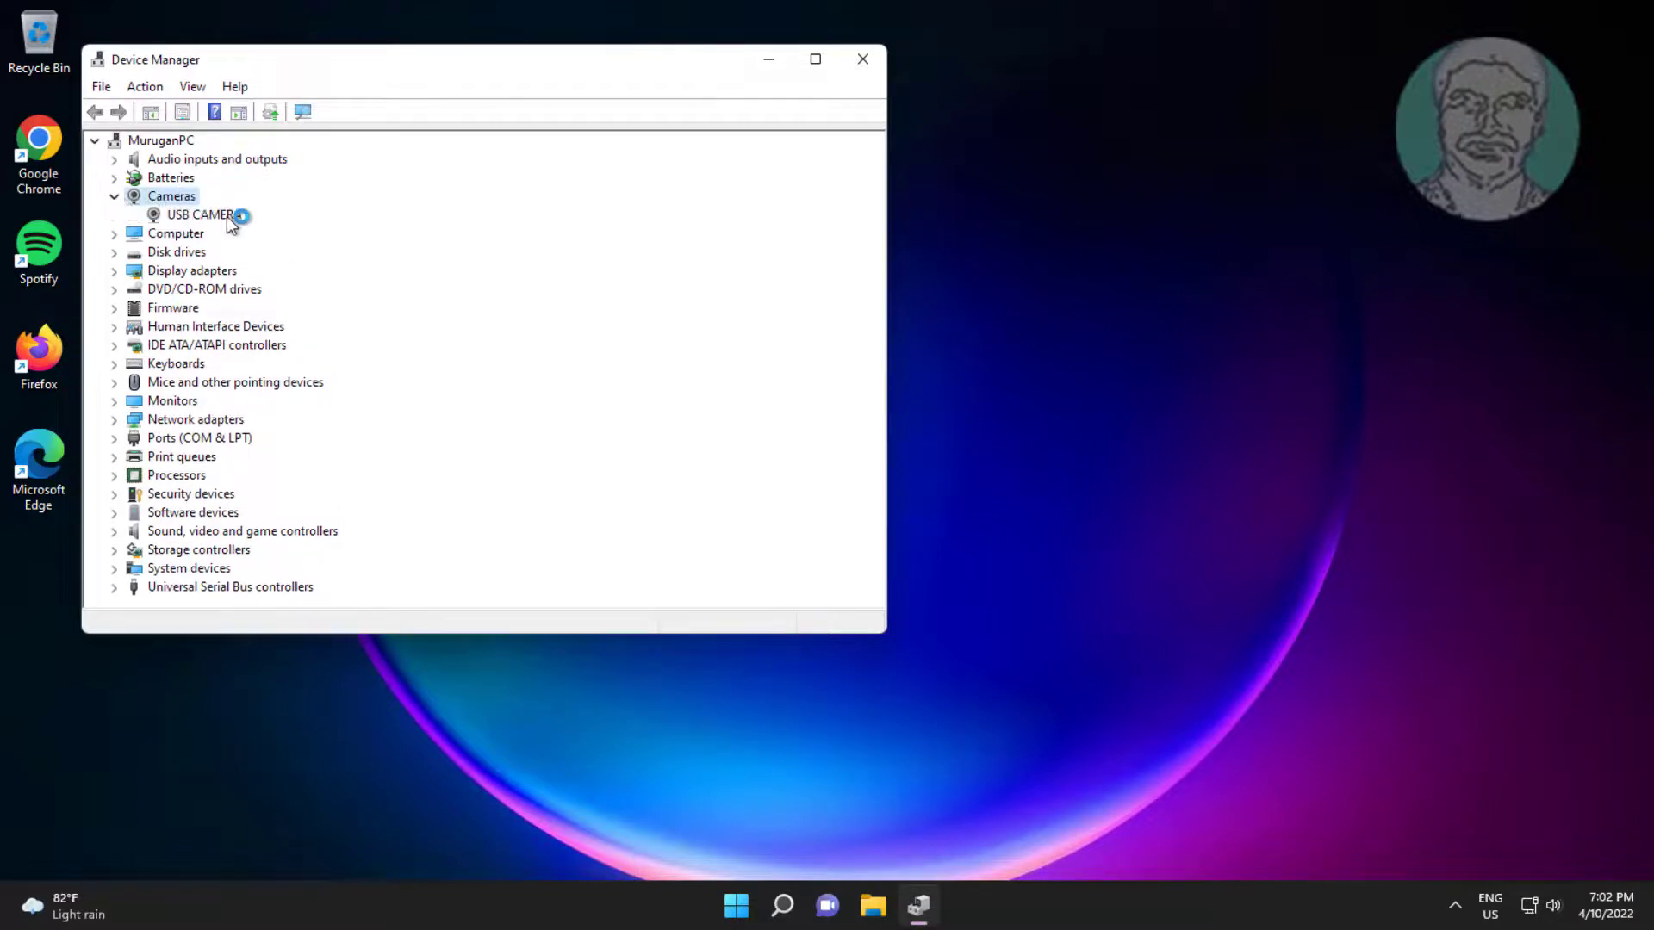
{"action": "right_click", "coordinate": [198, 215]}
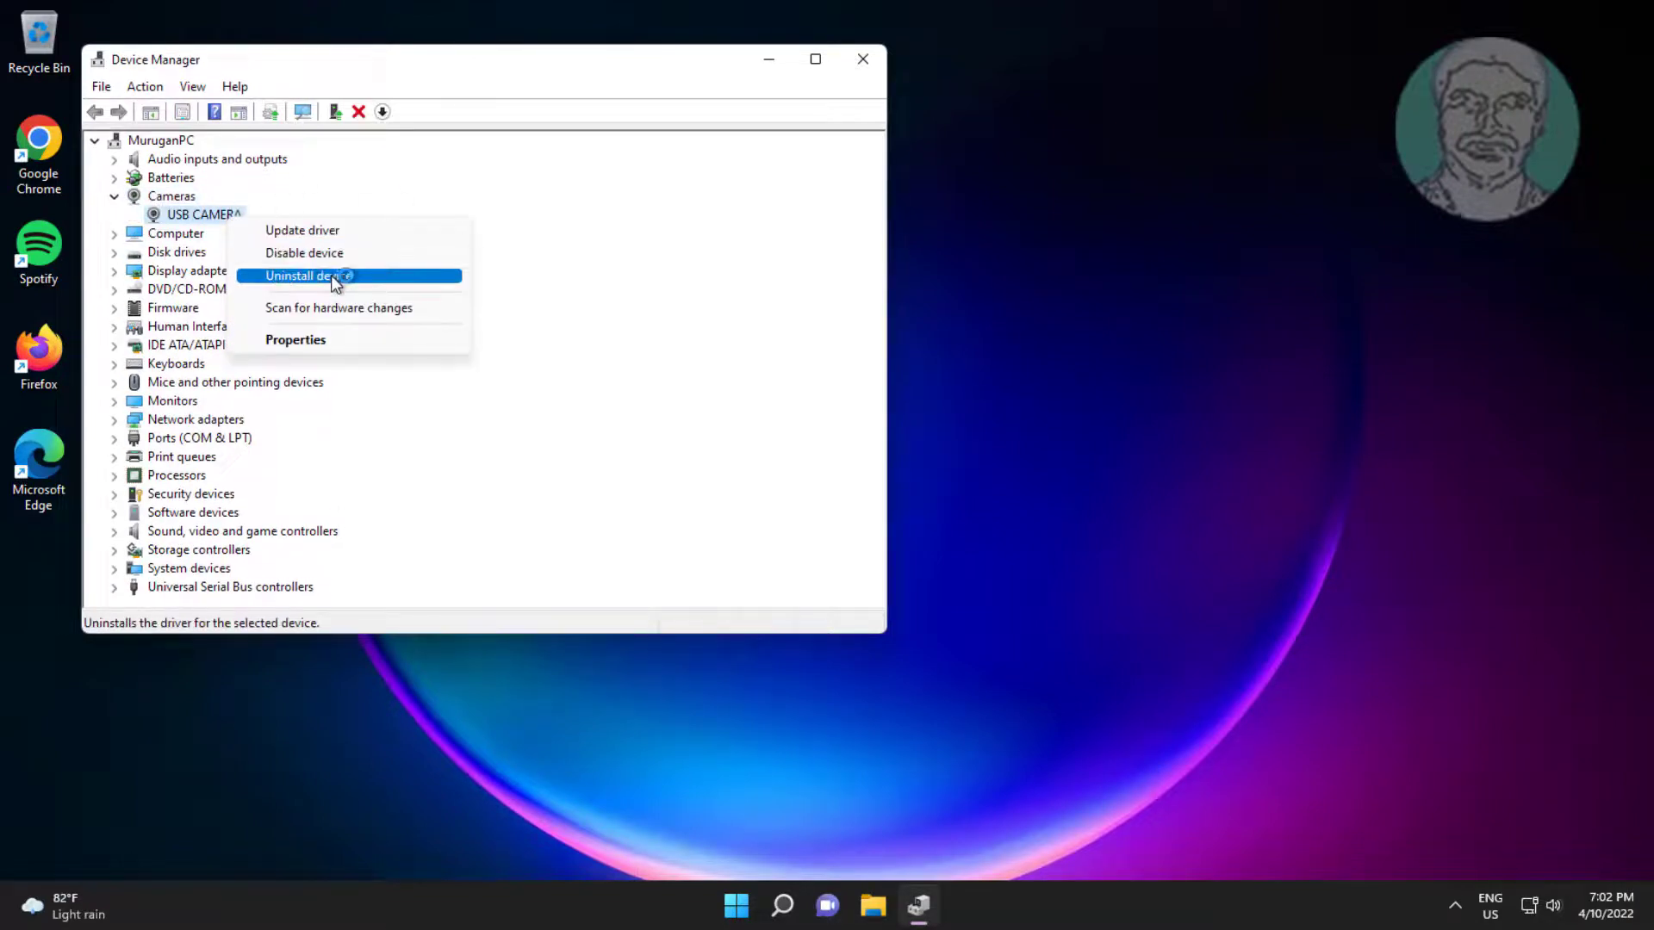
{"action": "left_click", "coordinate": [310, 275]}
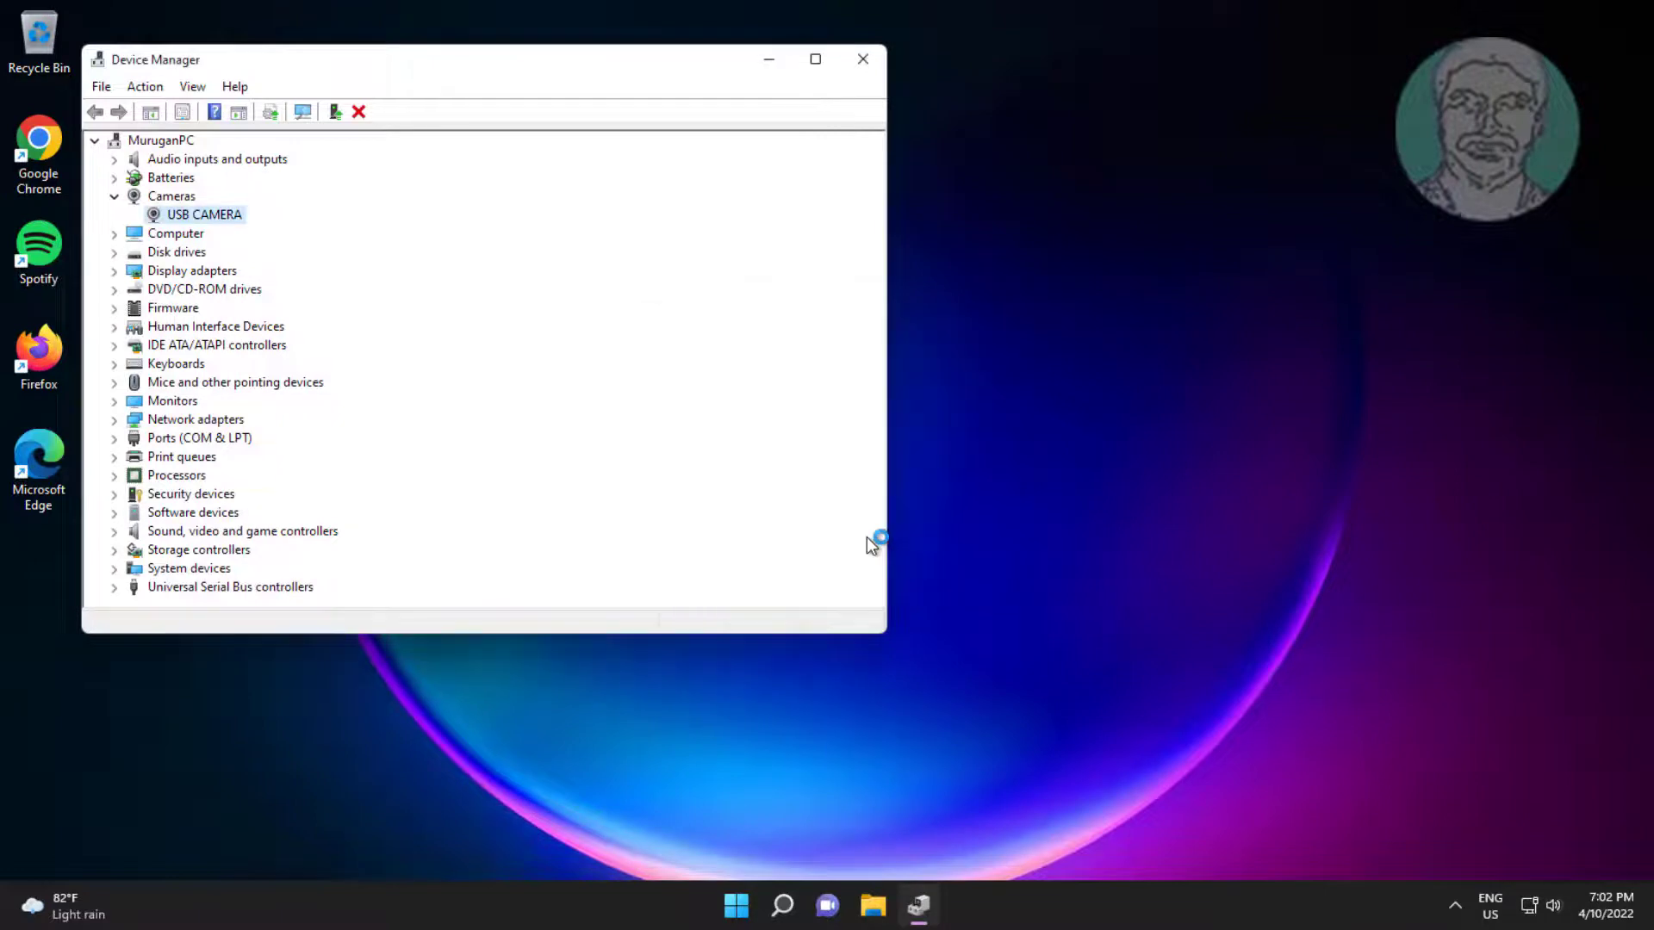
{"action": "left_click", "coordinate": [114, 197]}
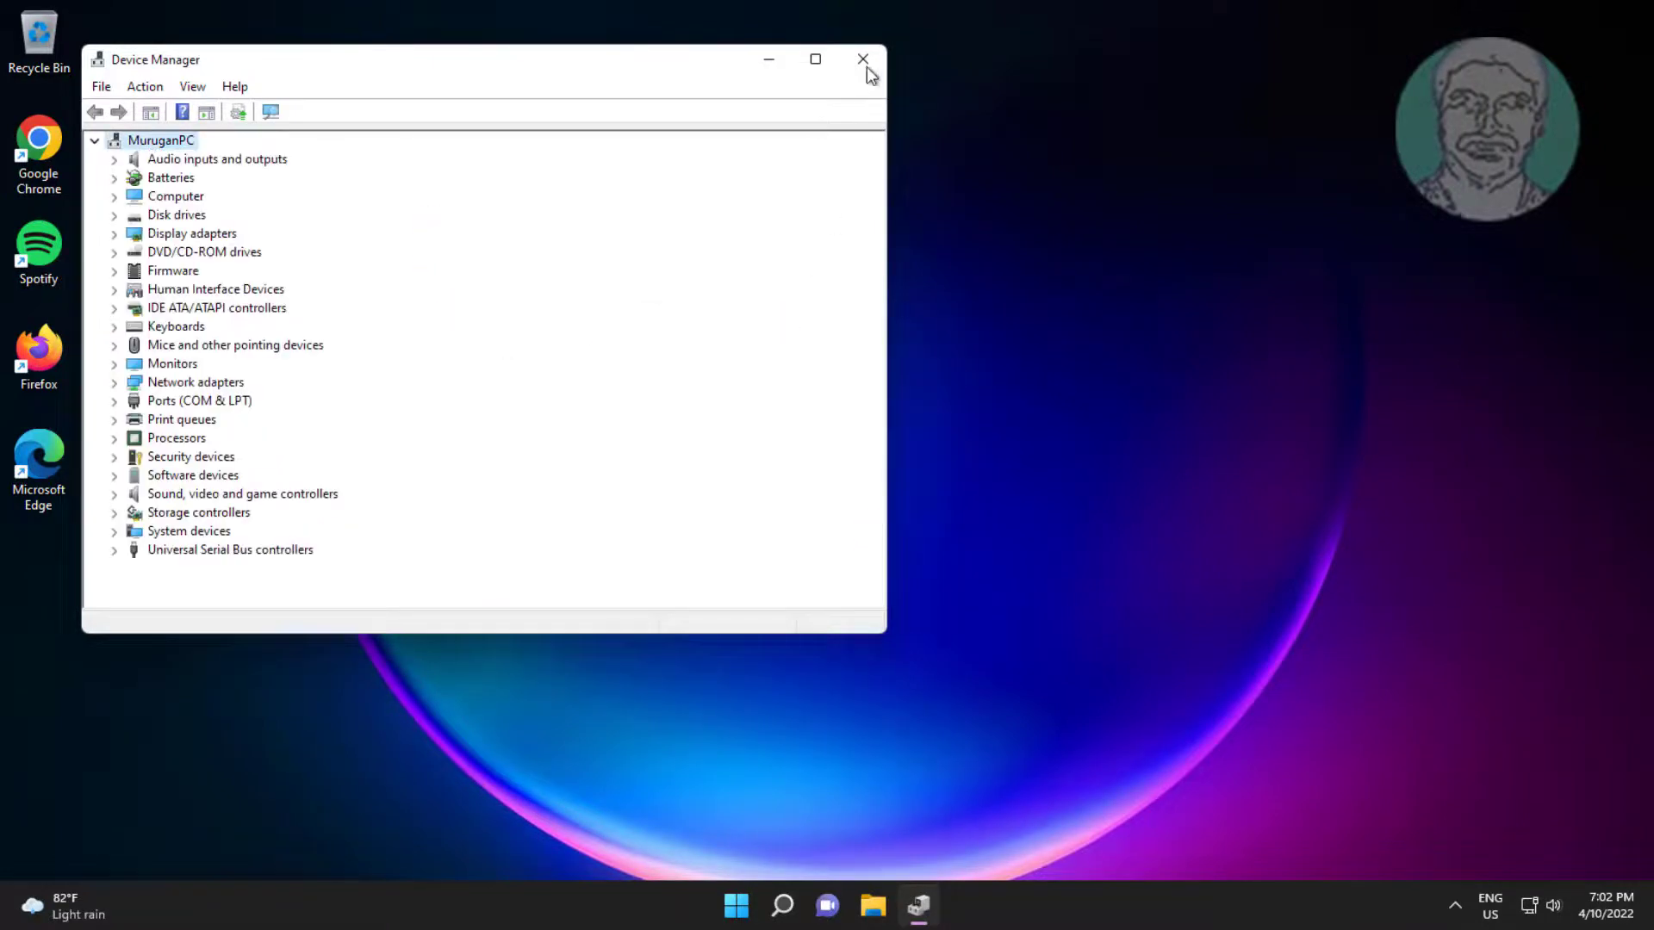
{"action": "left_click", "coordinate": [757, 903]}
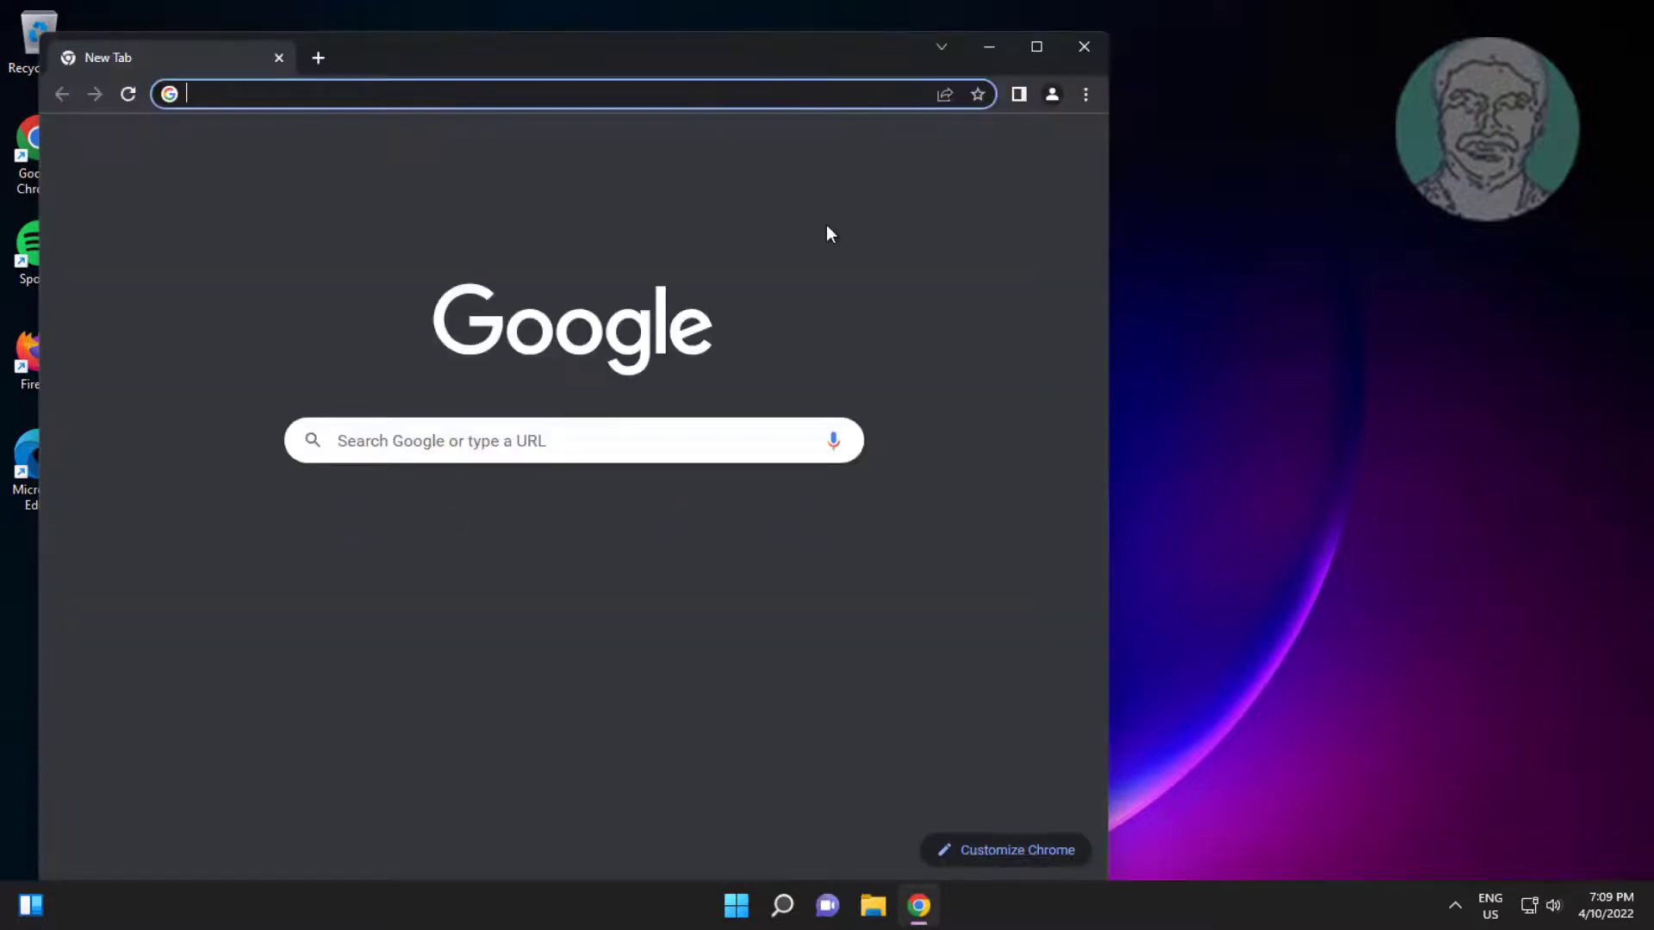
Search 'dell webcam driver' in Chrome and open the Dell WebCam Software Application result
{"action": "left_click", "coordinate": [1037, 47]}
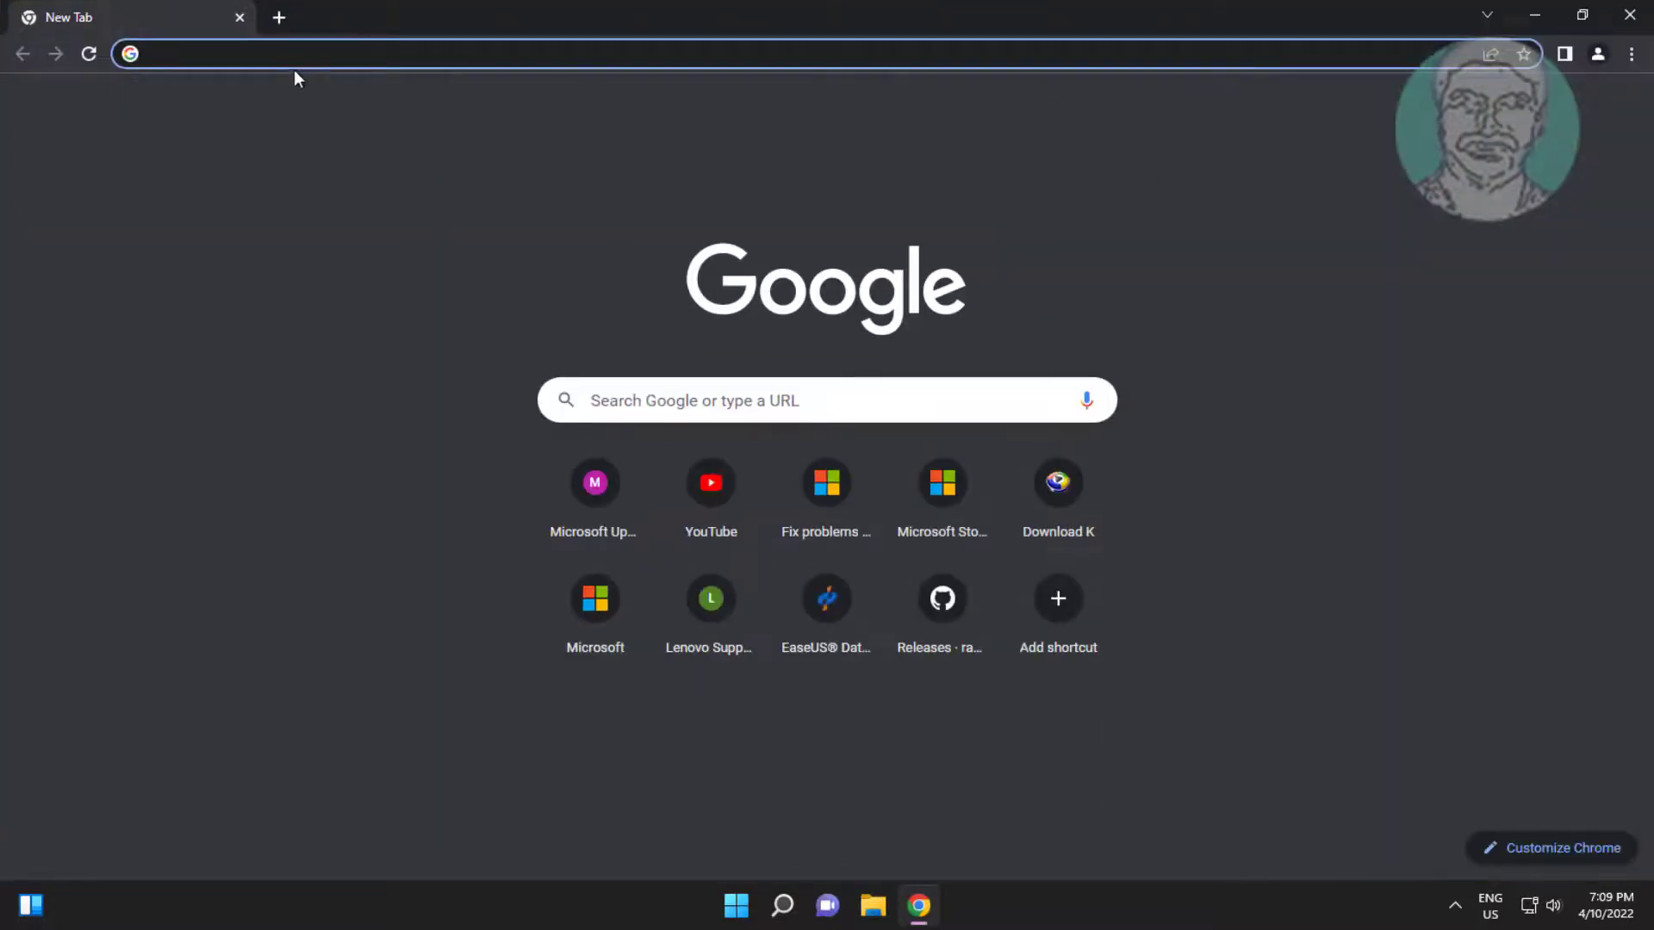
{"action": "type", "text": "de"}
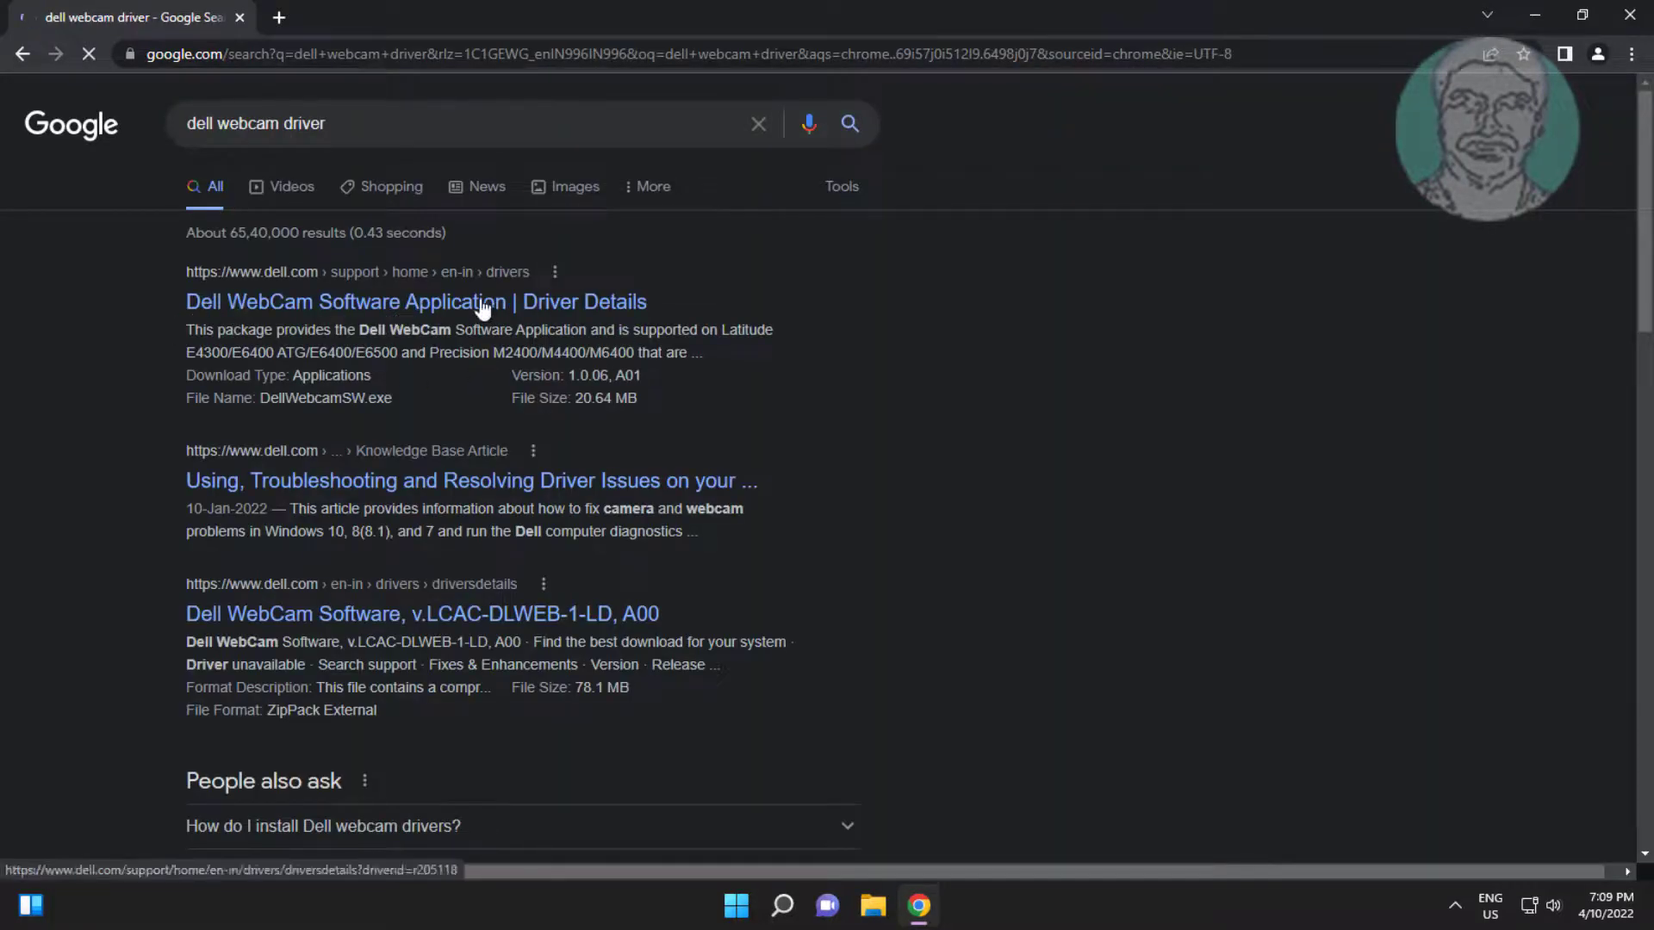
{"action": "left_click", "coordinate": [466, 301]}
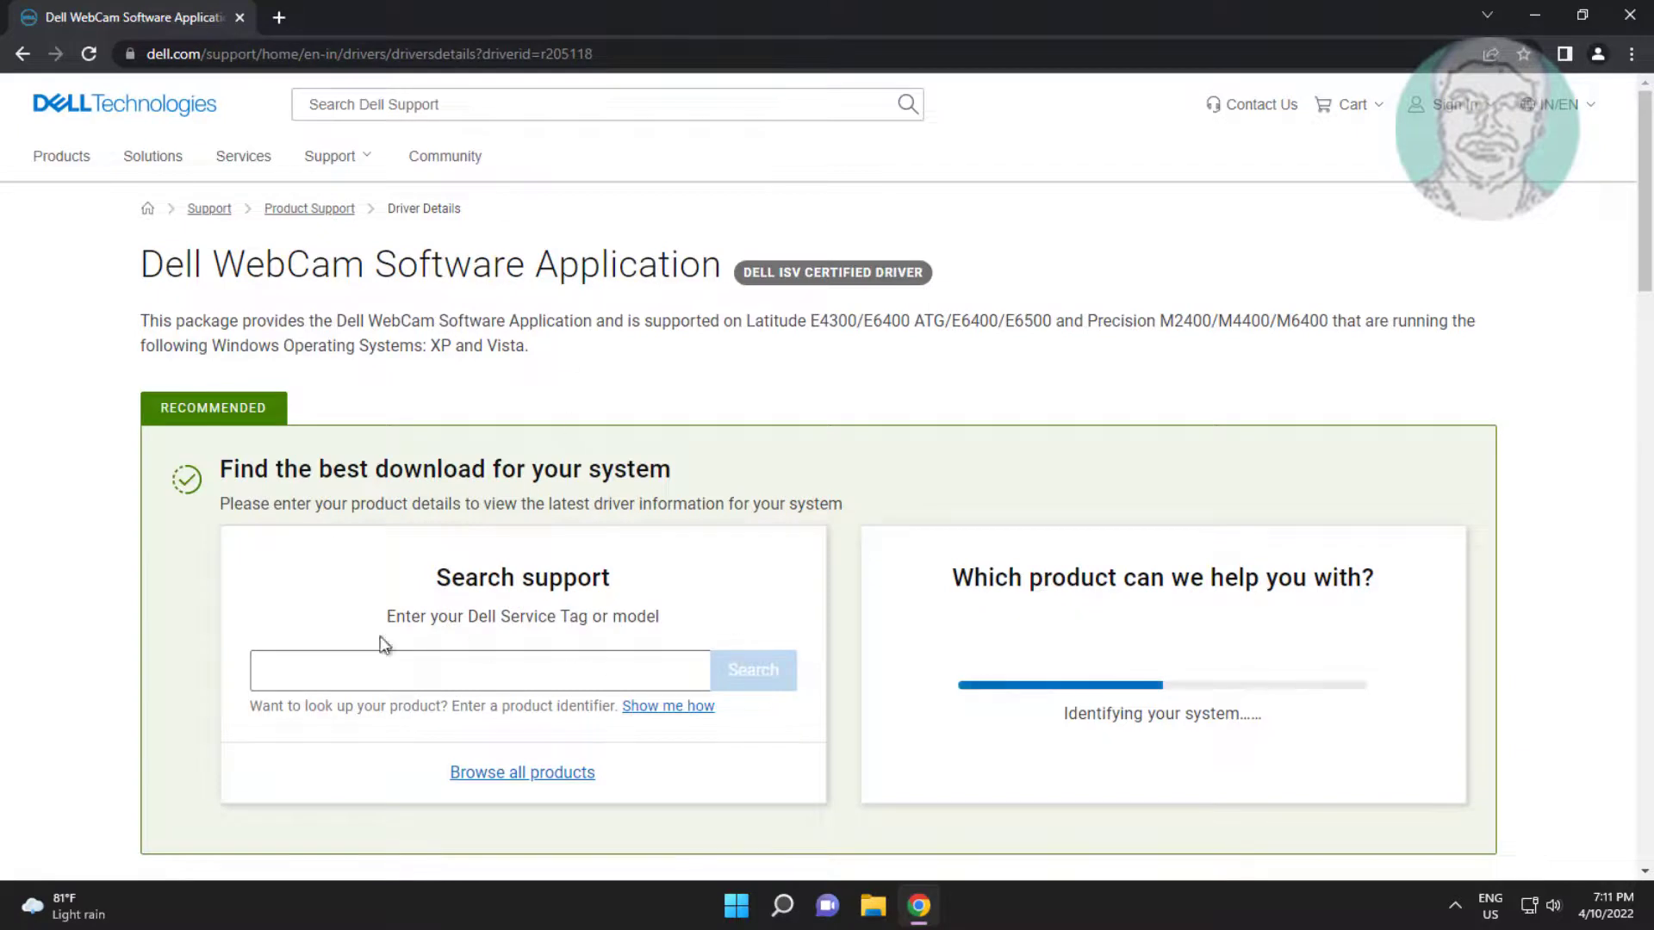
Look up the laptop by service tag on Dell Support, identifying an Inspiron M531R
{"action": "left_click", "coordinate": [480, 670]}
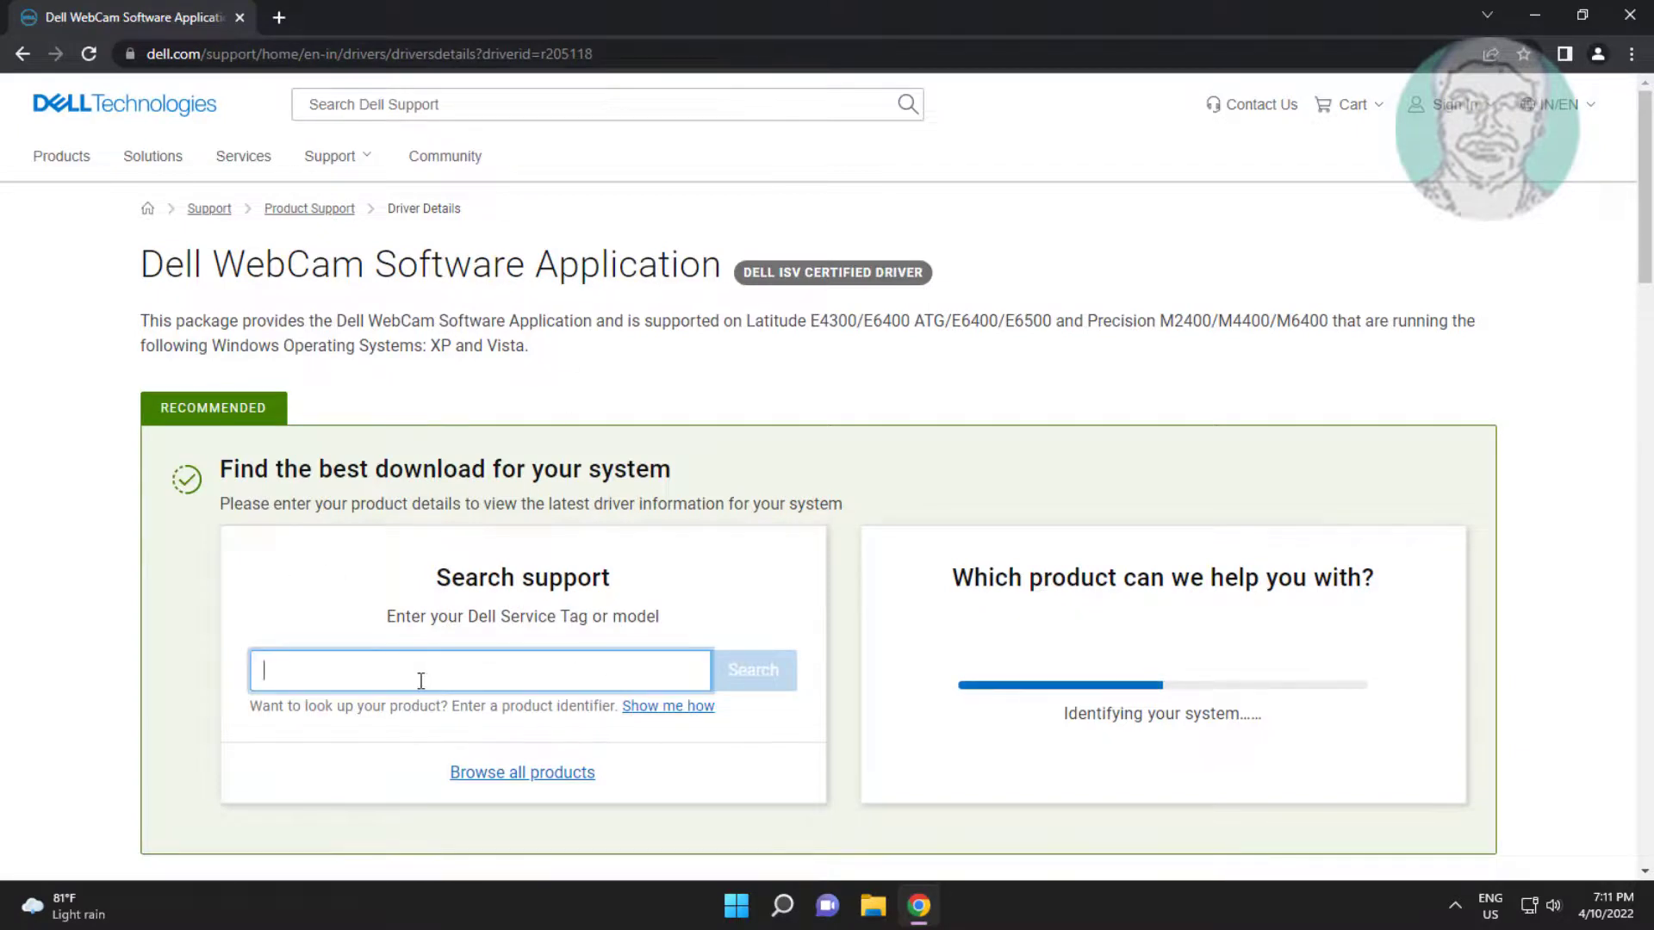
{"action": "type", "text": "HGJSQ"}
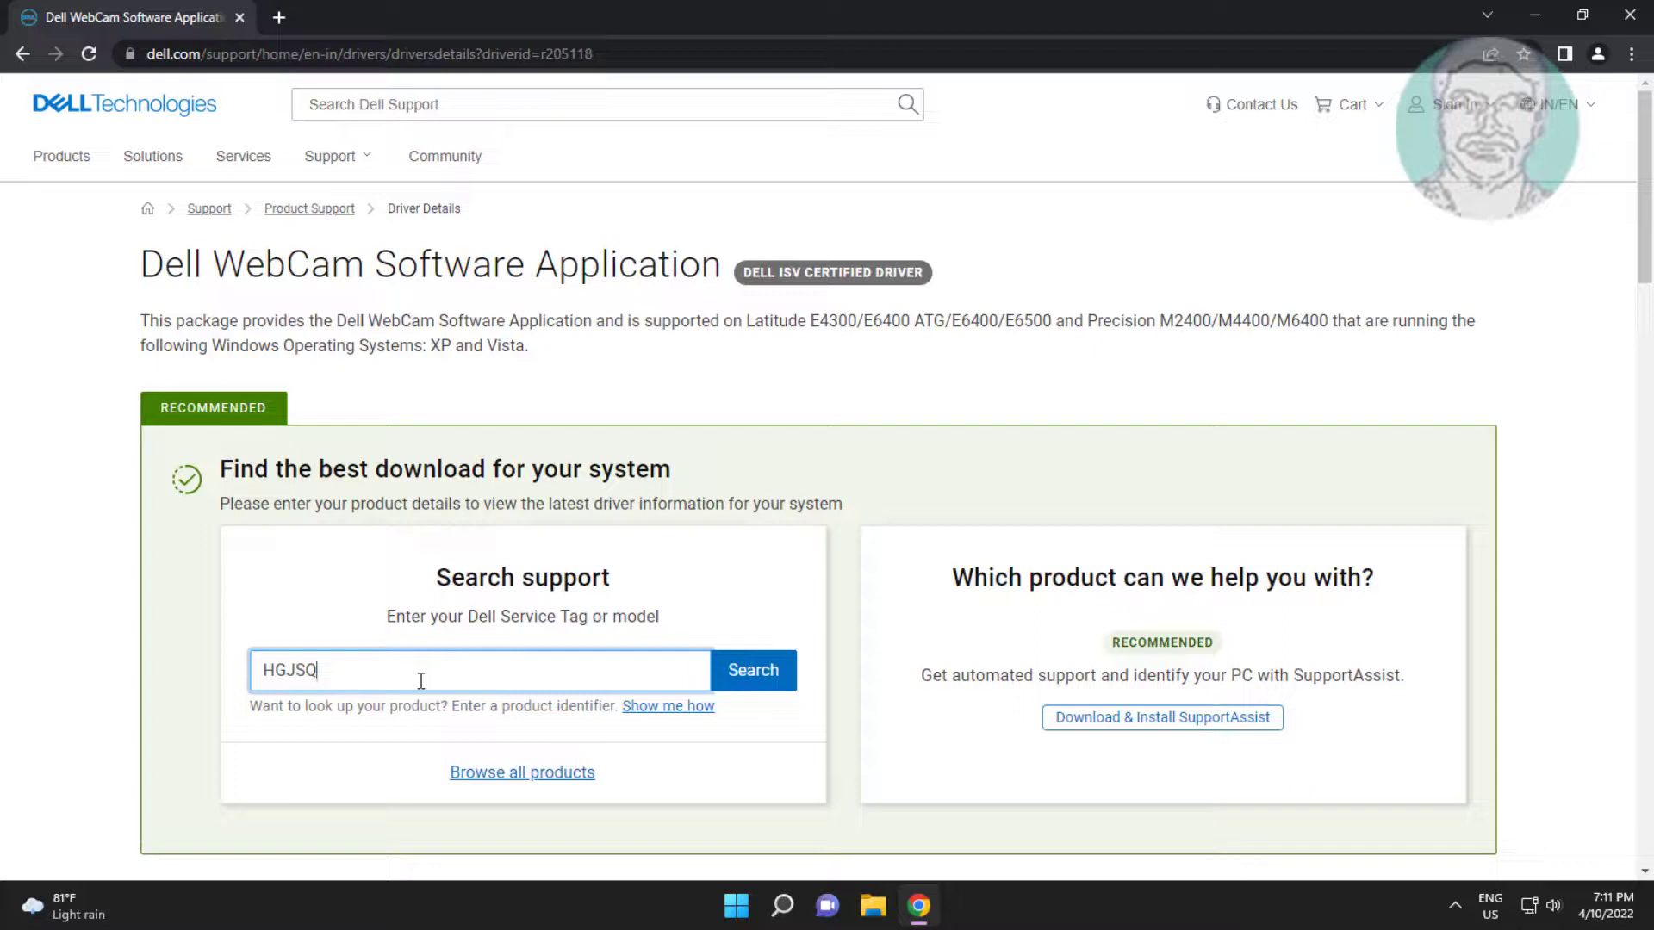
{"action": "type", "text": "Y"}
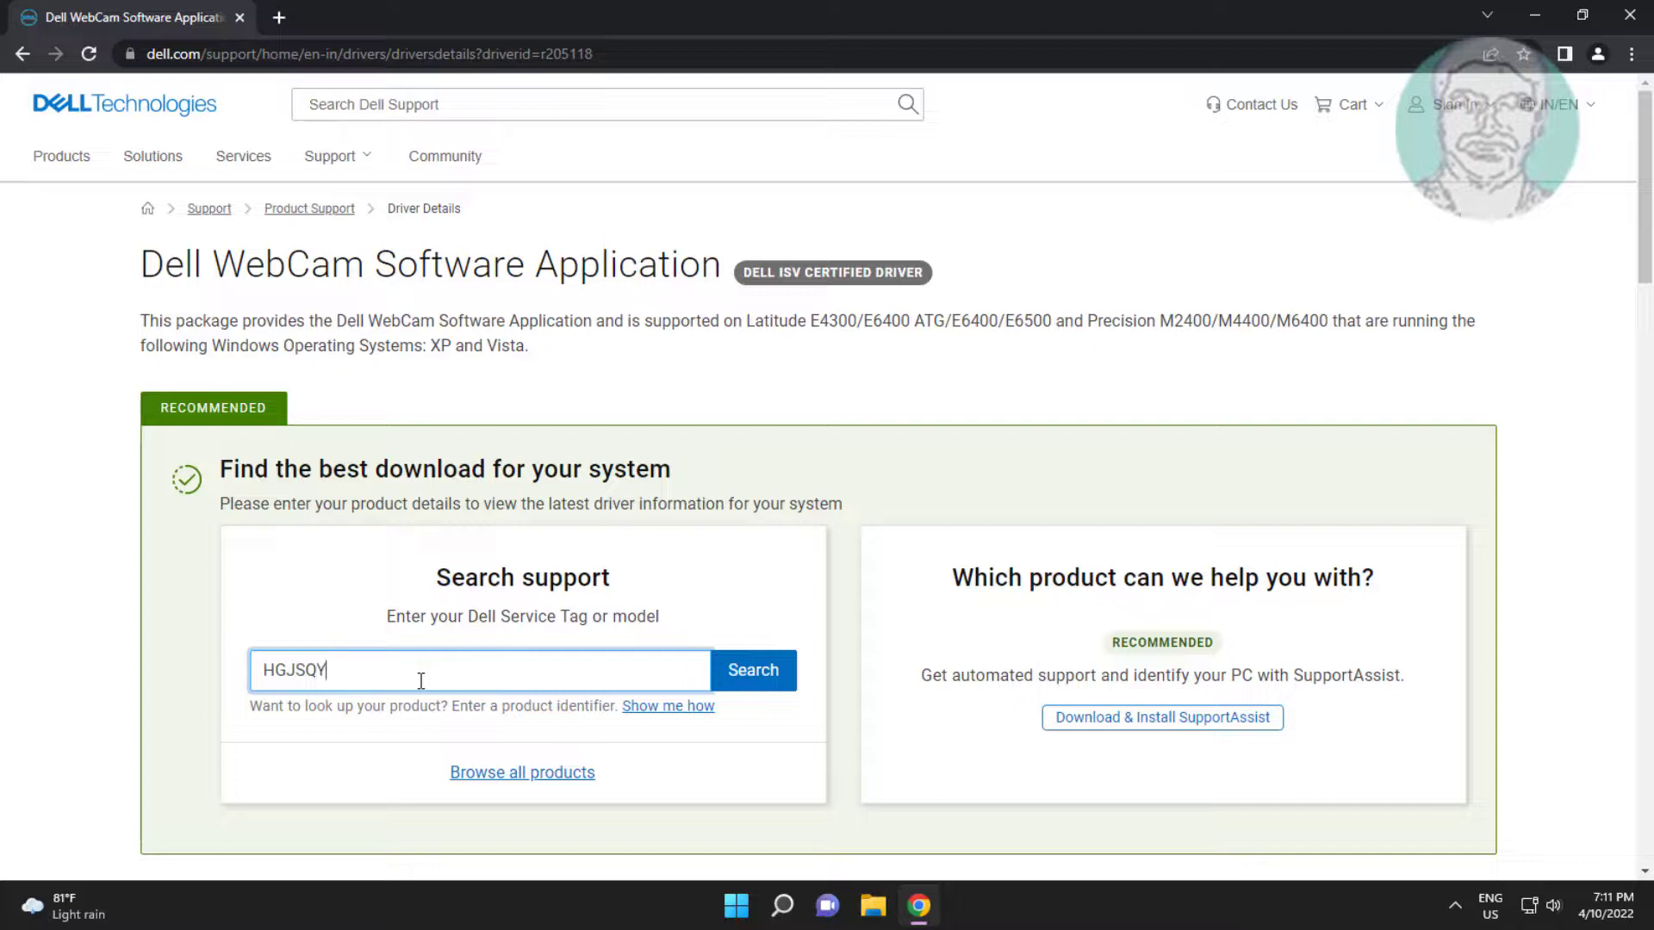
{"action": "type", "text": "1"}
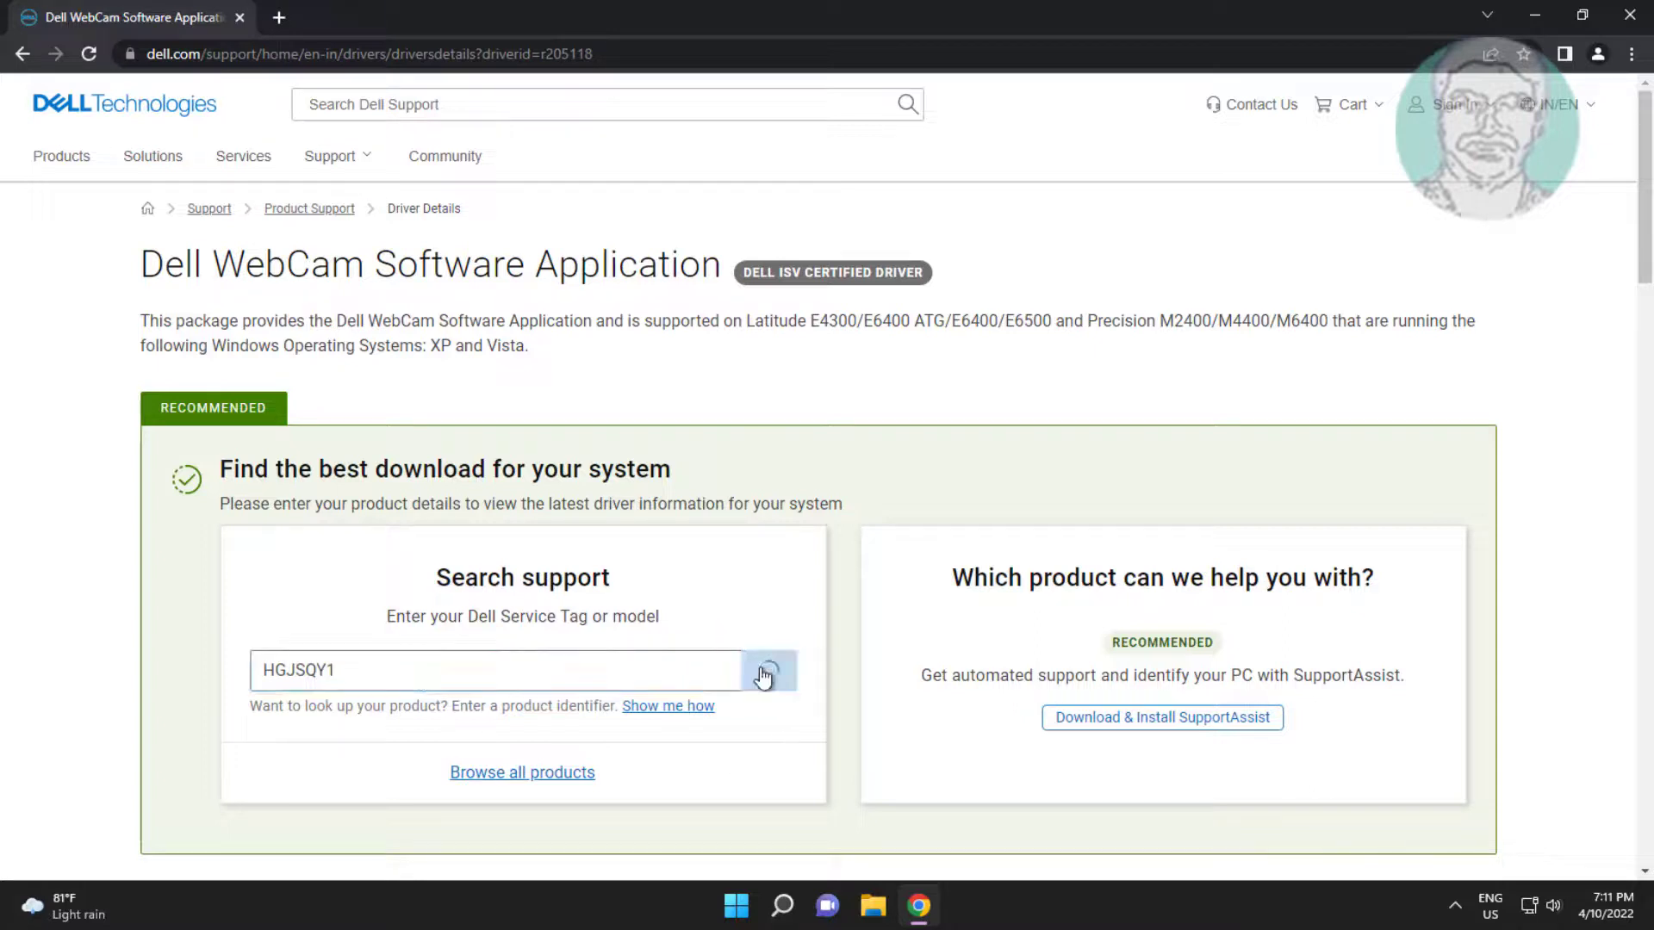
{"action": "left_click", "coordinate": [769, 670]}
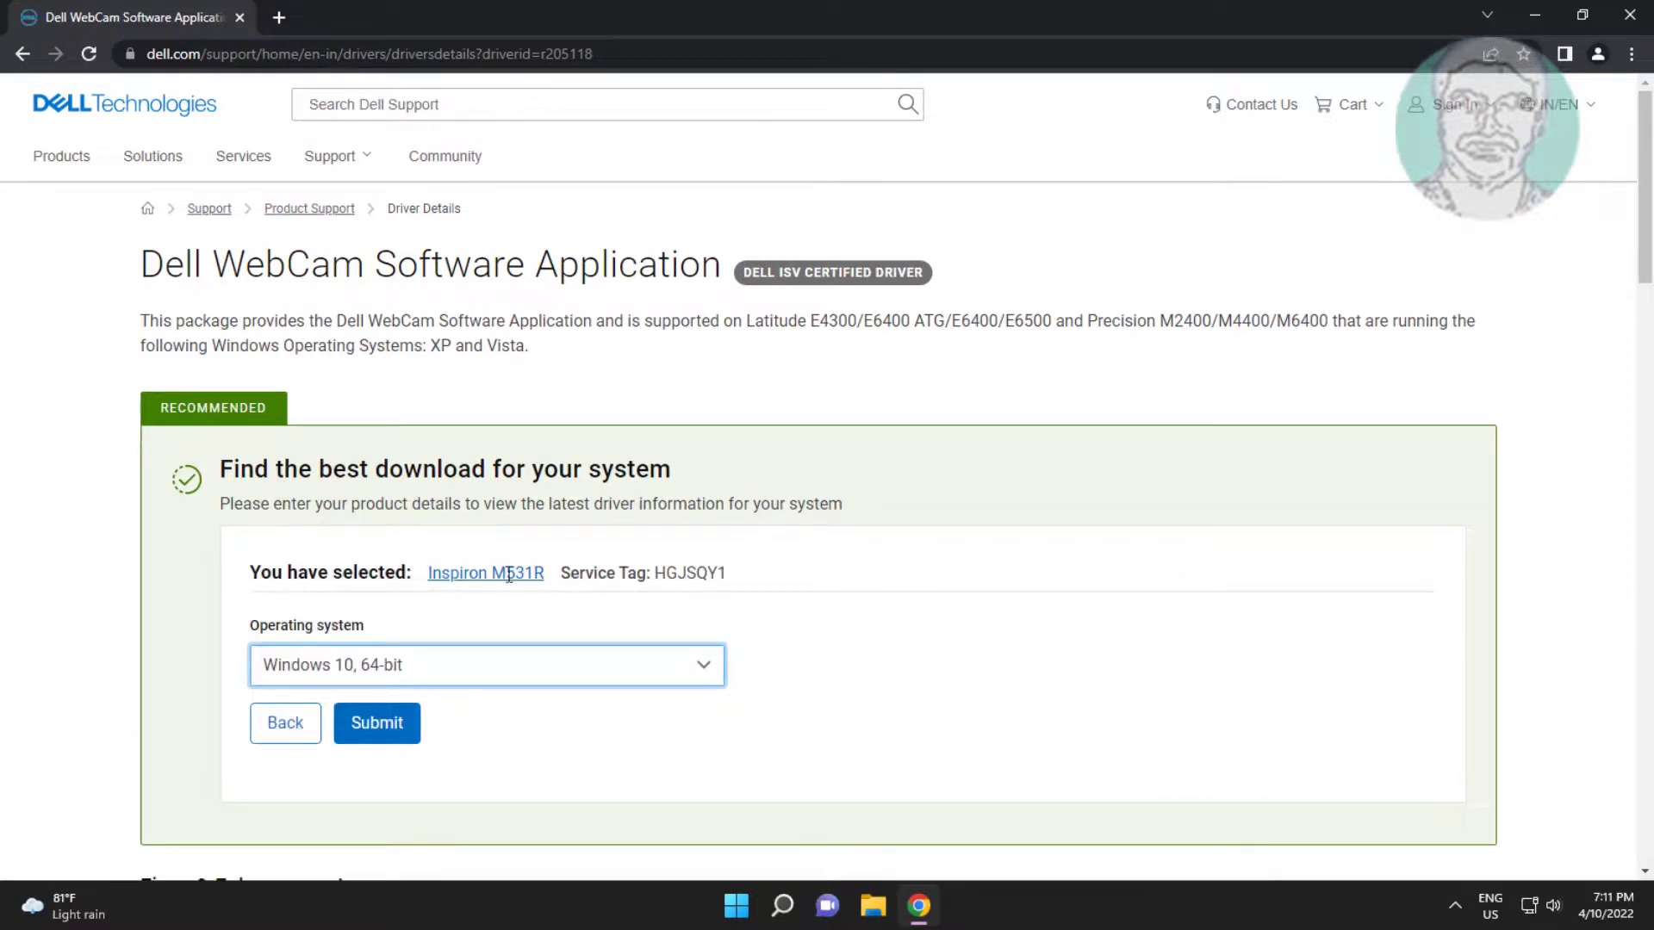
Check the webcam driver against Windows 10, 64-bit
{"action": "left_click", "coordinate": [487, 666]}
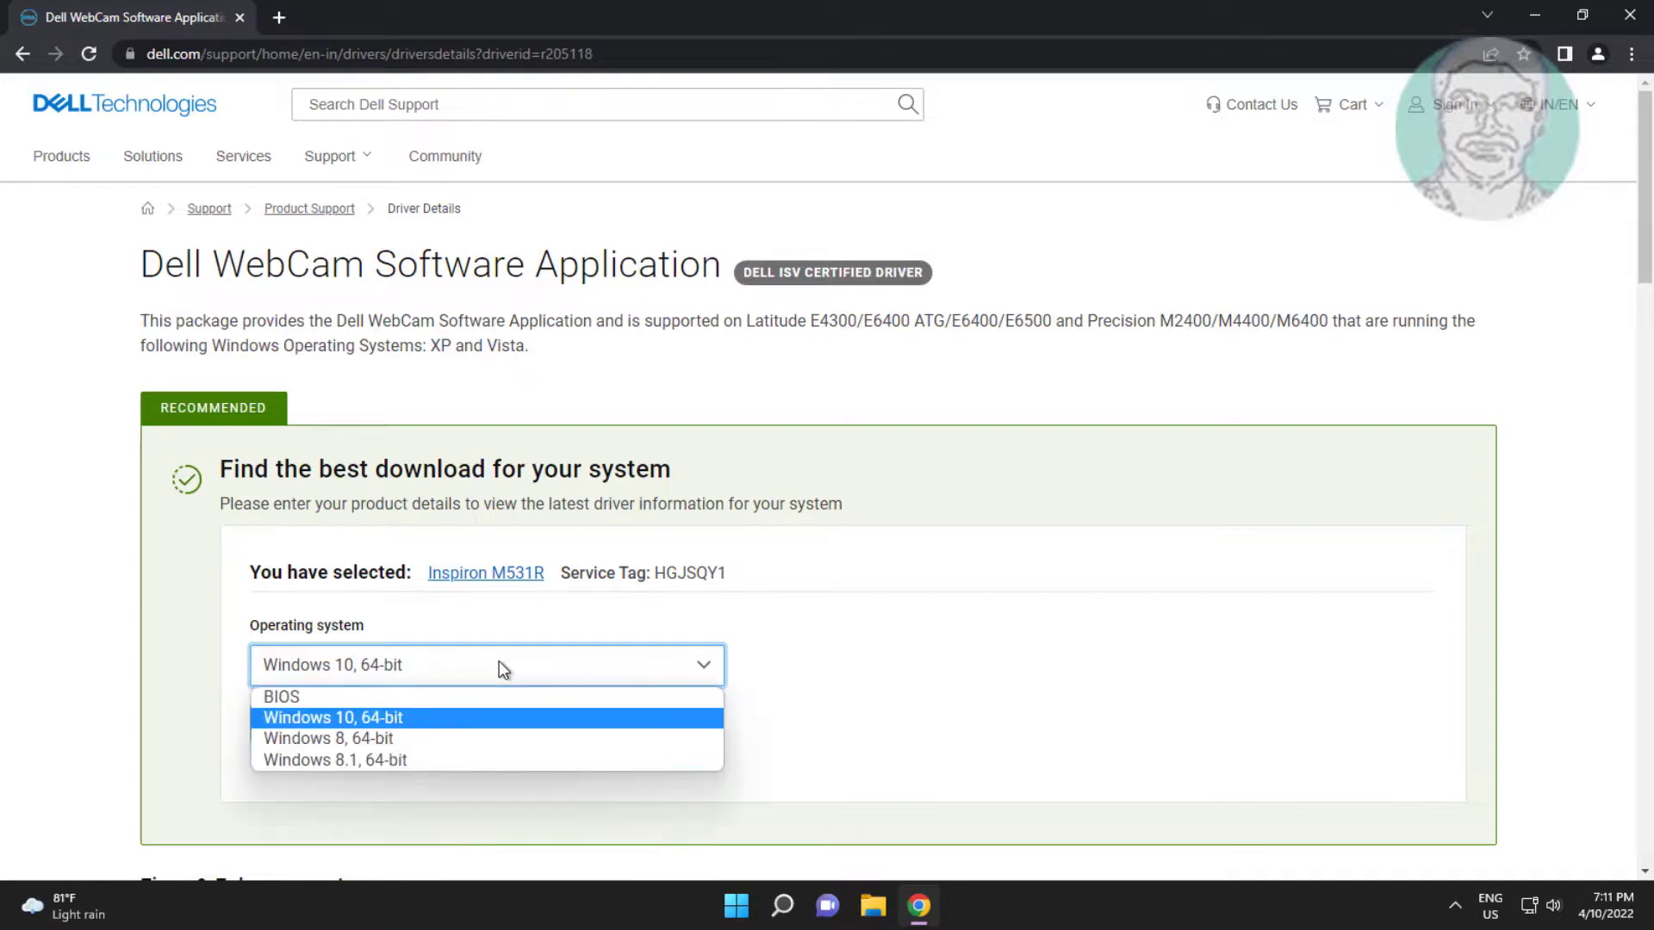
{"action": "left_click", "coordinate": [332, 717]}
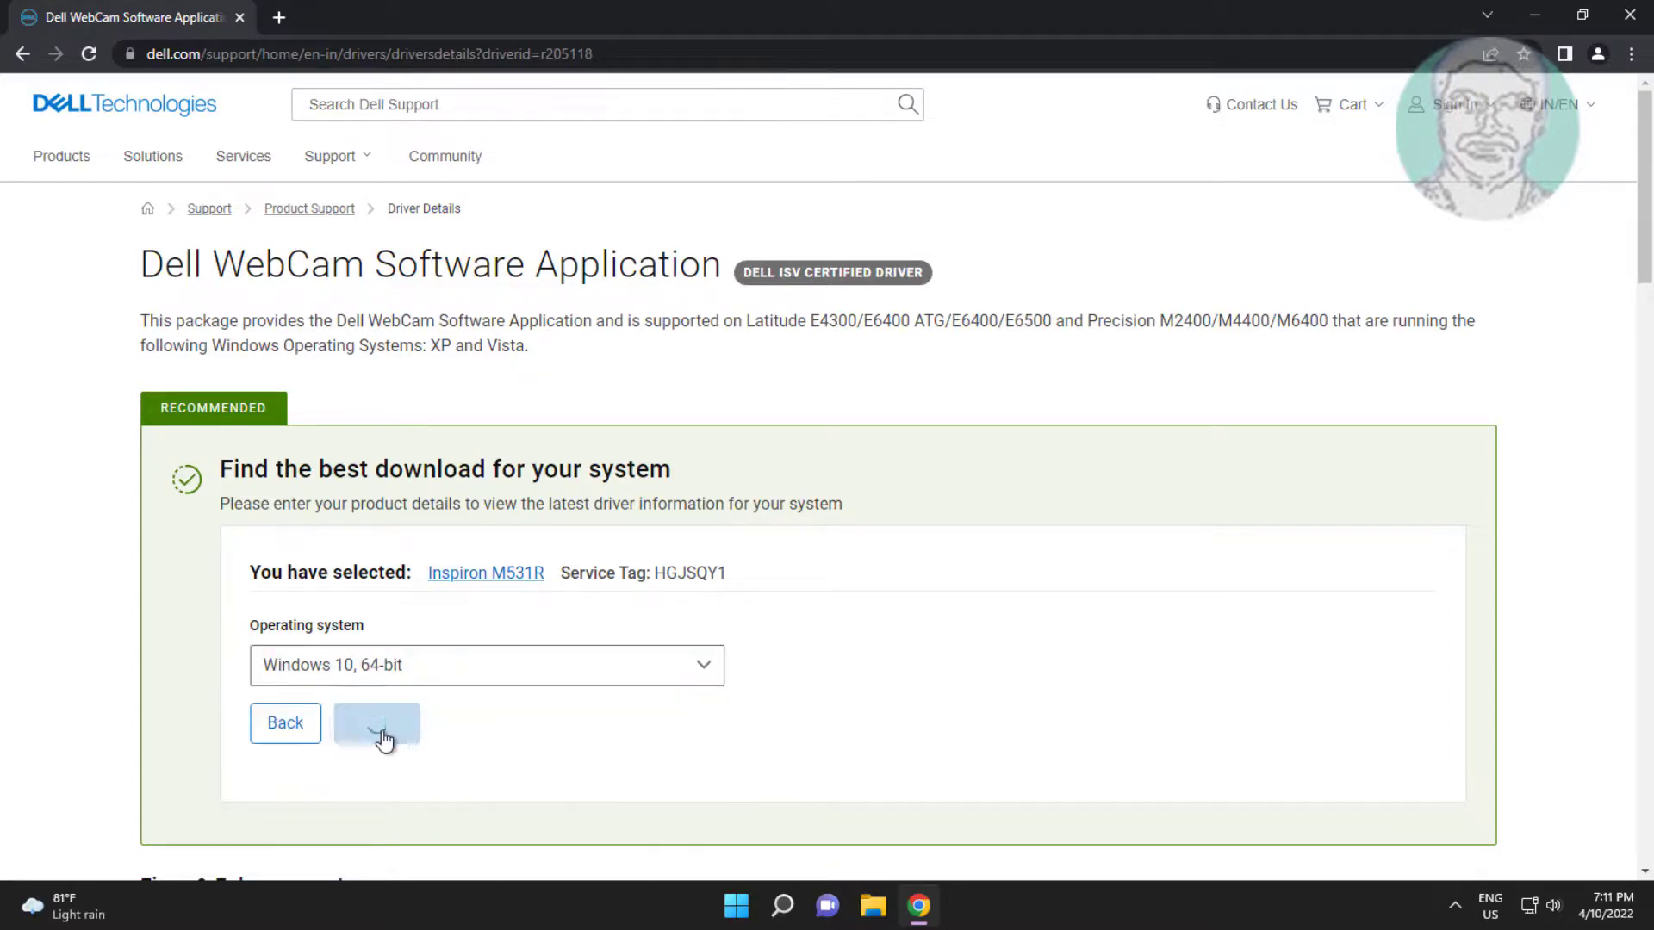
{"action": "left_click", "coordinate": [377, 724]}
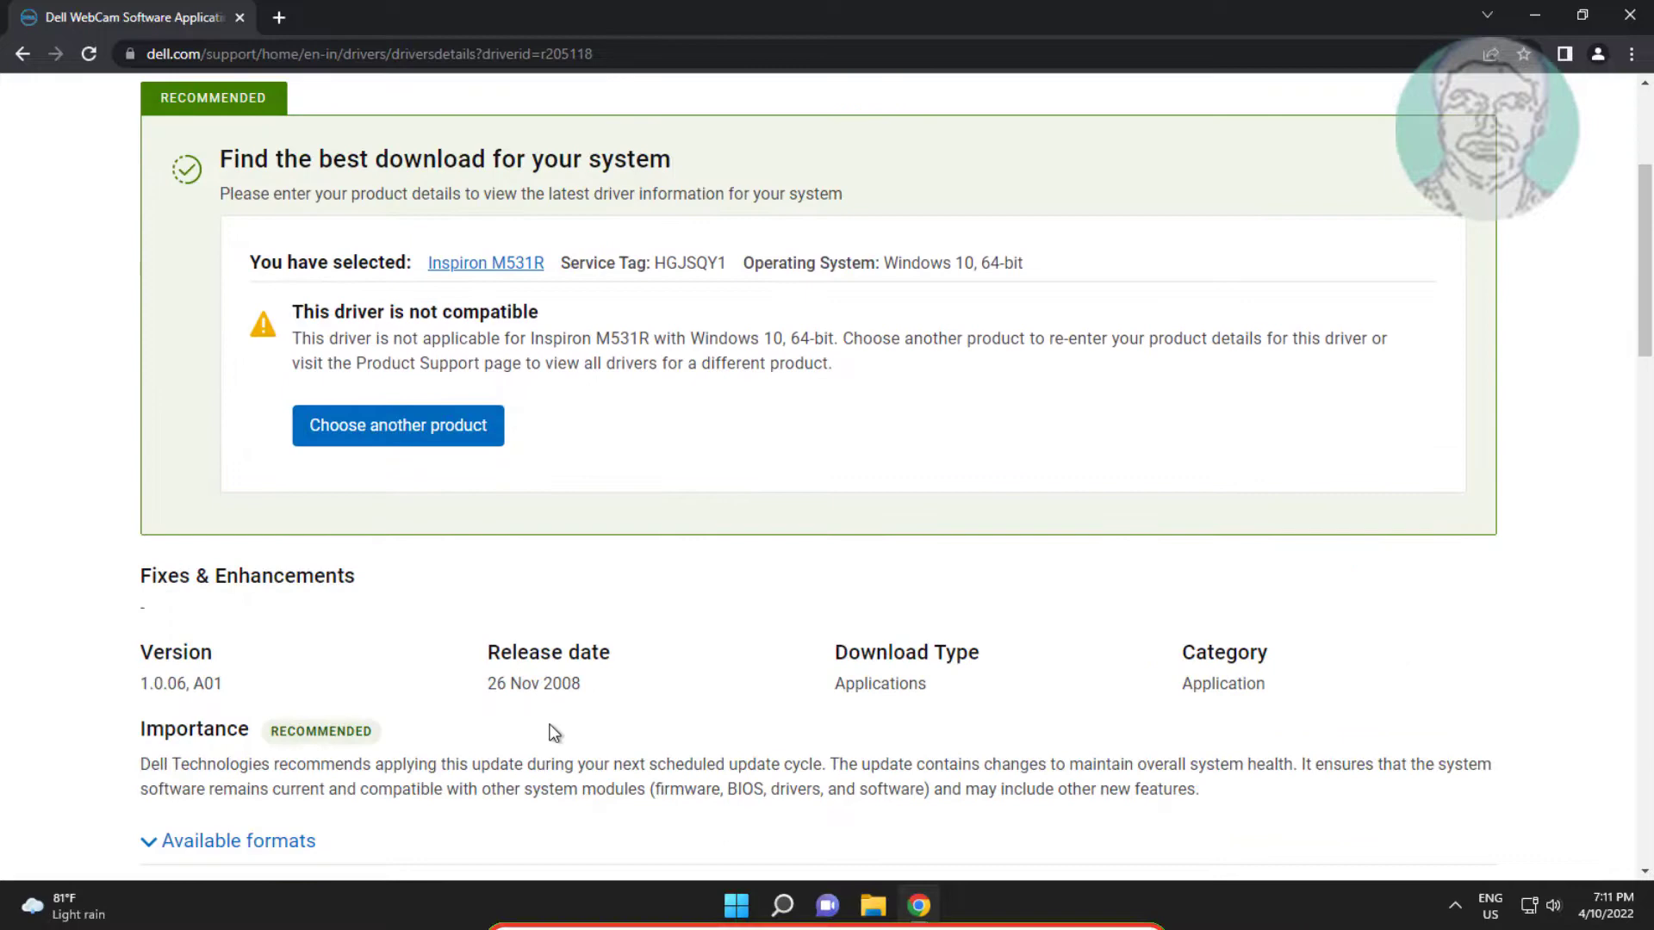
Download DellWebcamSW.exe and run it from the download bar
{"action": "scroll", "scroll_direction": "down", "scroll_amount": 3}
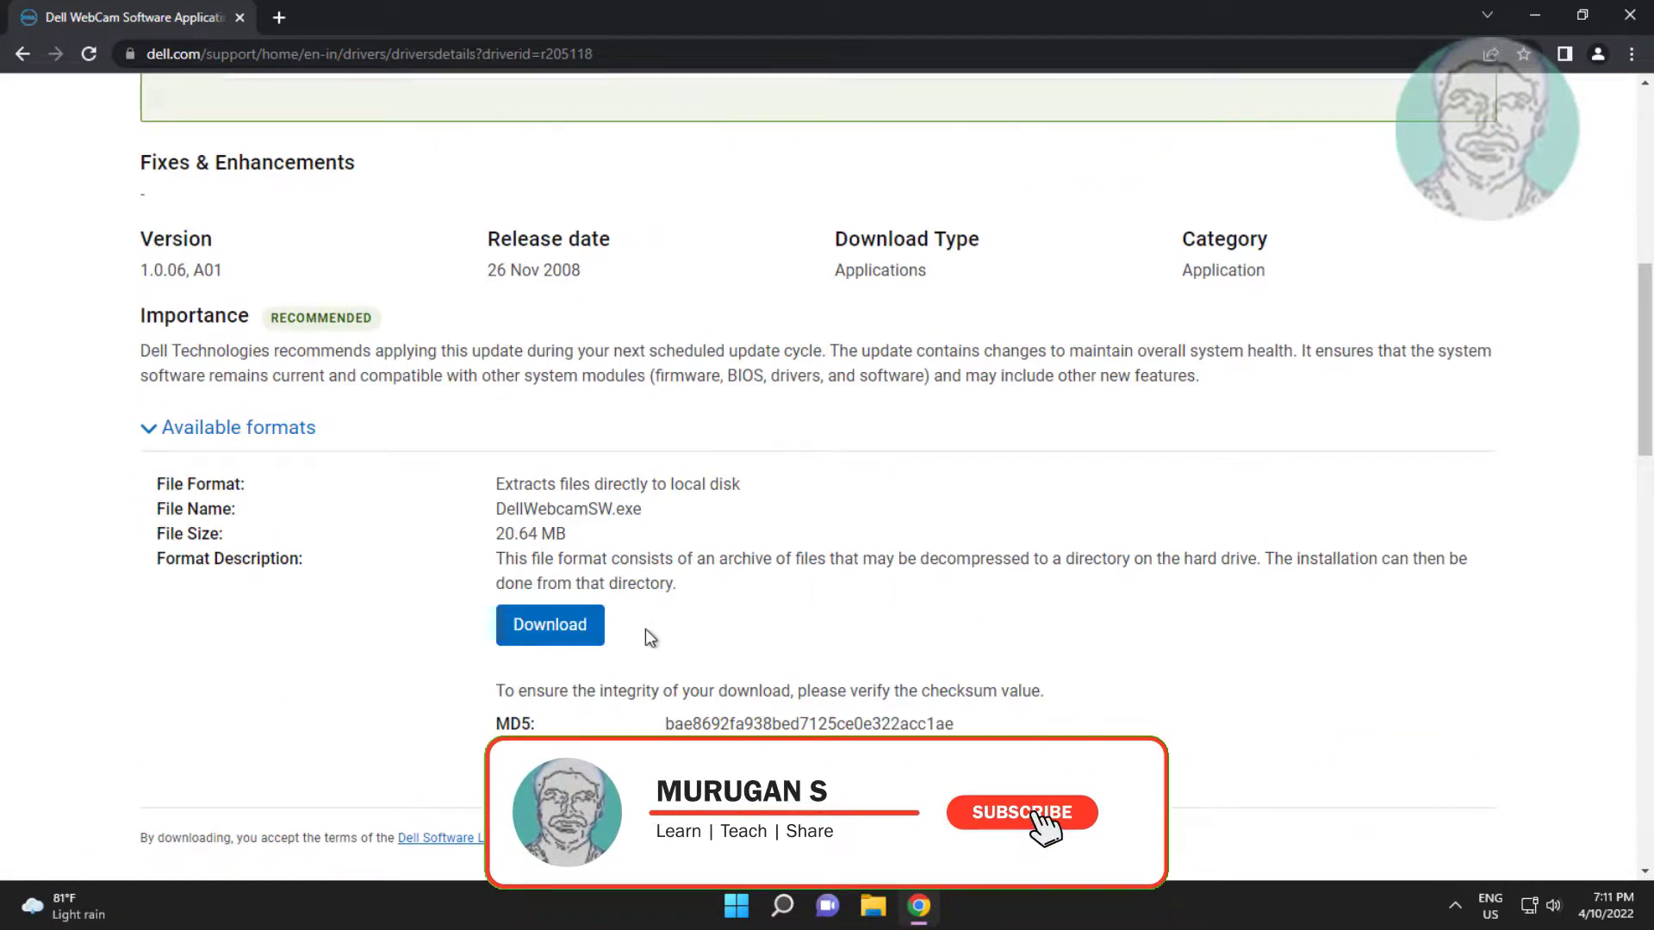
{"action": "left_click", "coordinate": [549, 625]}
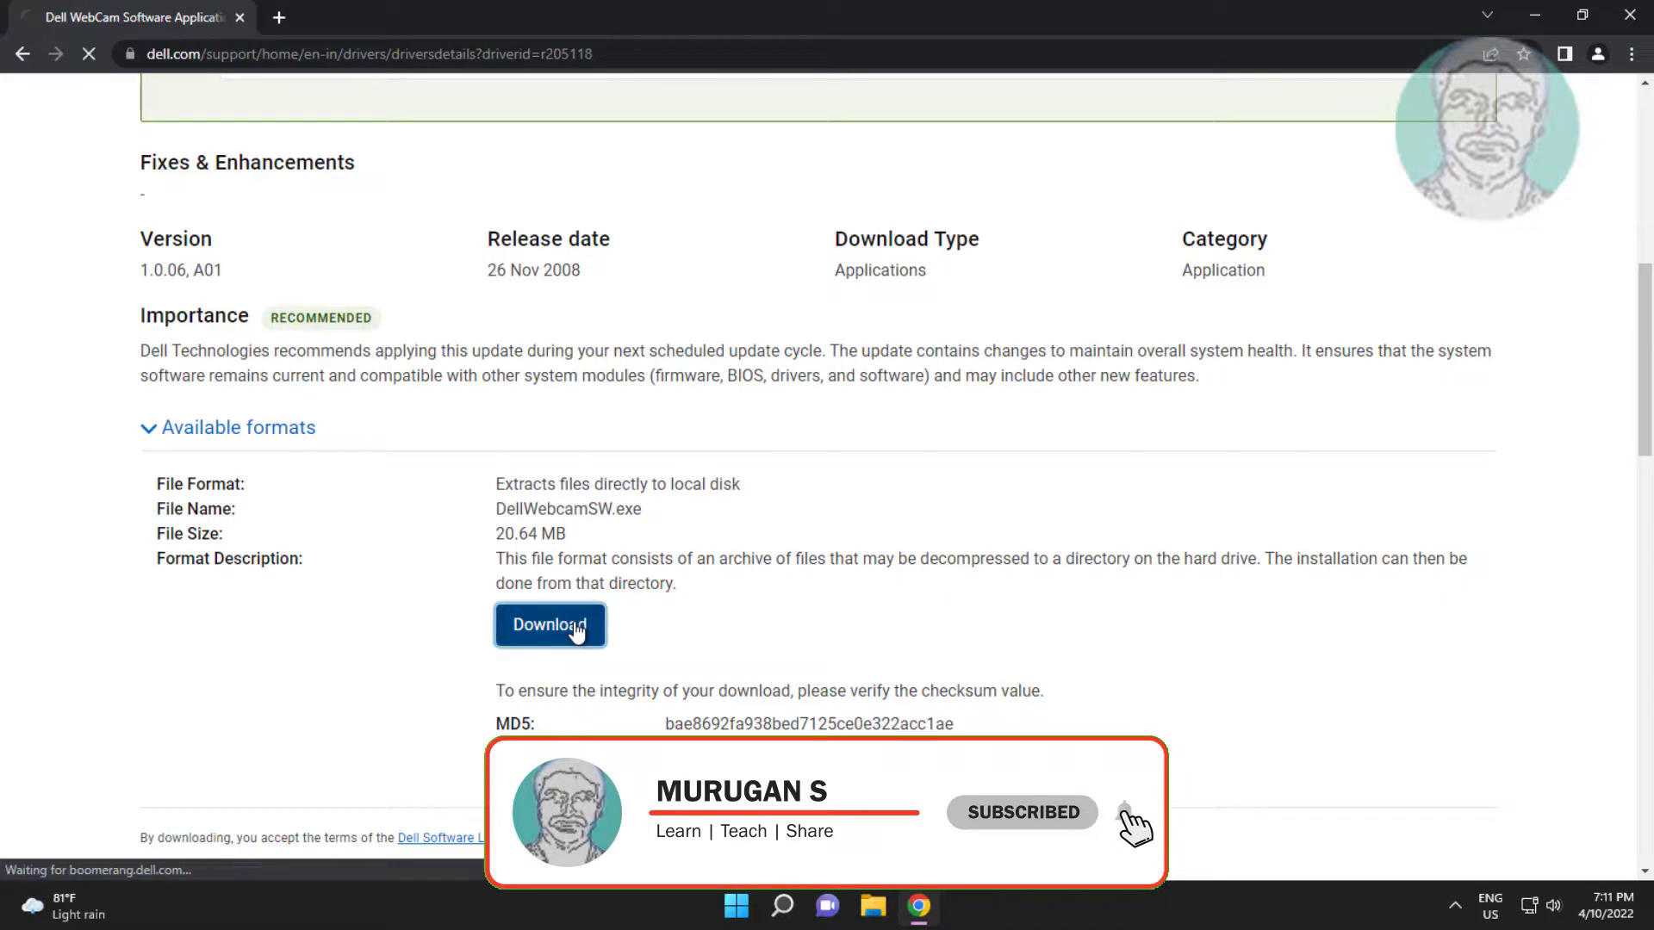
{"action": "left_click", "coordinate": [550, 624]}
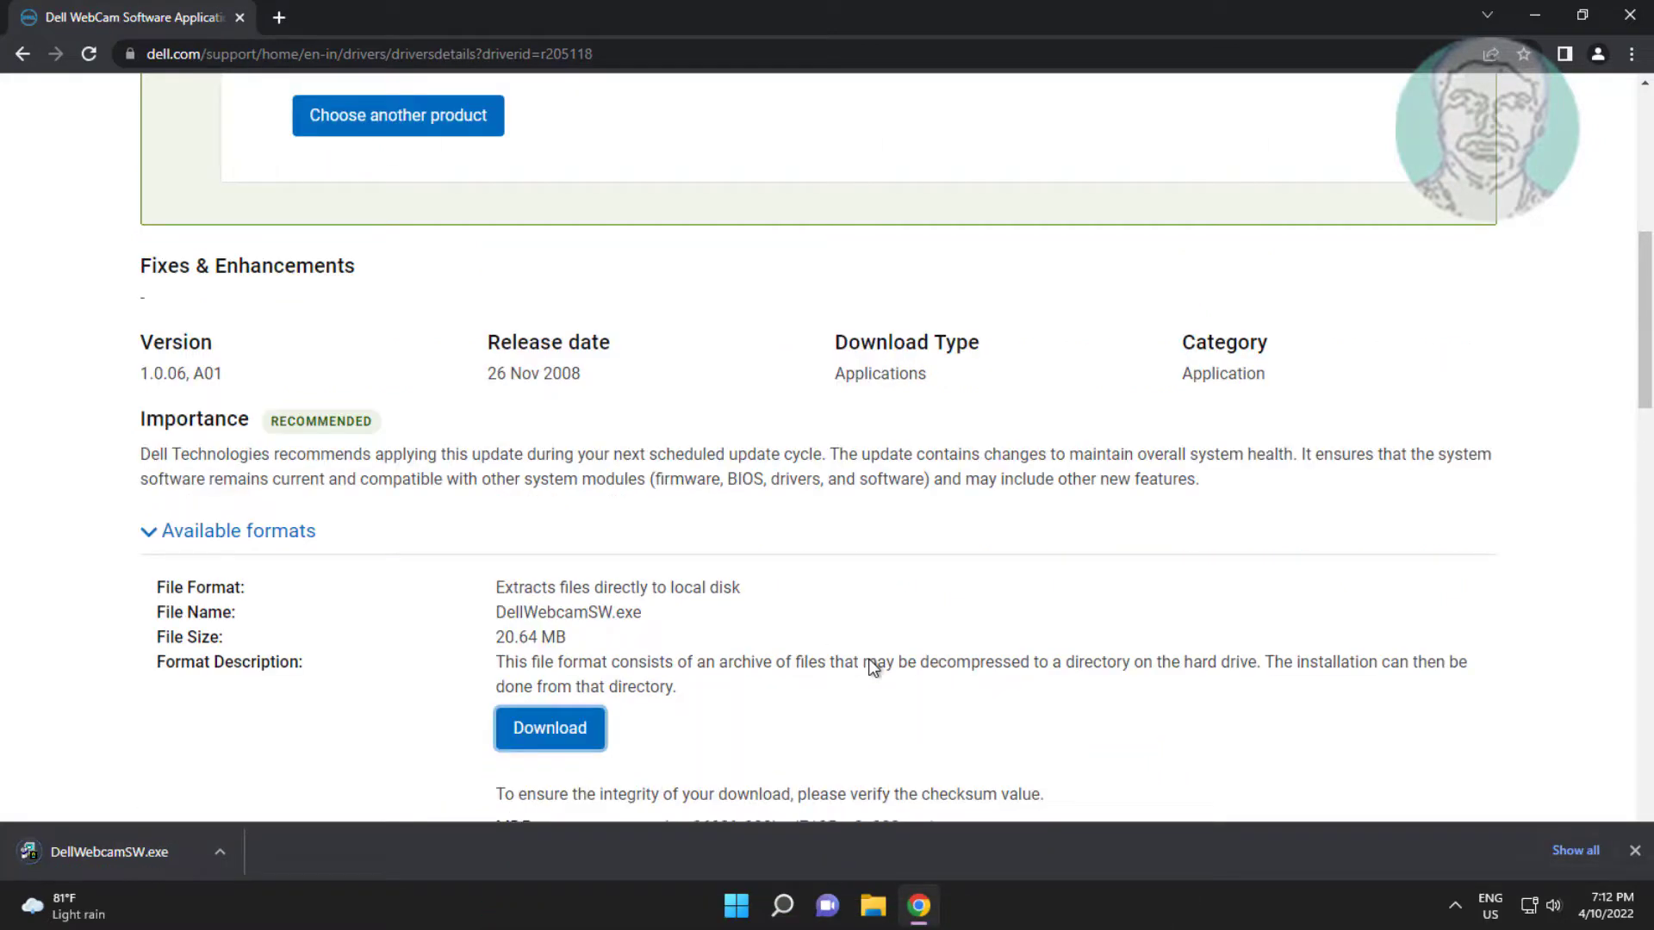
{"action": "left_click", "coordinate": [112, 853]}
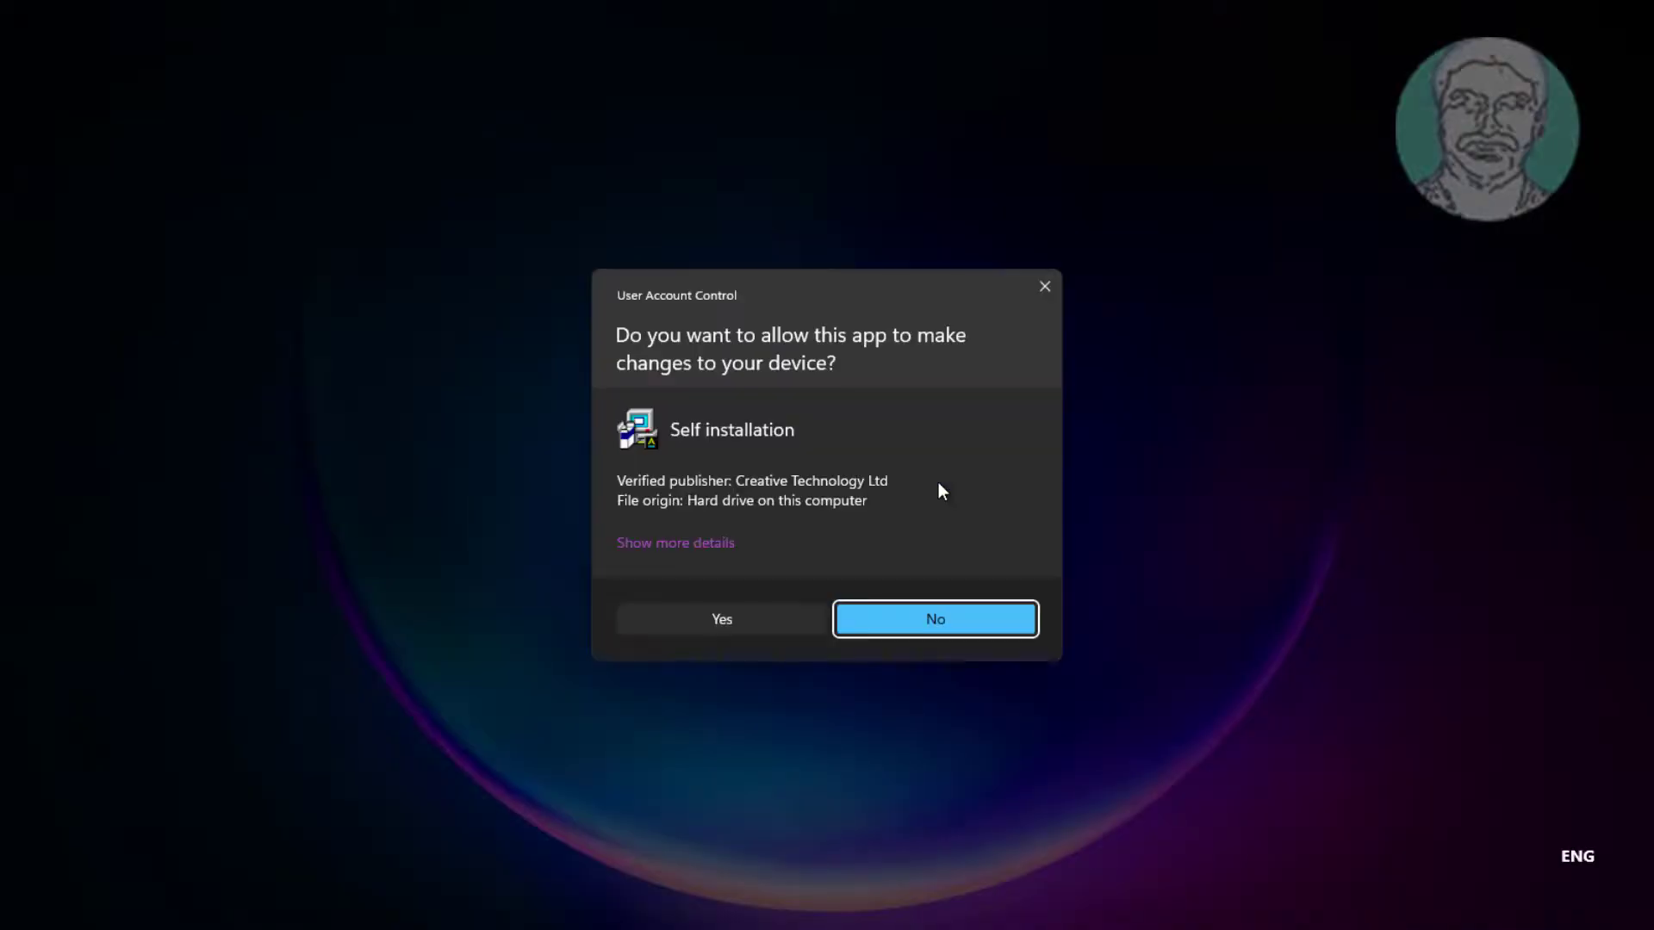
Dismiss the User Account Control prompt for the Self installation app
{"action": "left_click", "coordinate": [936, 619]}
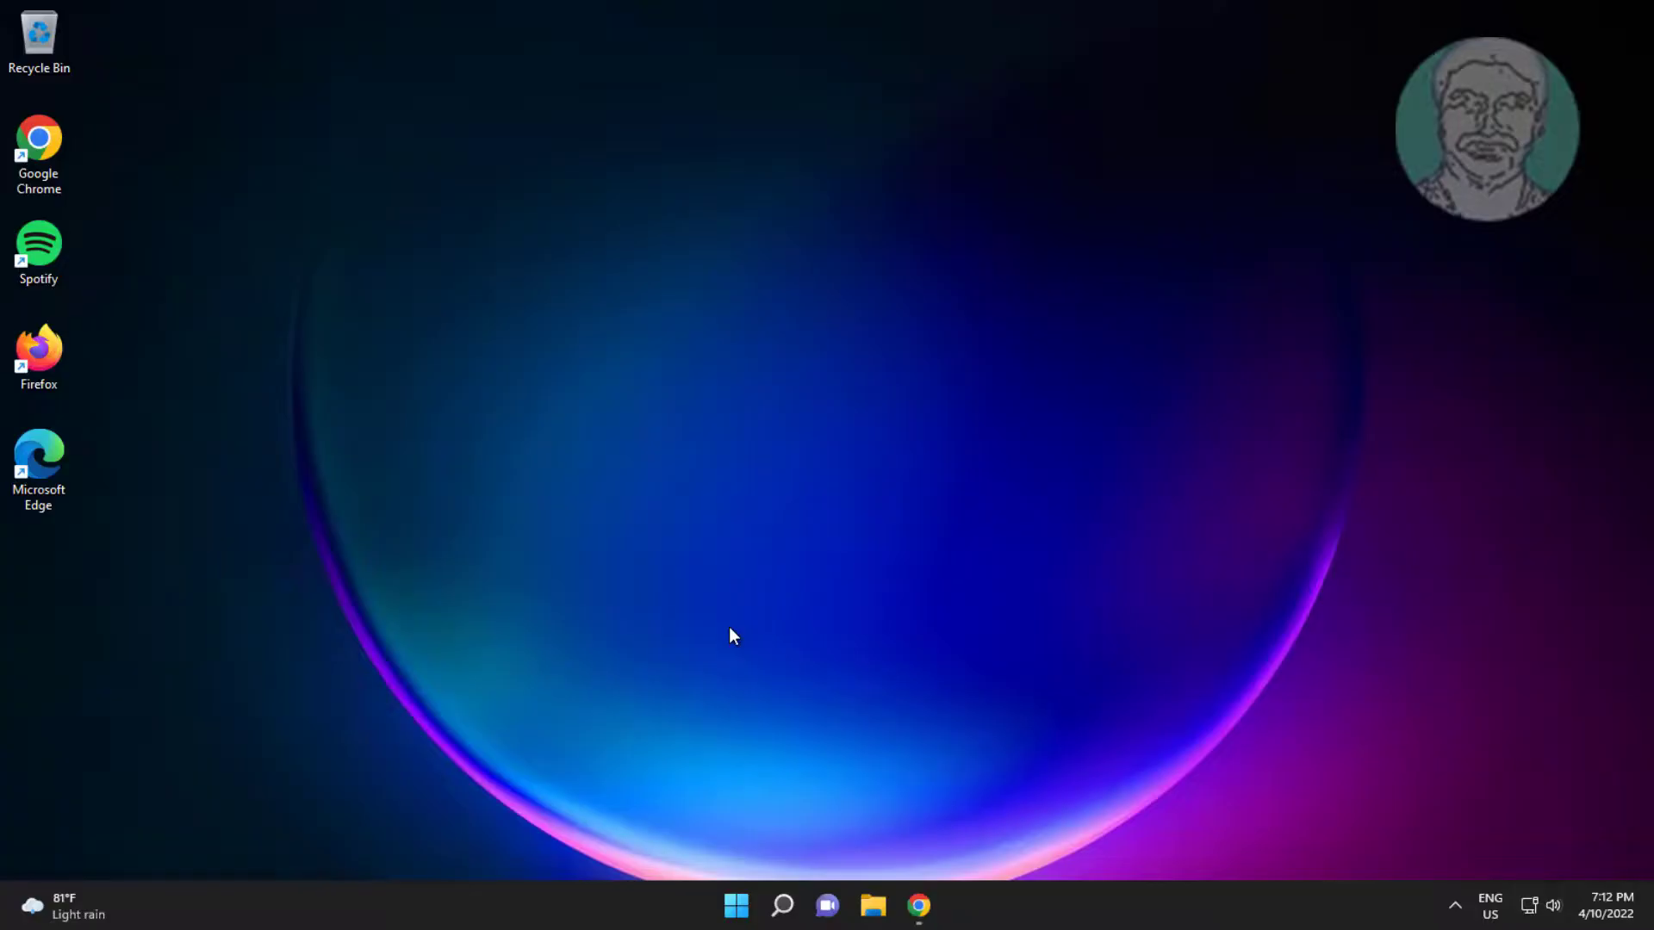